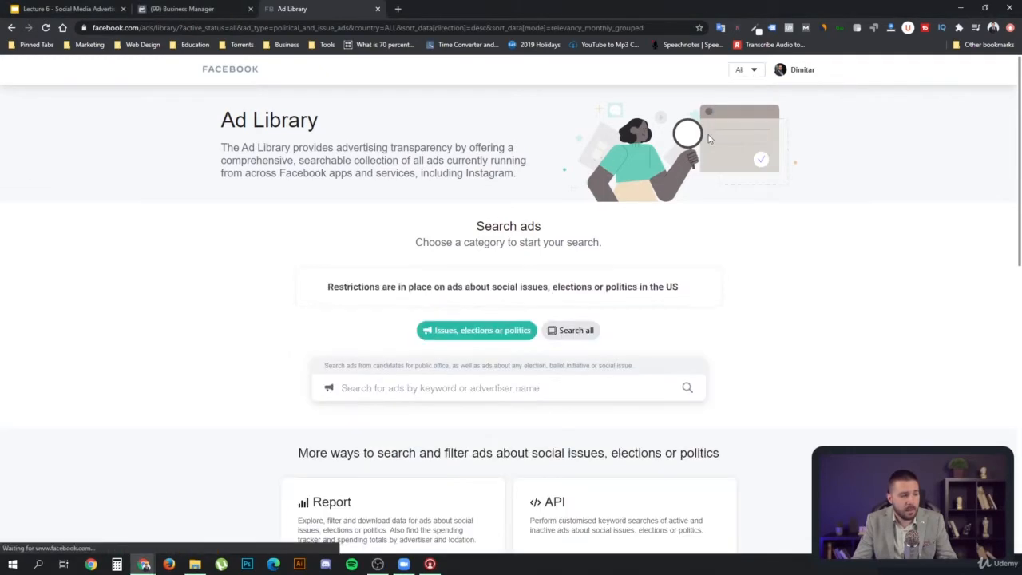
Step: Switch the Ad Library search to cover all ads instead of political ads only
left_click(743, 69)
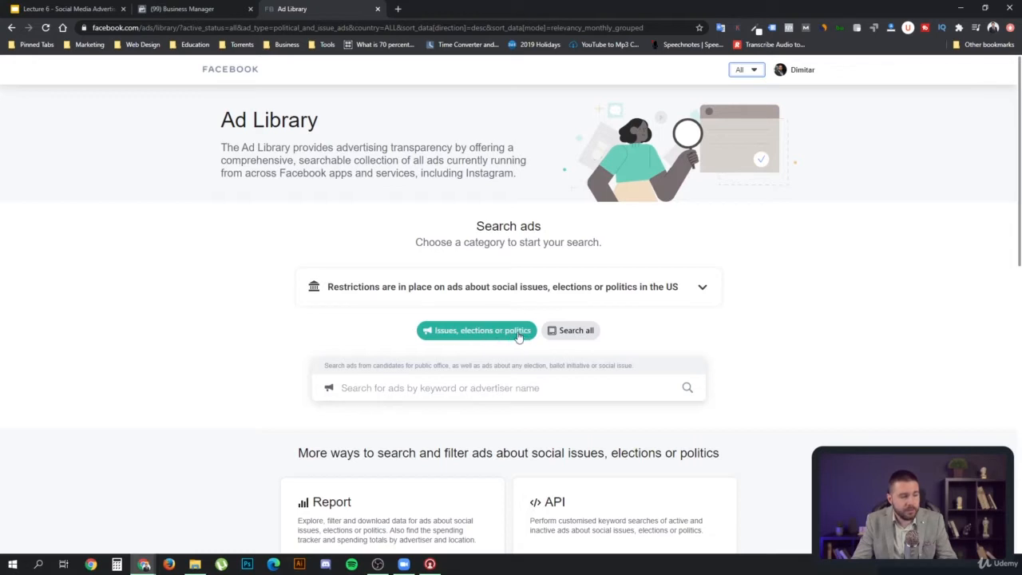
left_click(570, 330)
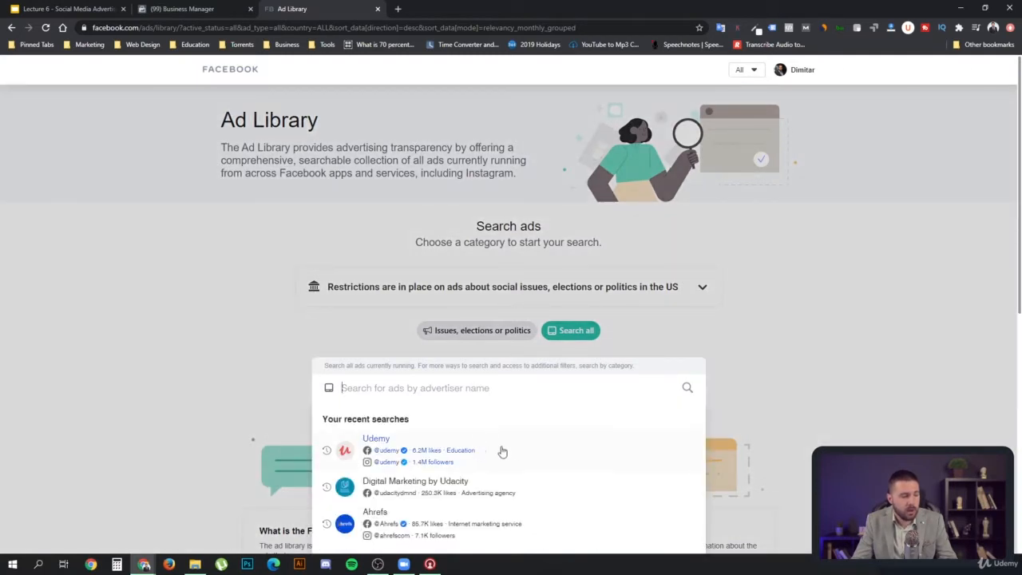
mouse_move(481, 479)
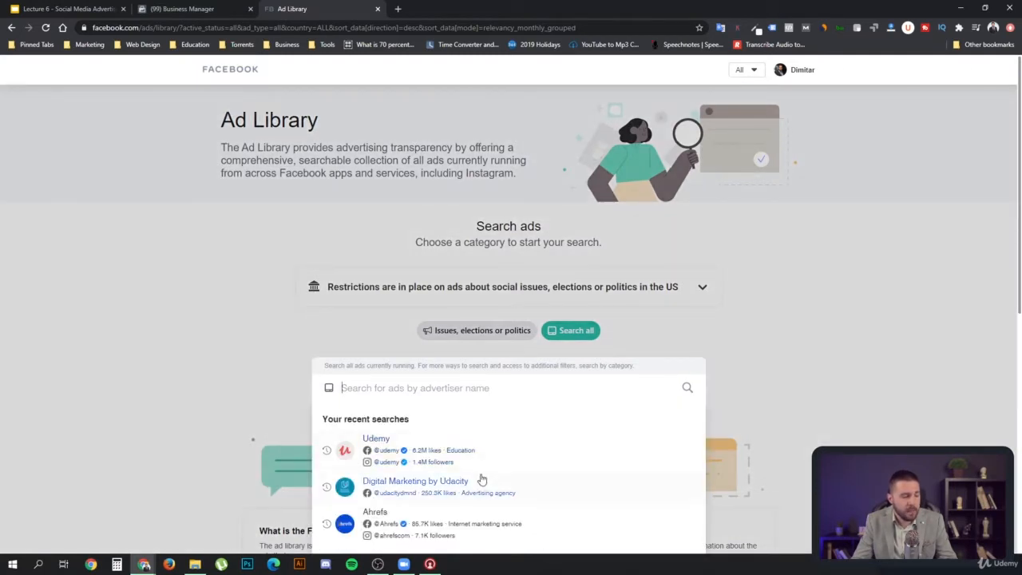
mouse_move(430, 492)
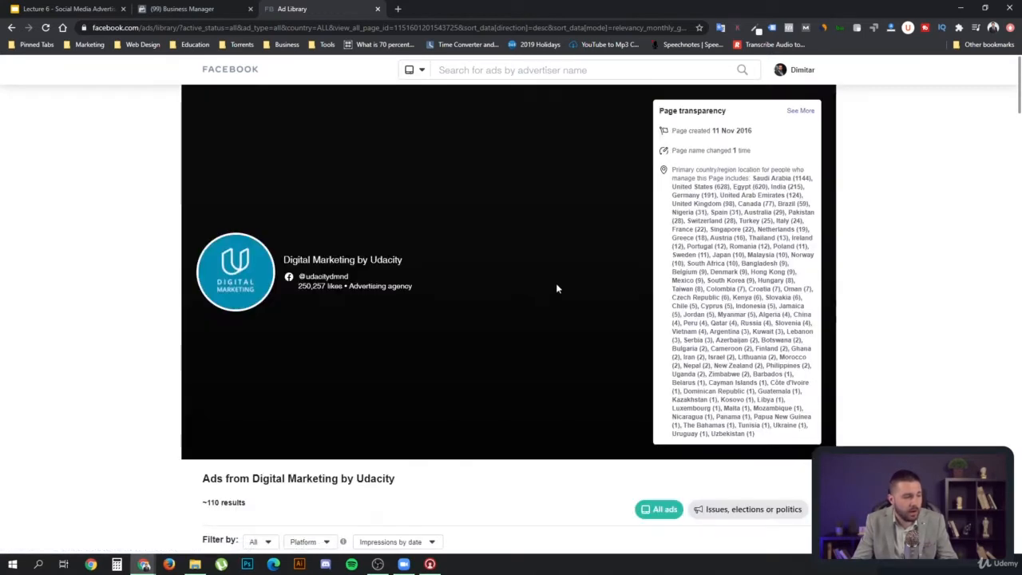
mouse_move(760, 136)
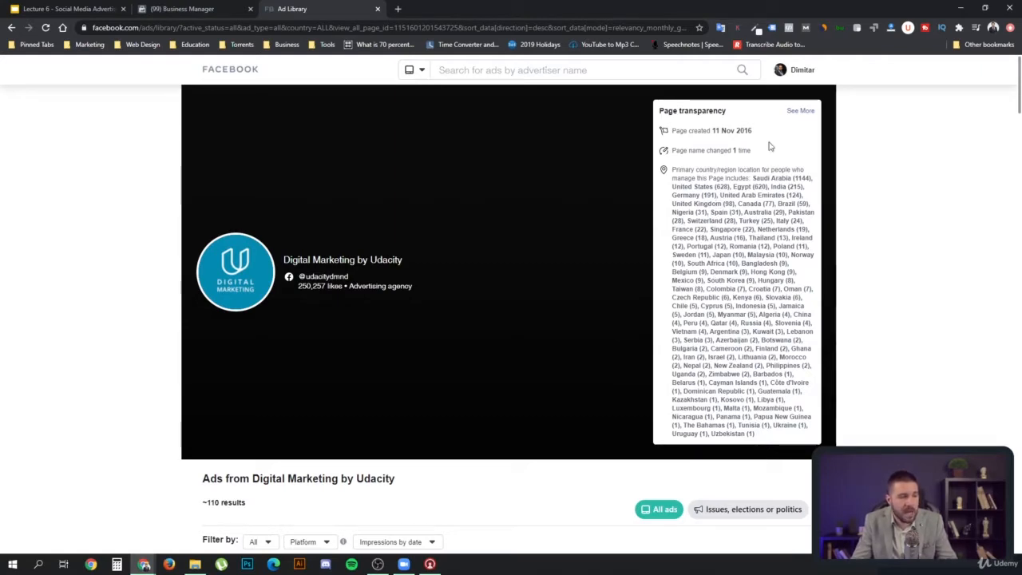
Step: Open Udacity's page transparency details and list every country where page managers are located
left_click(800, 110)
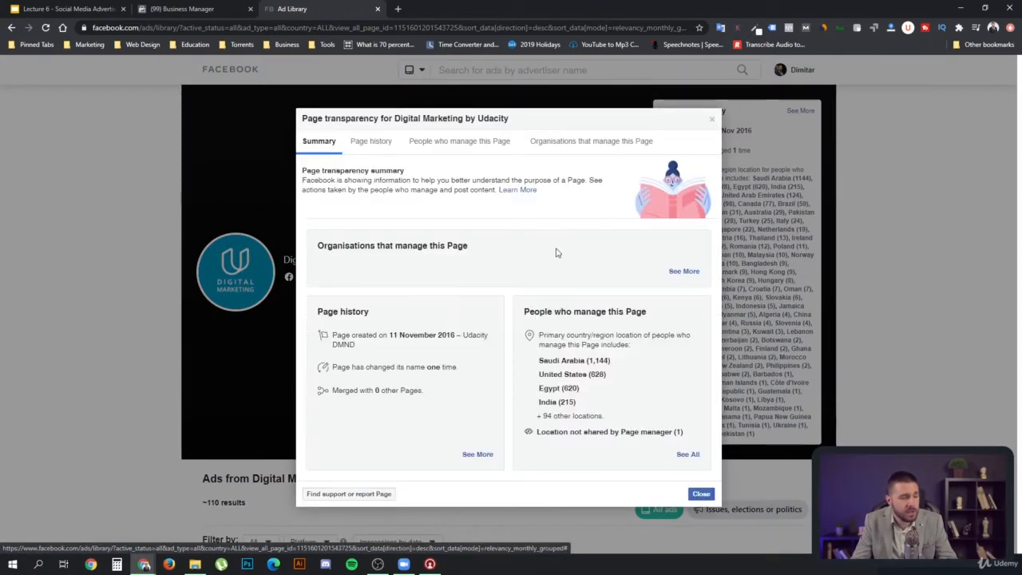
mouse_move(567, 375)
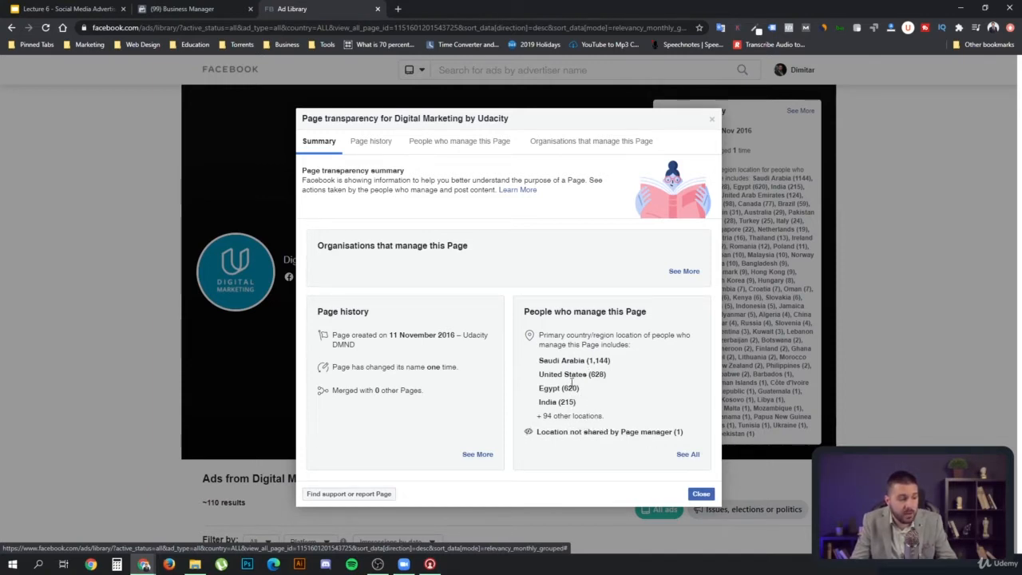
double_click(561, 360)
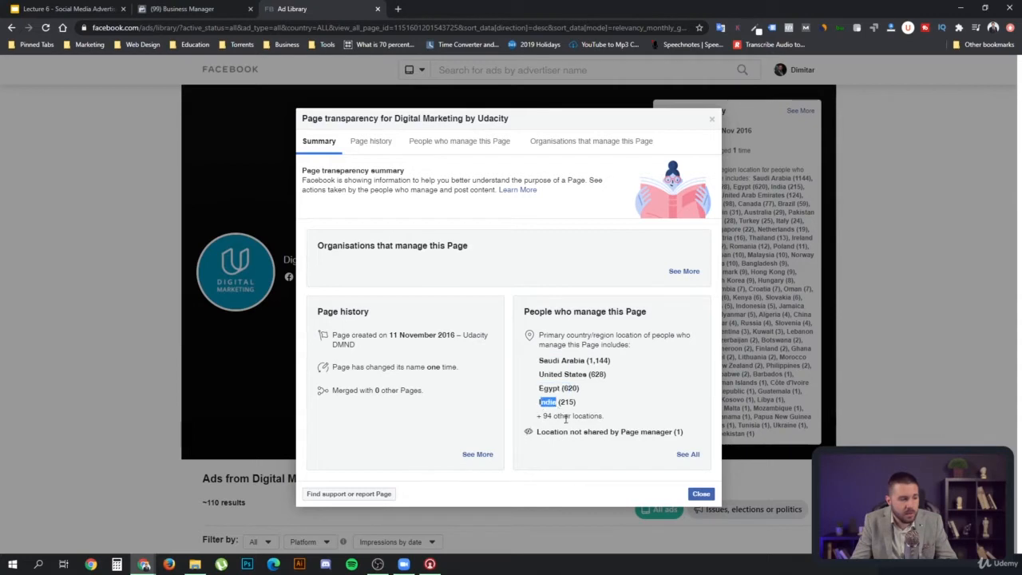
left_click(459, 141)
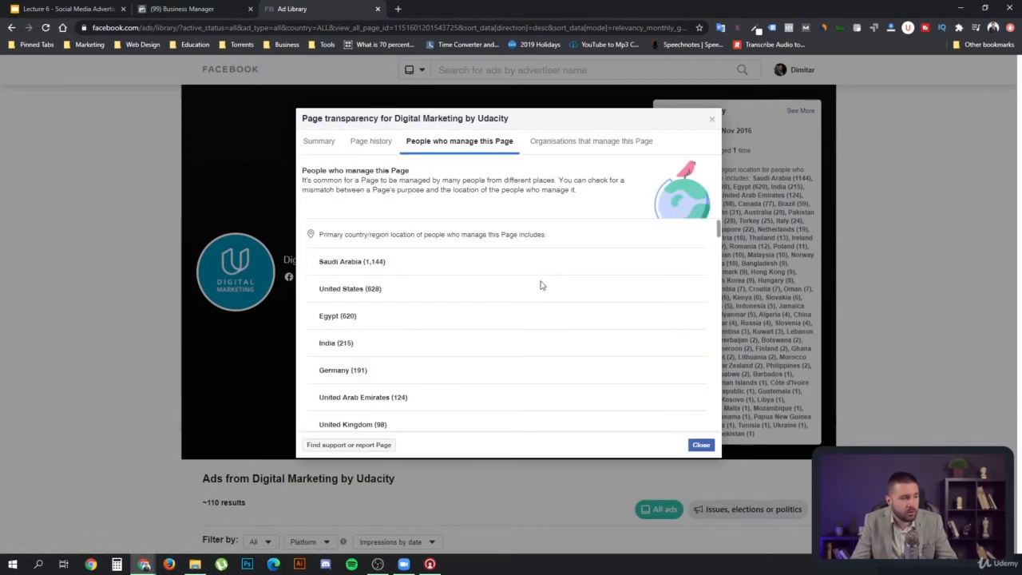
scroll("down", 3)
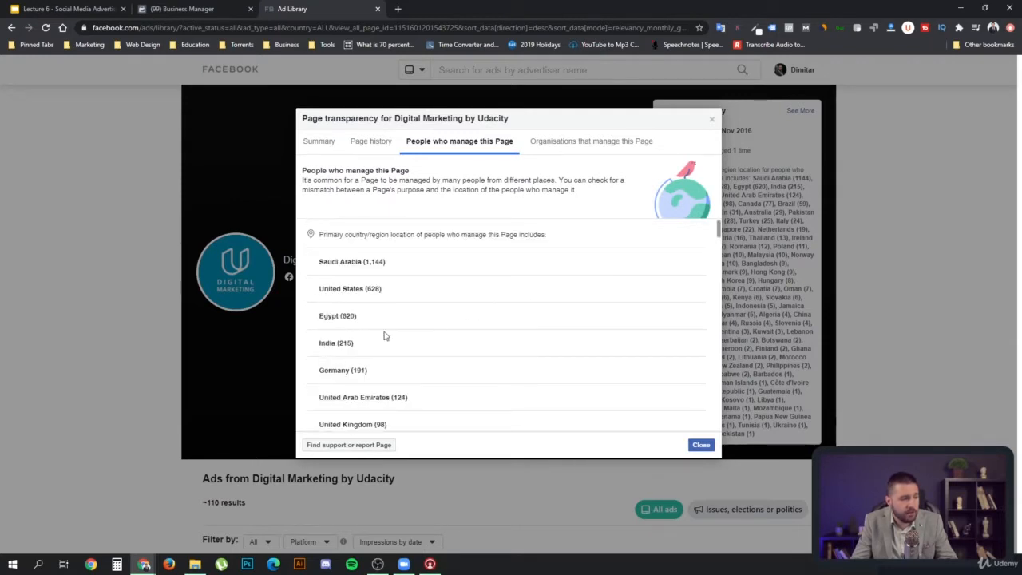
mouse_move(407, 340)
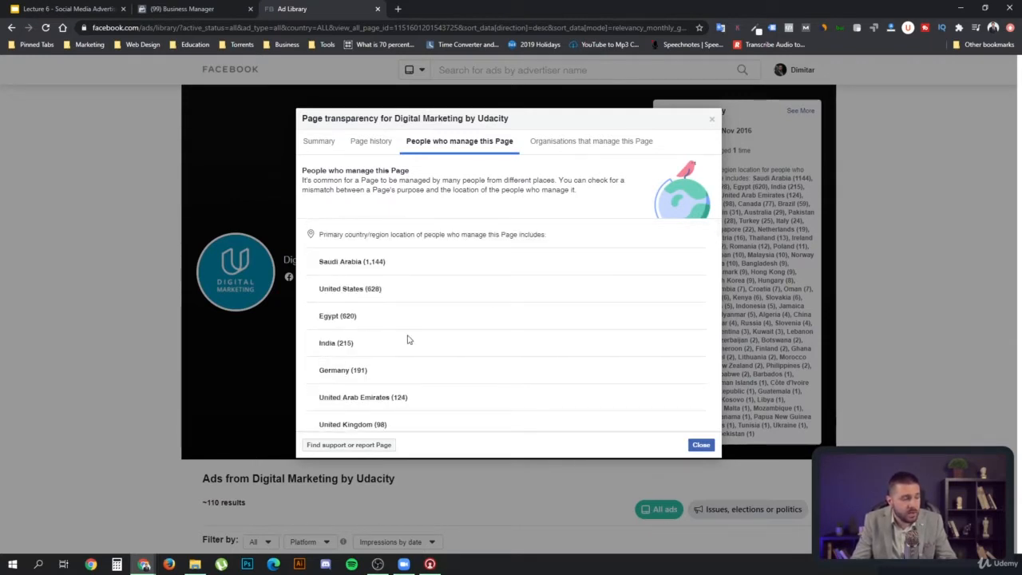
scroll("down", 3)
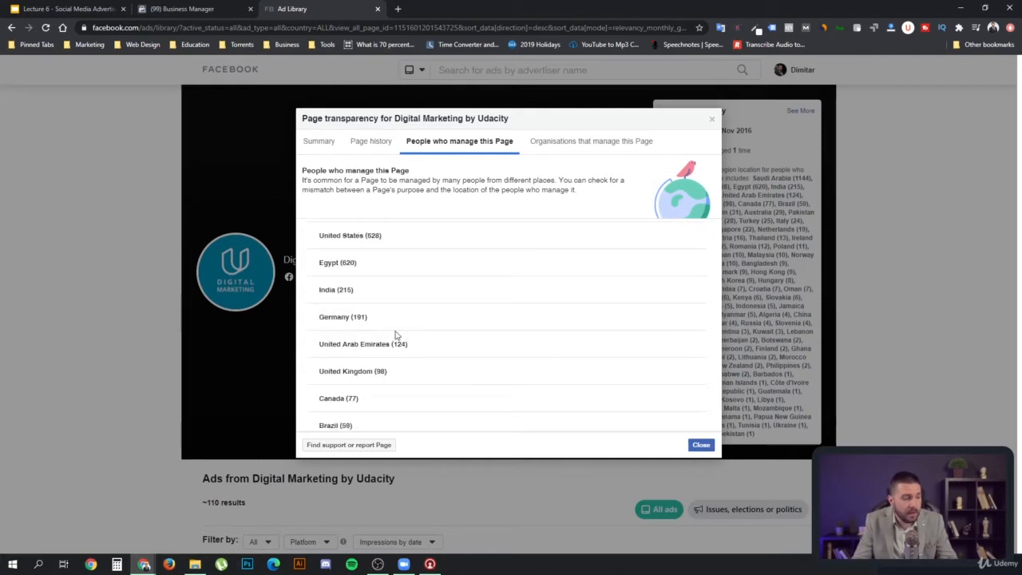
mouse_move(399, 334)
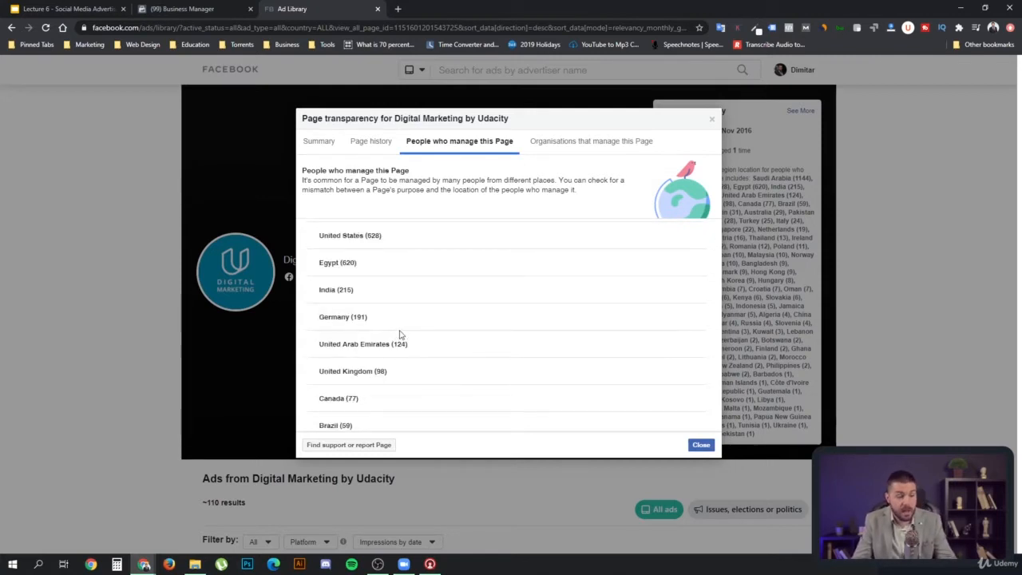
mouse_move(429, 314)
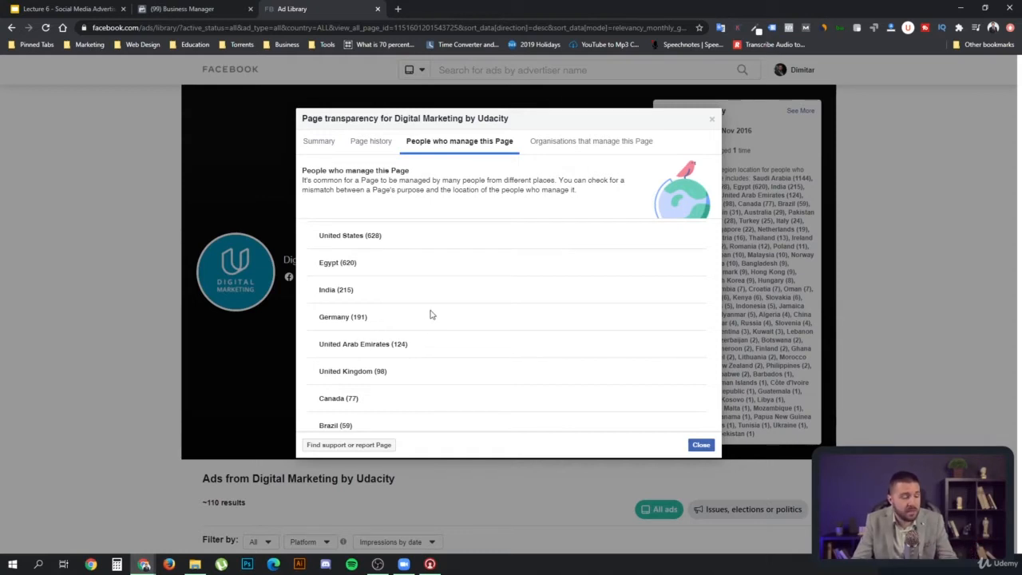
mouse_move(465, 302)
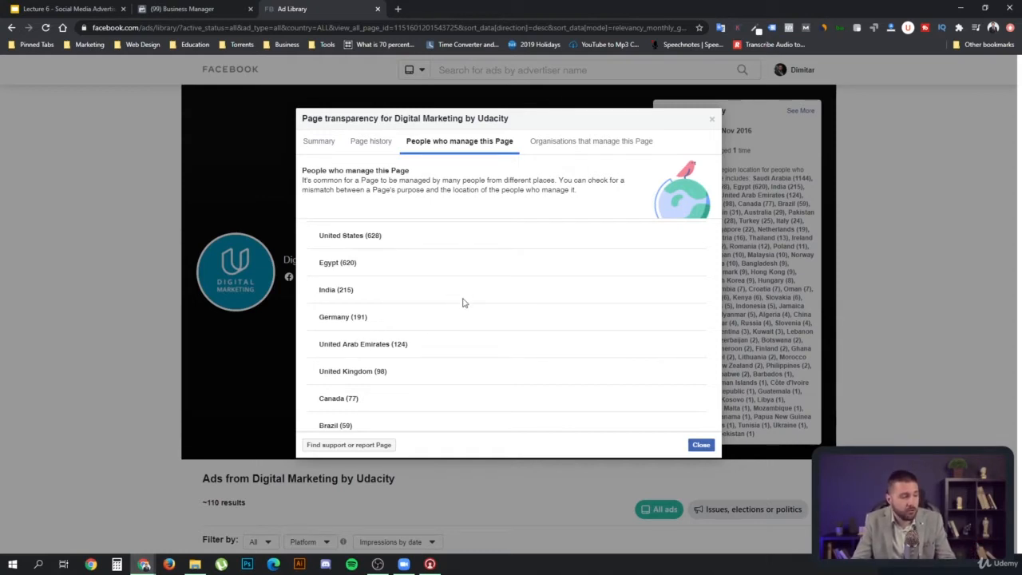
scroll("down", 3)
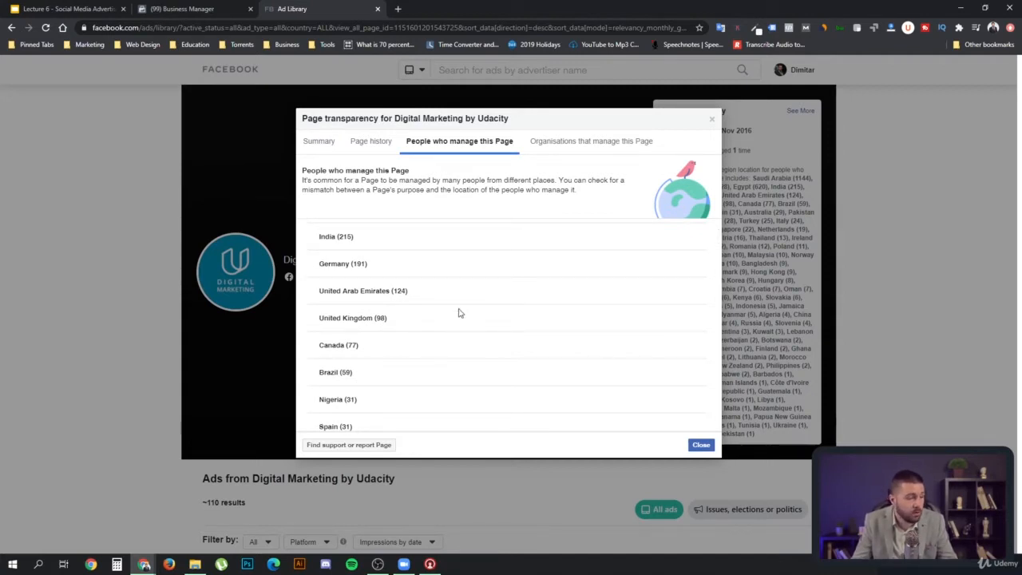
mouse_move(456, 318)
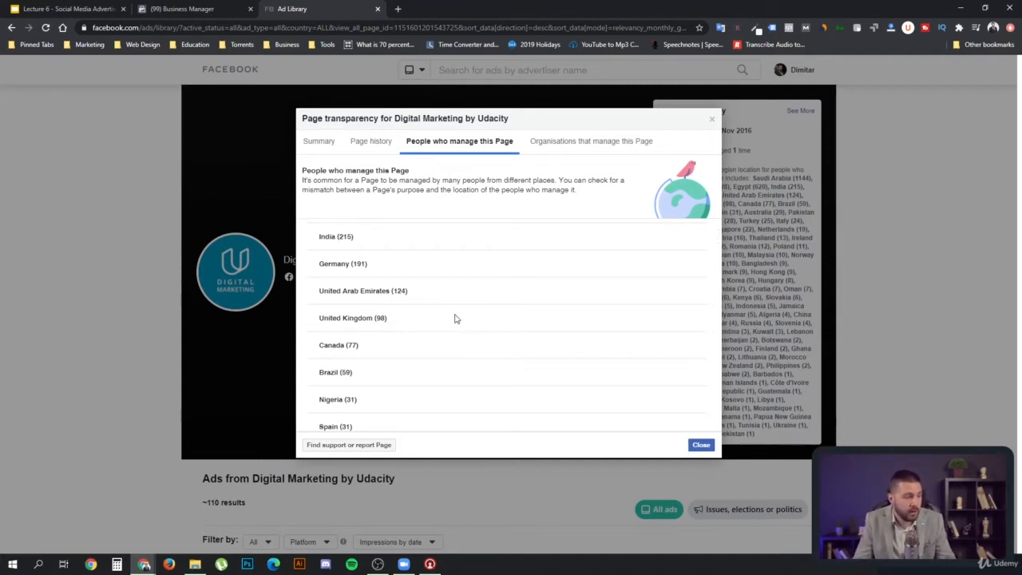
scroll("down", 3)
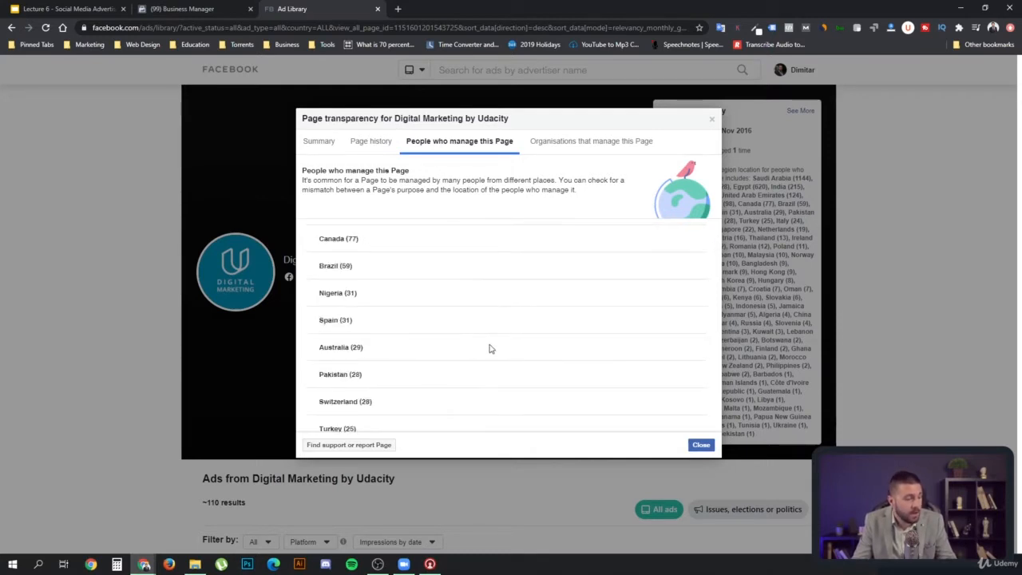
scroll("down", 3)
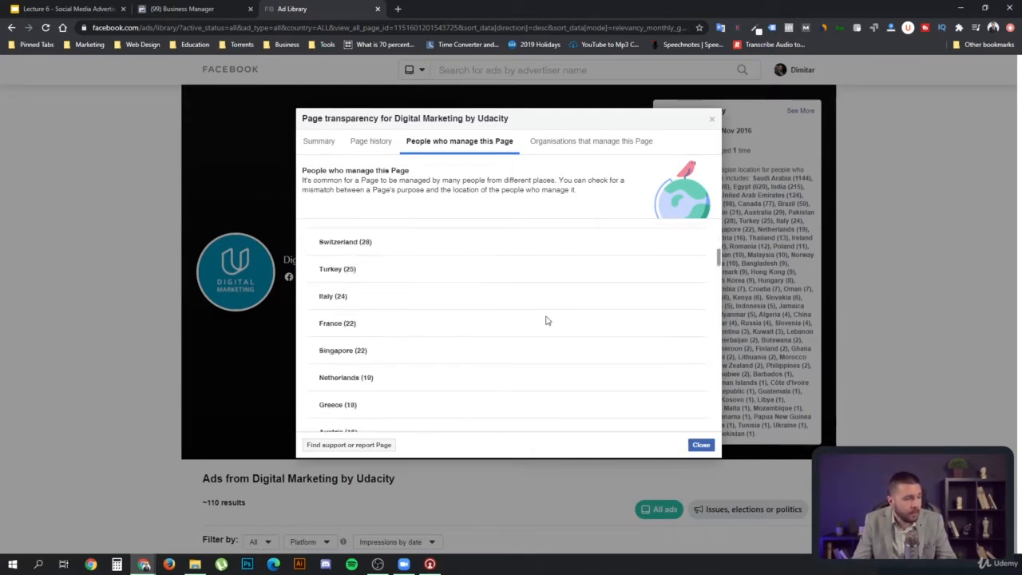
scroll("down", 3)
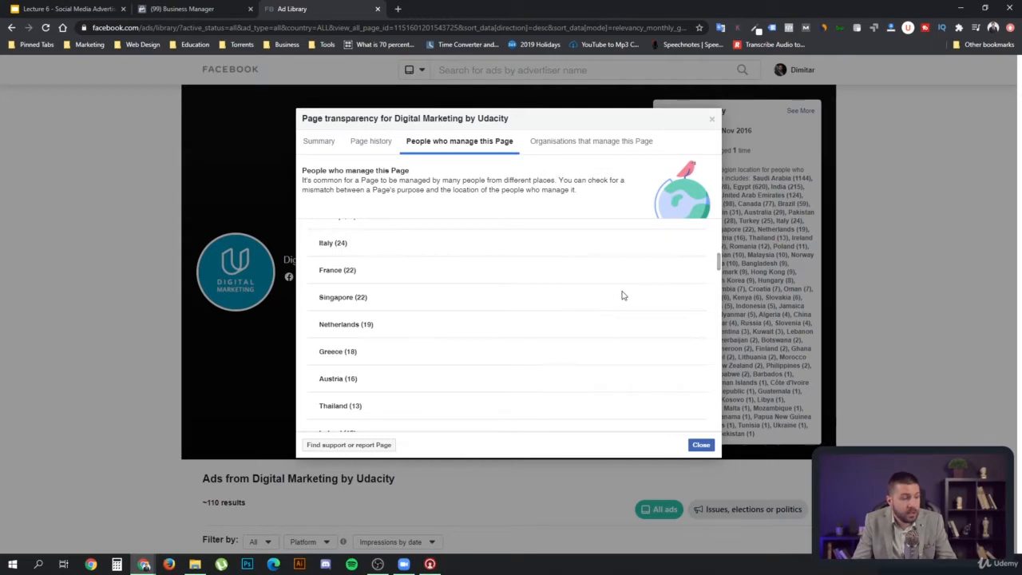
scroll("down", 3)
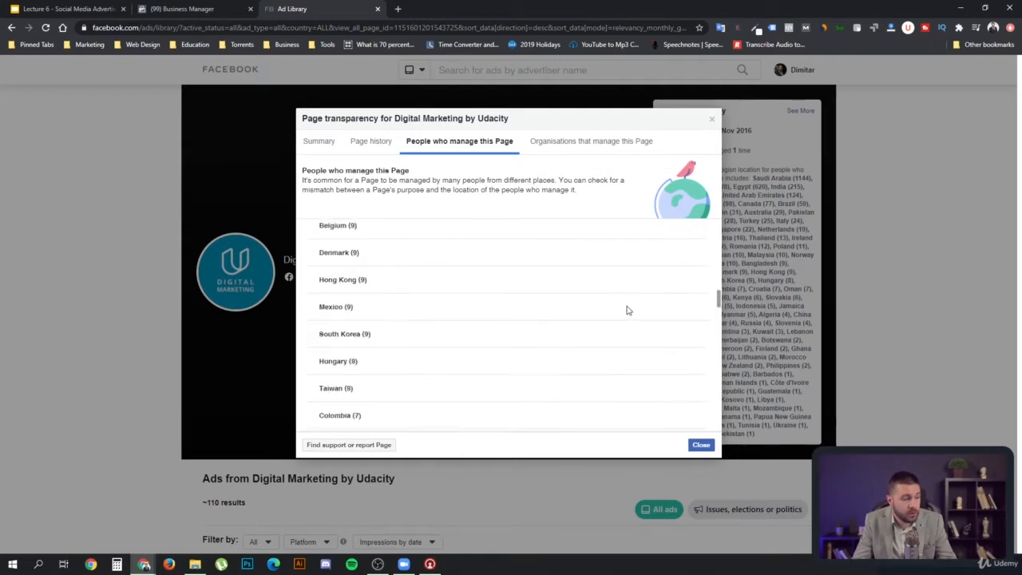
scroll("down", 3)
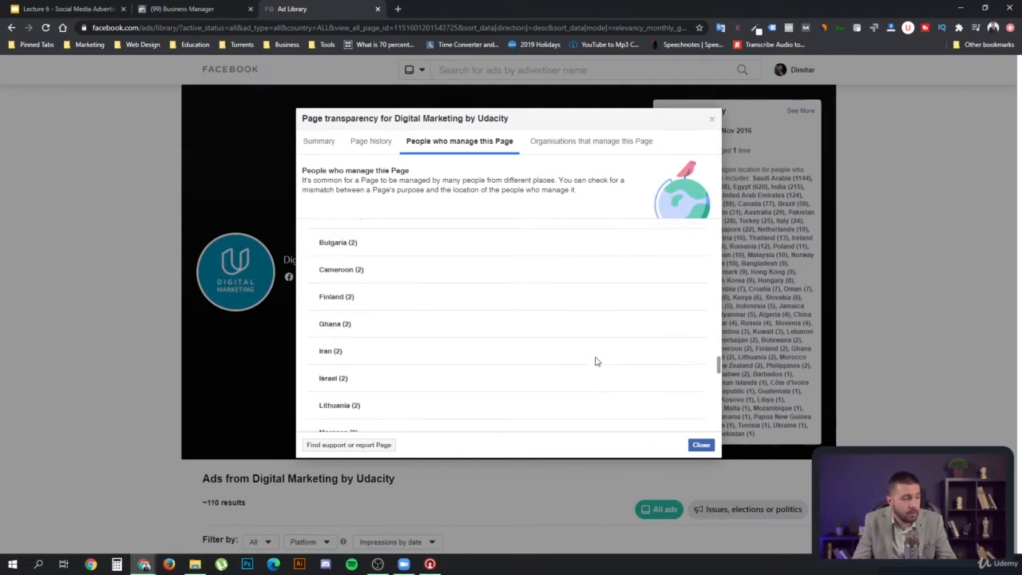
scroll("down", 3)
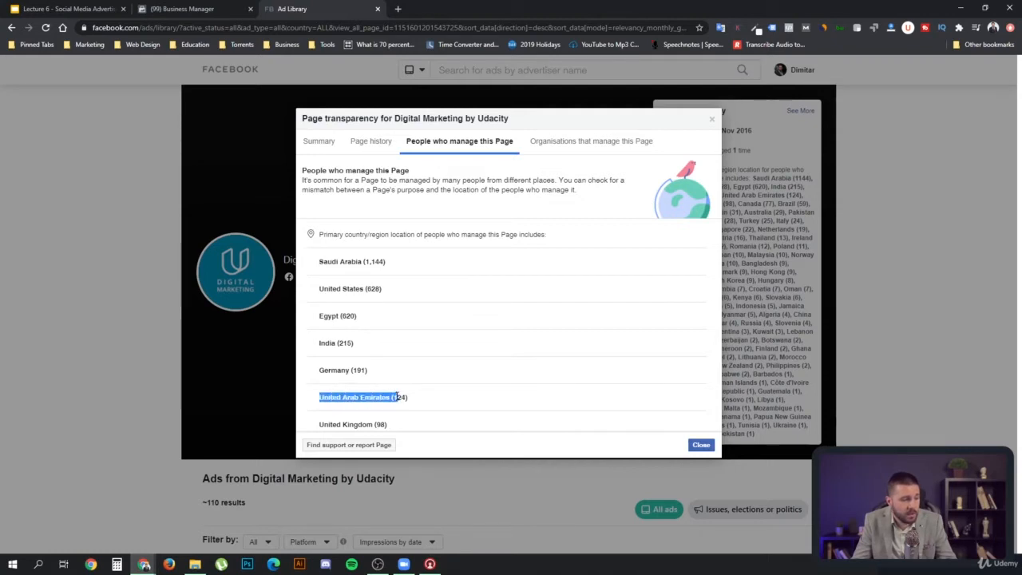
scroll("down", 3)
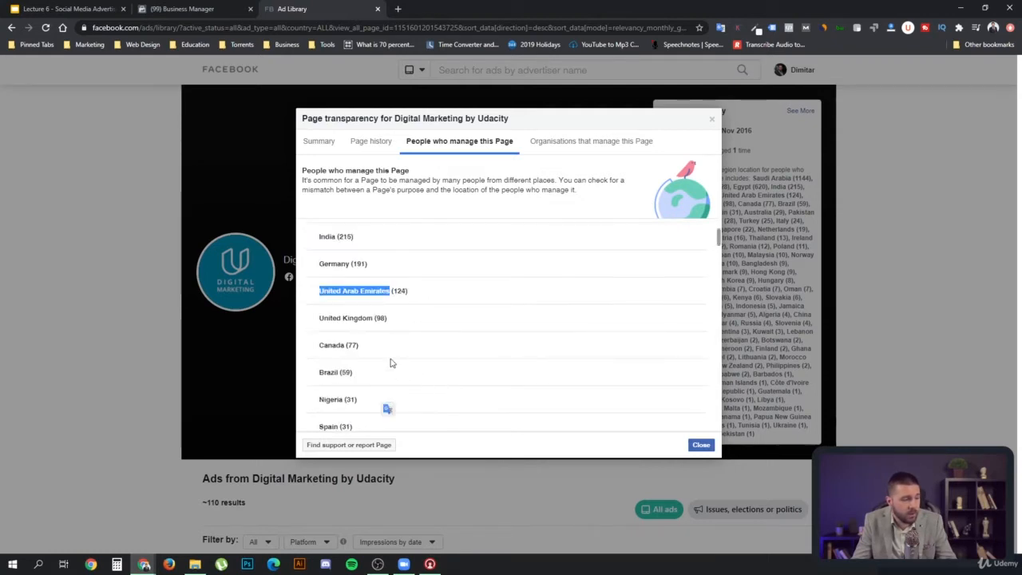
mouse_move(339, 381)
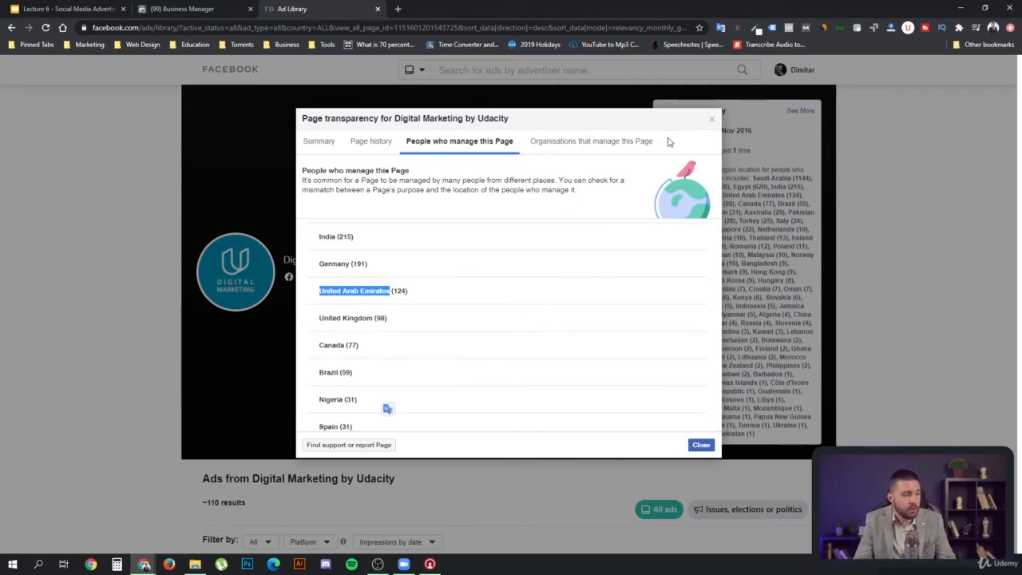
Step: Check the page's managing organisations and its 2017 name change and 2016 creation history
left_click(590, 140)
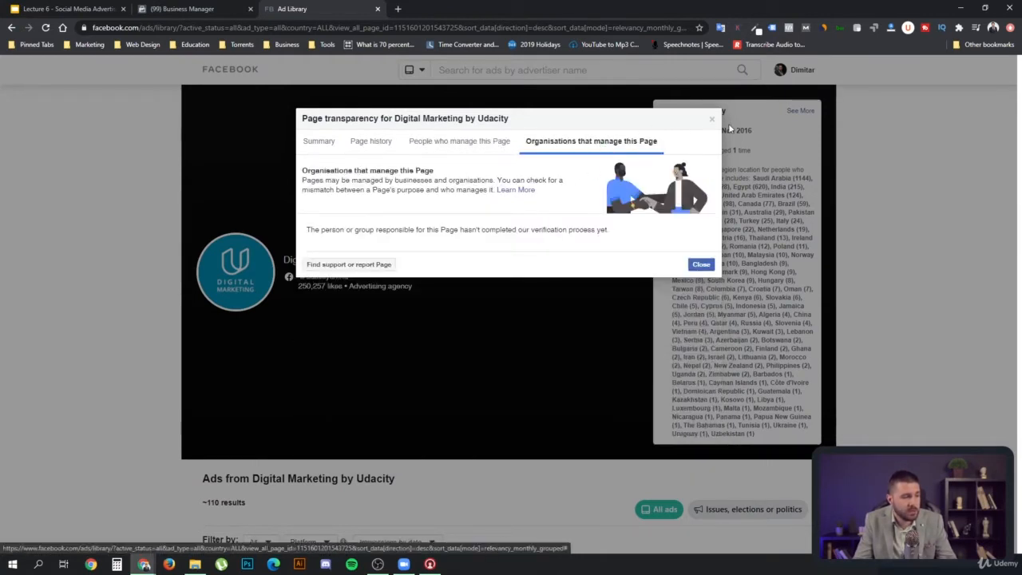
left_click(370, 140)
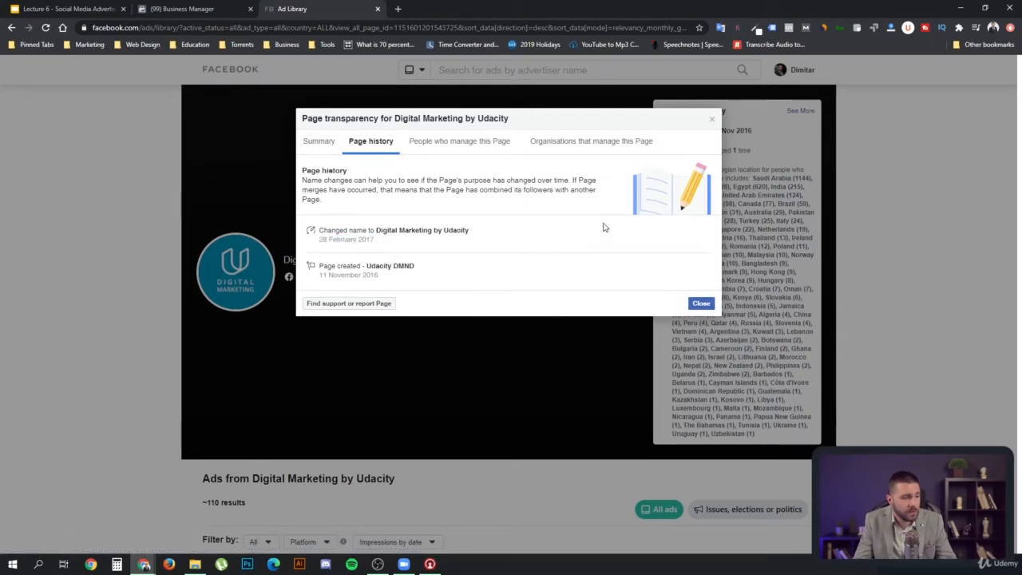
left_click(700, 304)
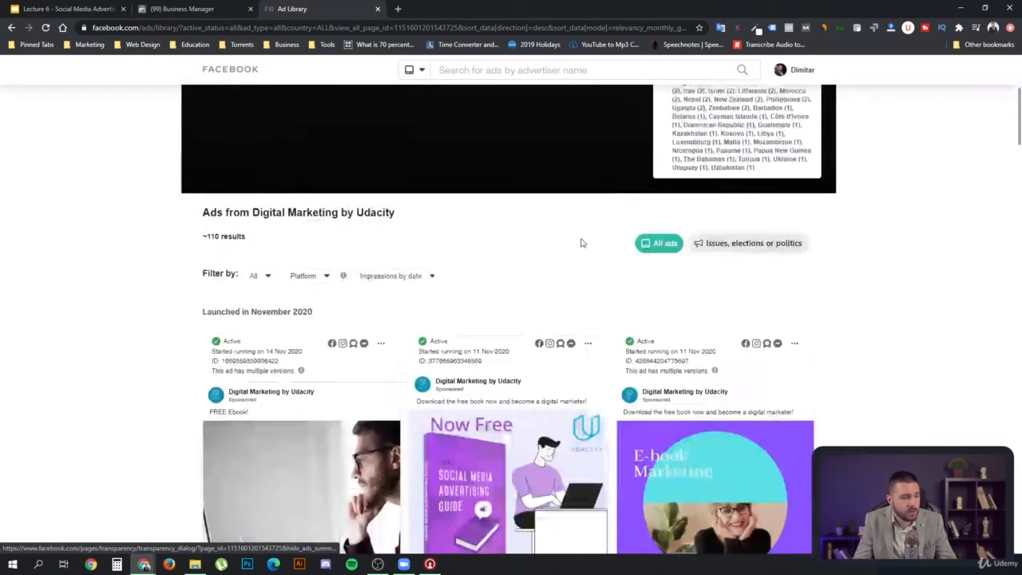
scroll("down", 3)
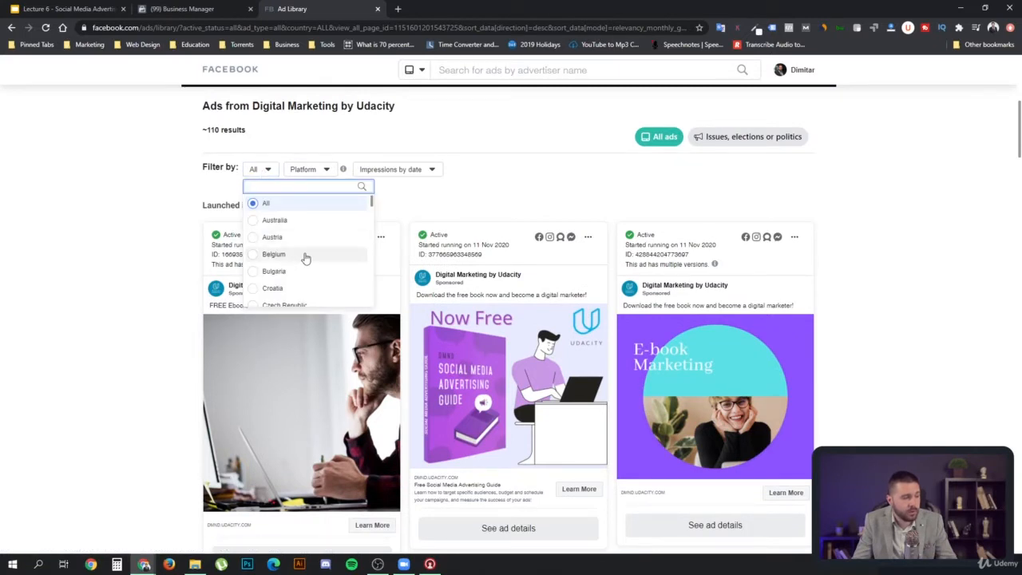
mouse_move(360, 289)
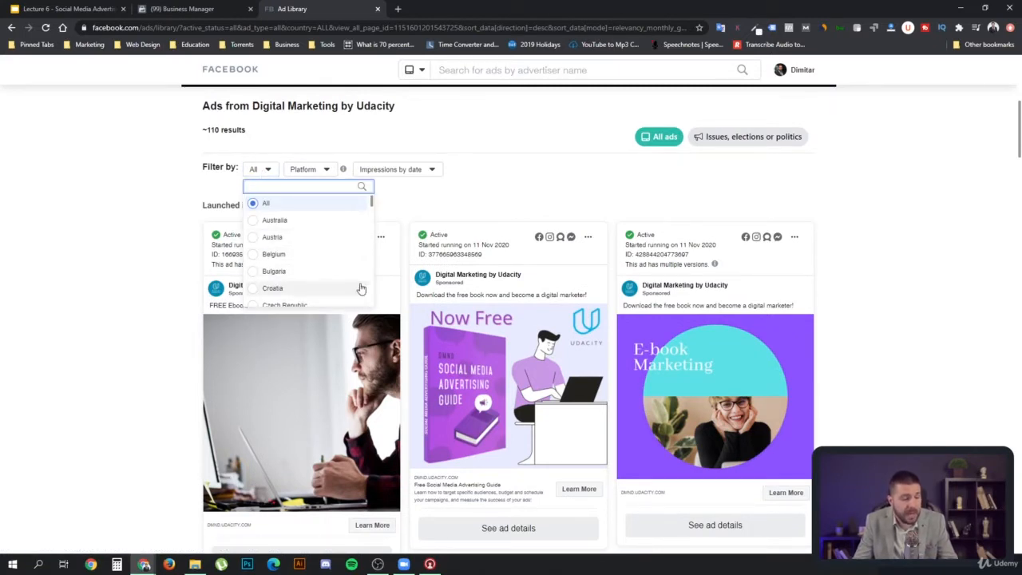
mouse_move(279, 238)
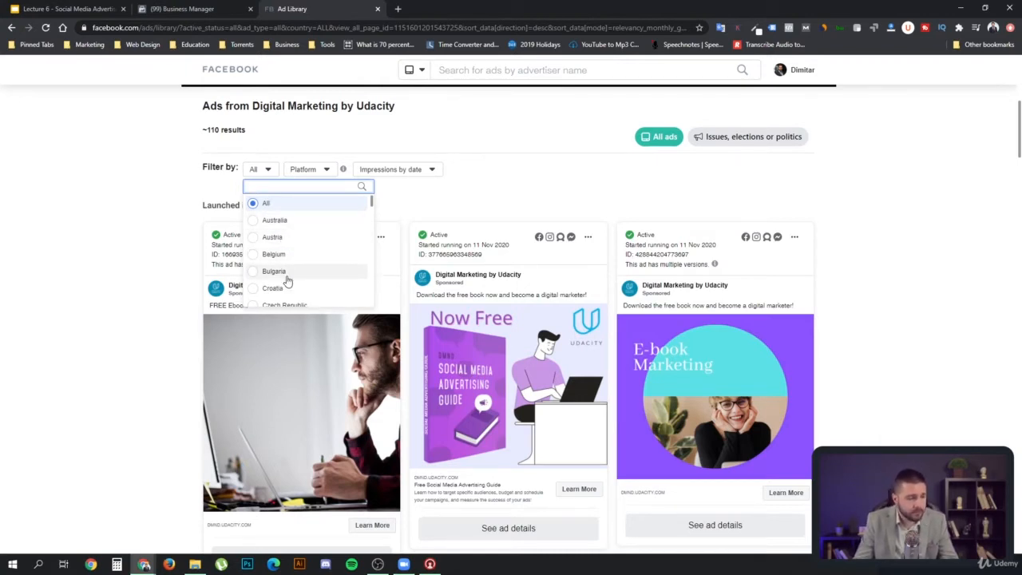
left_click(475, 199)
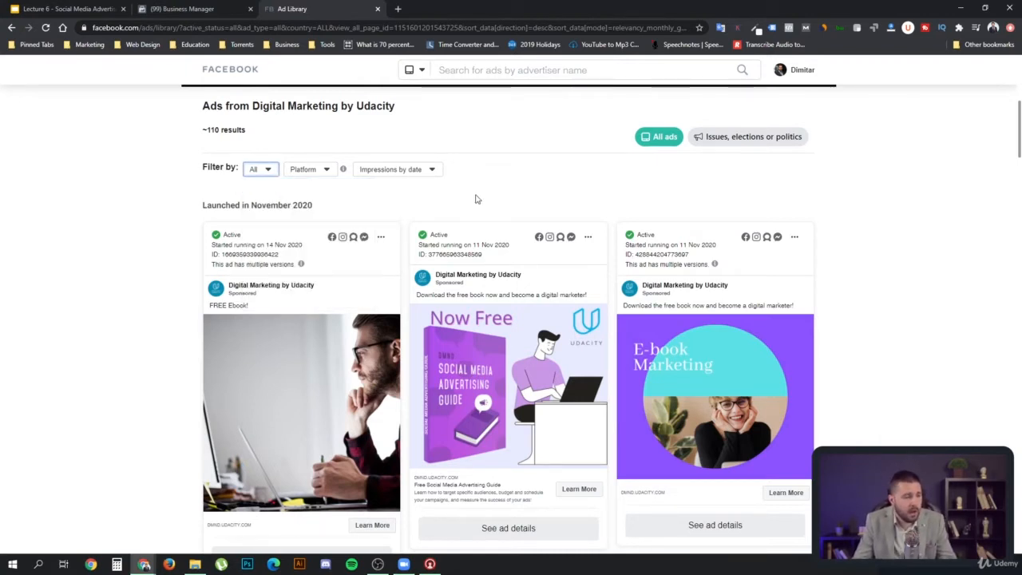
mouse_move(391, 226)
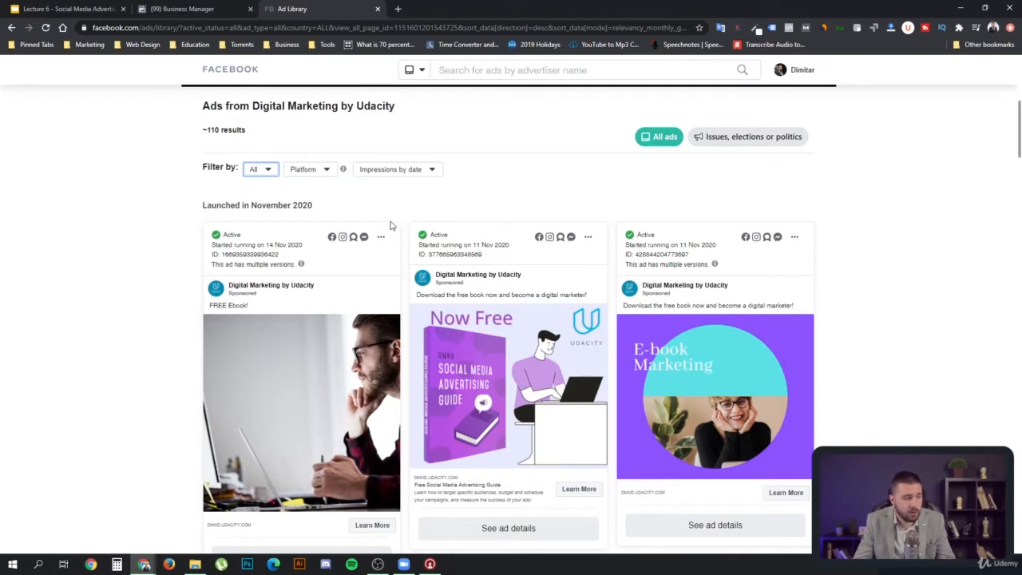
mouse_move(363, 209)
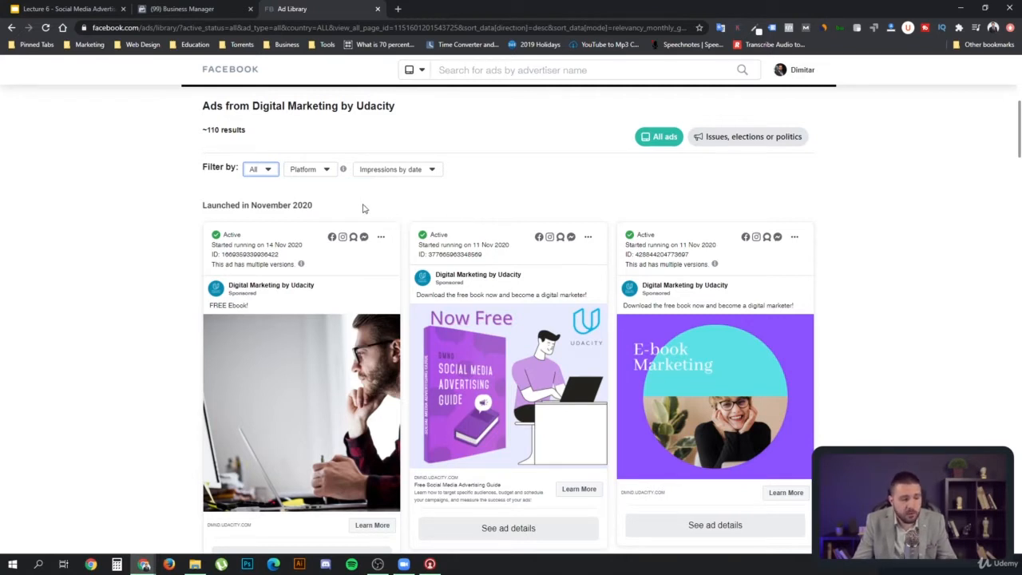
mouse_move(397, 210)
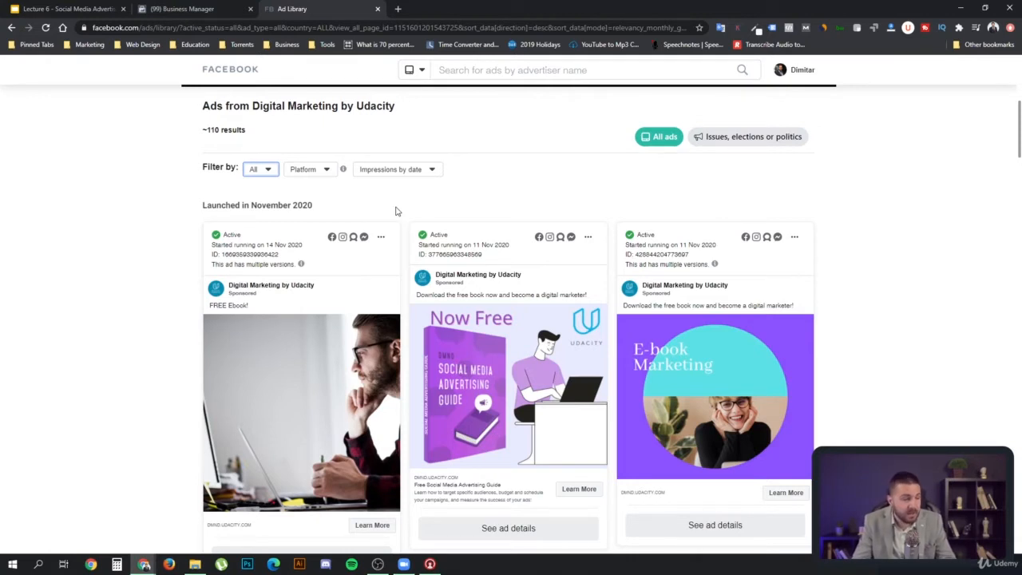
mouse_move(509, 292)
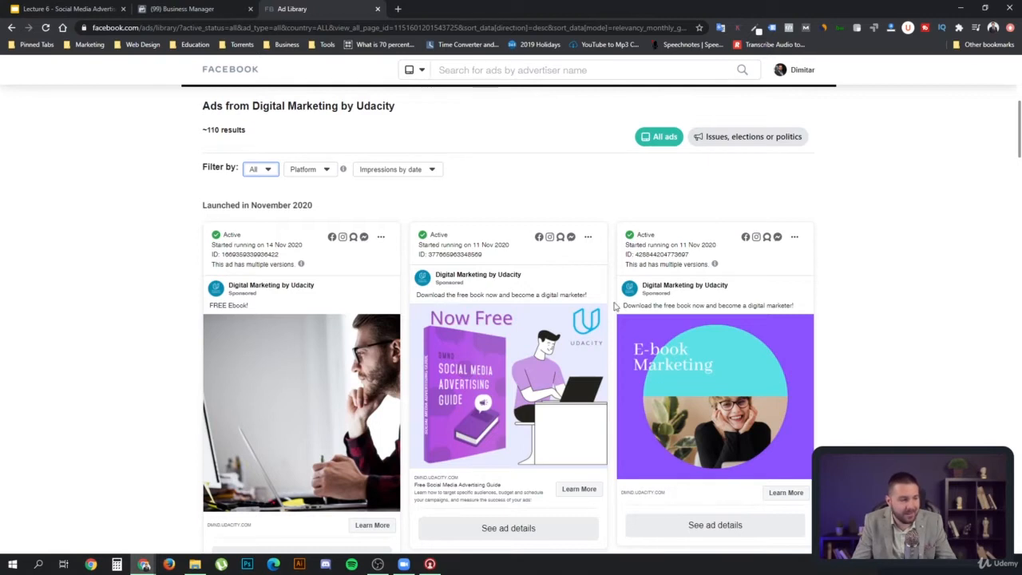
mouse_move(318, 230)
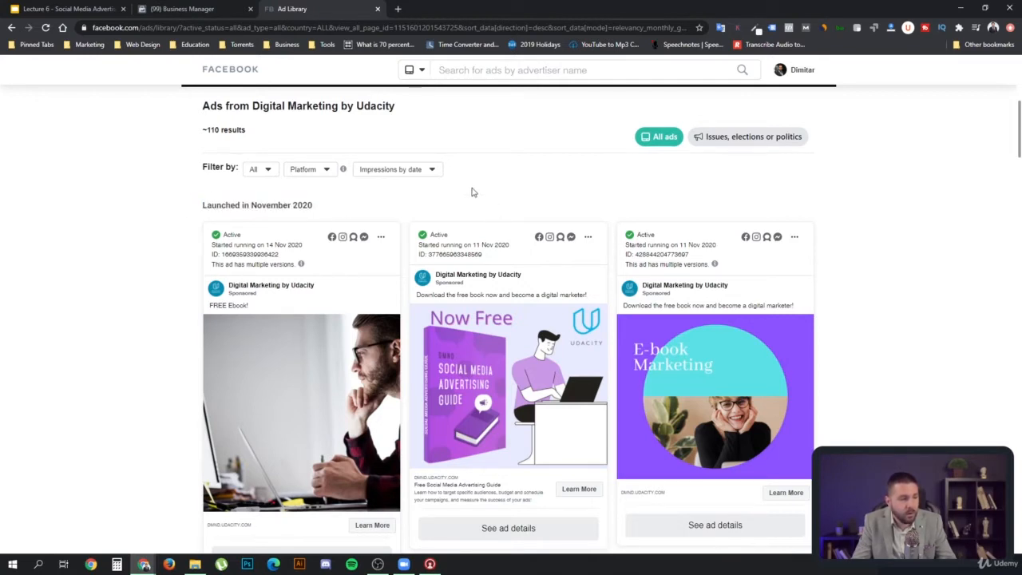
mouse_move(873, 144)
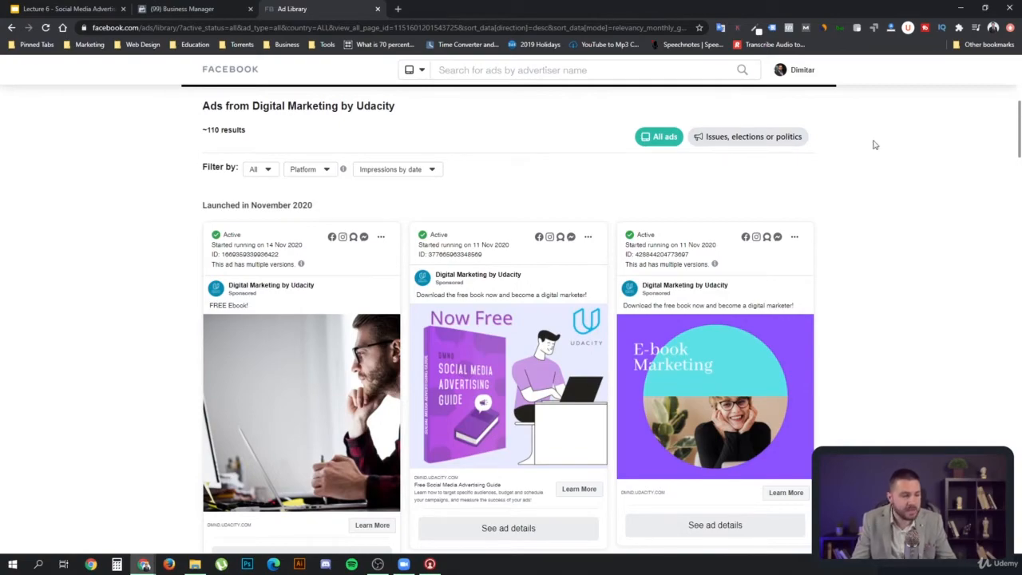
Step: Scroll past November and October 2020 ads to the lone June 2020 ad
scroll("down", 3)
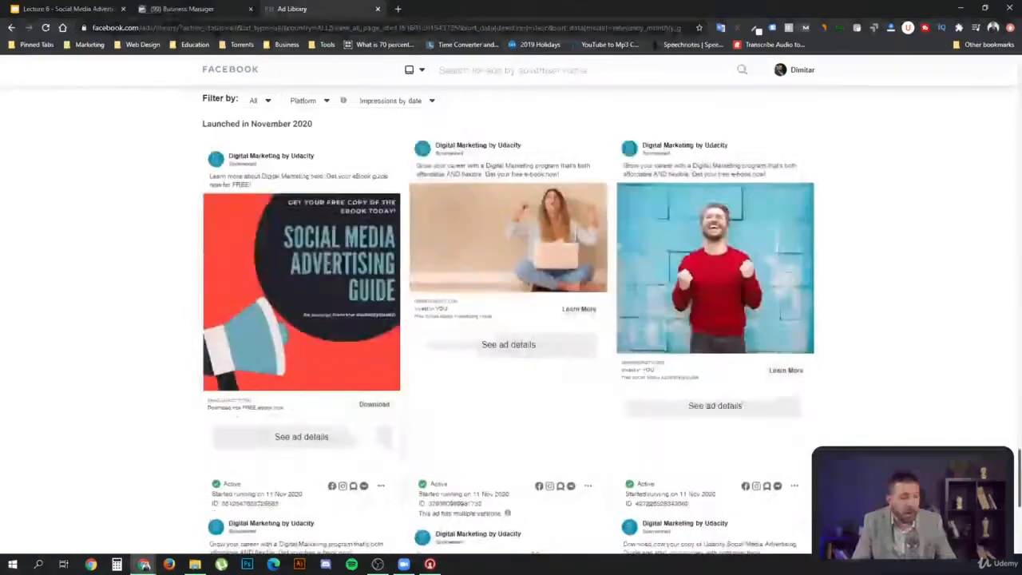
scroll("down", 3)
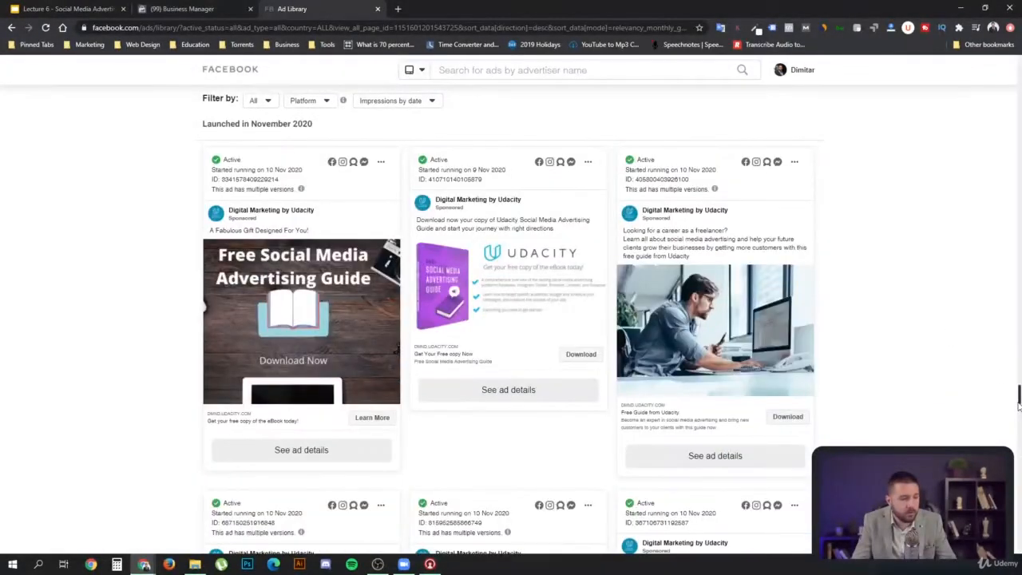
scroll("down", 3)
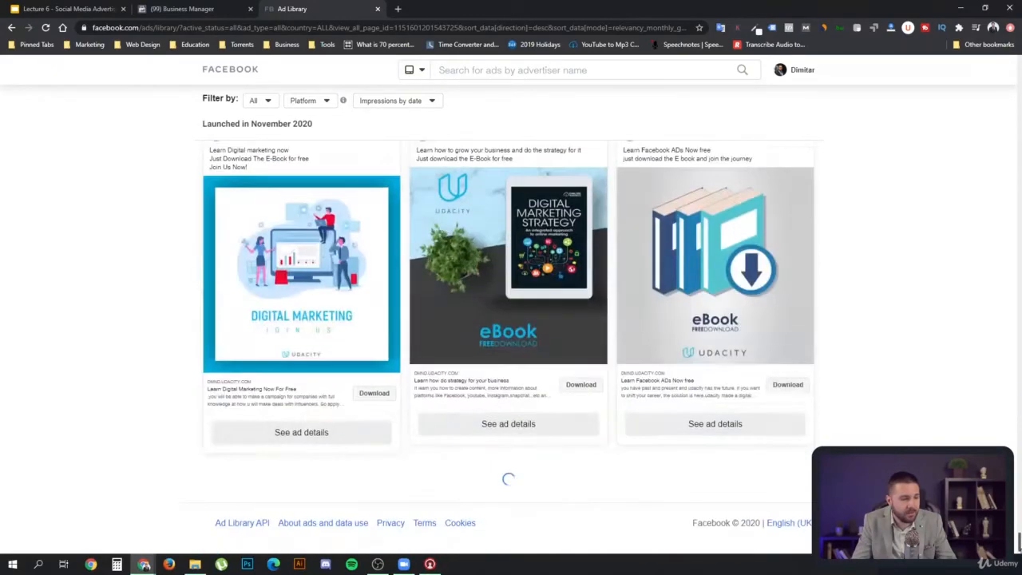
scroll("down", 3)
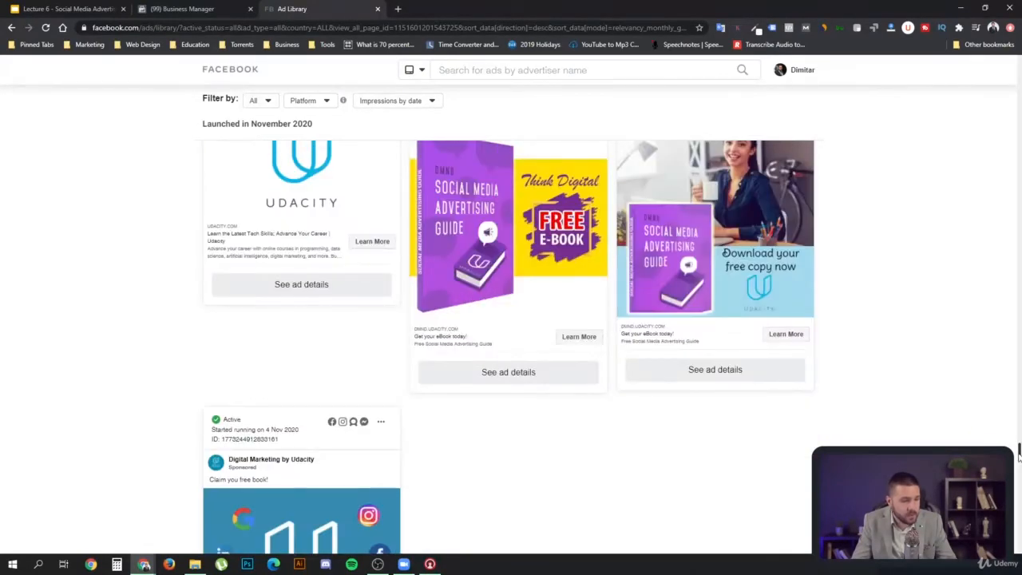
scroll("down", 3)
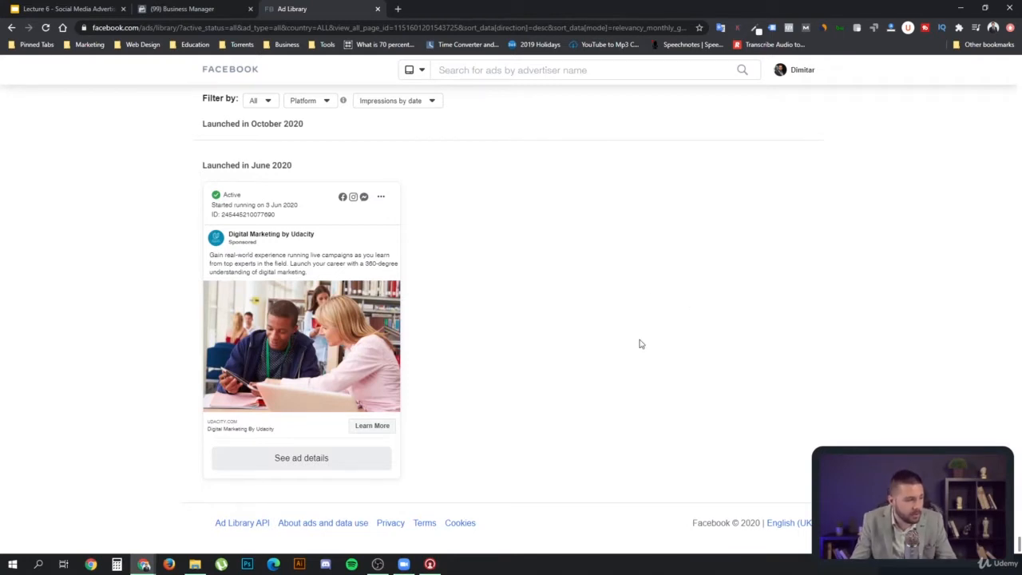
mouse_move(438, 252)
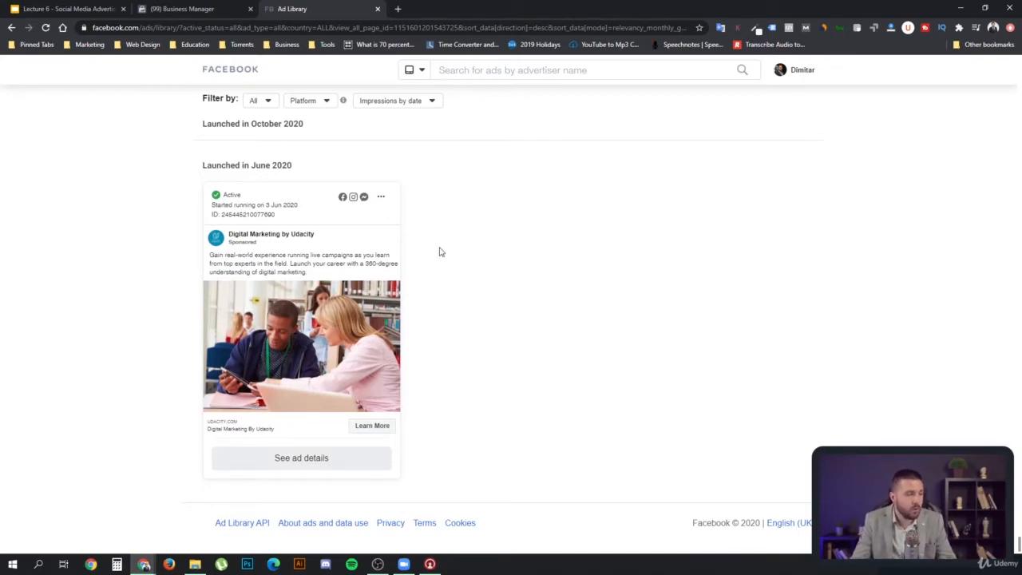
mouse_move(299, 182)
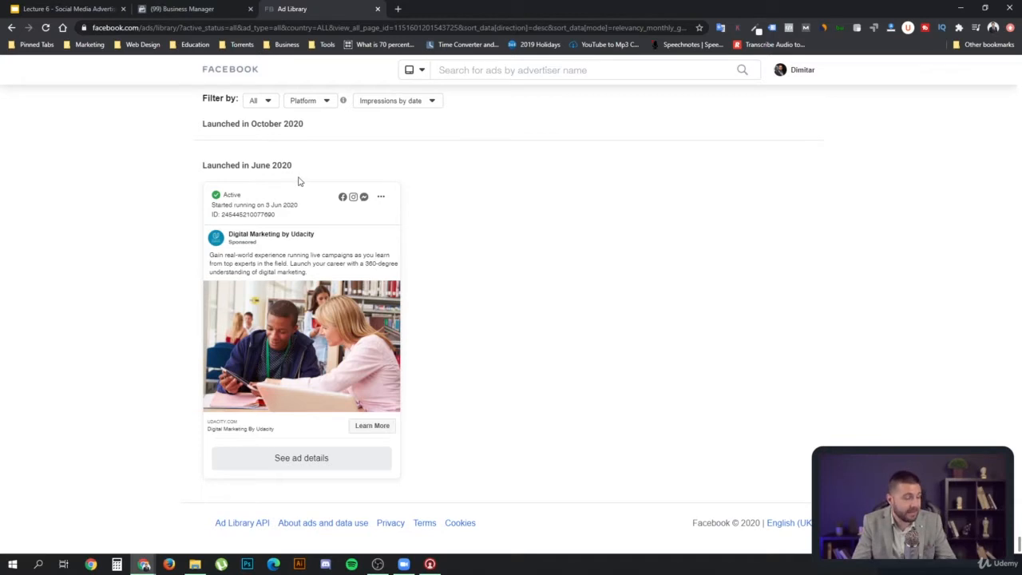
double_click(272, 164)
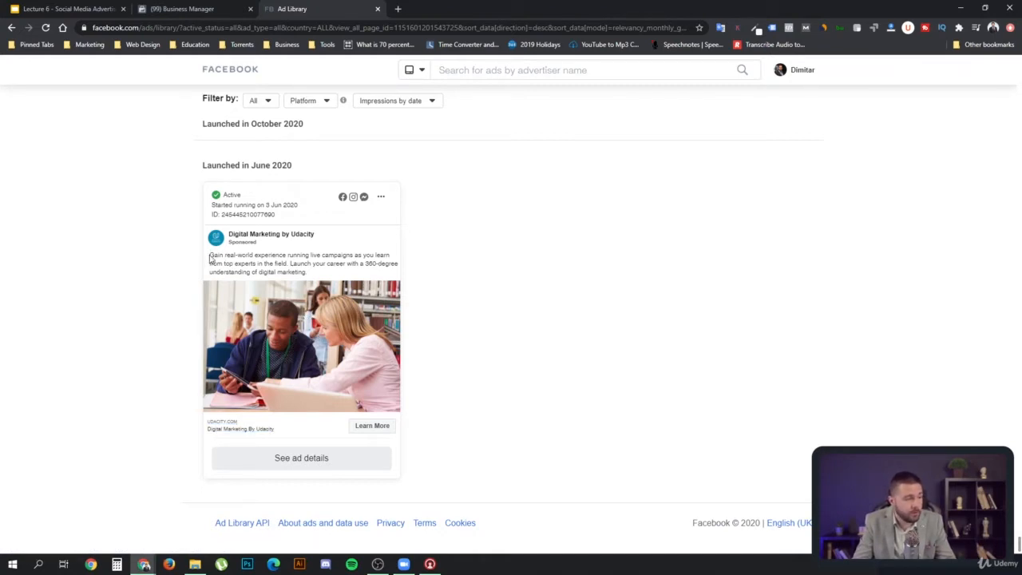
left_click_drag(209, 254, 319, 254)
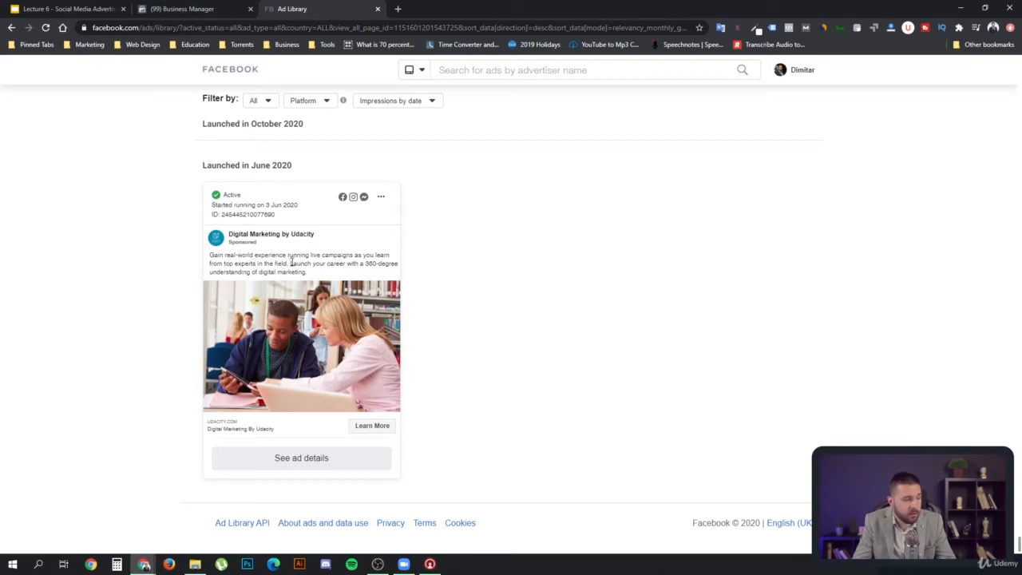
mouse_move(232, 273)
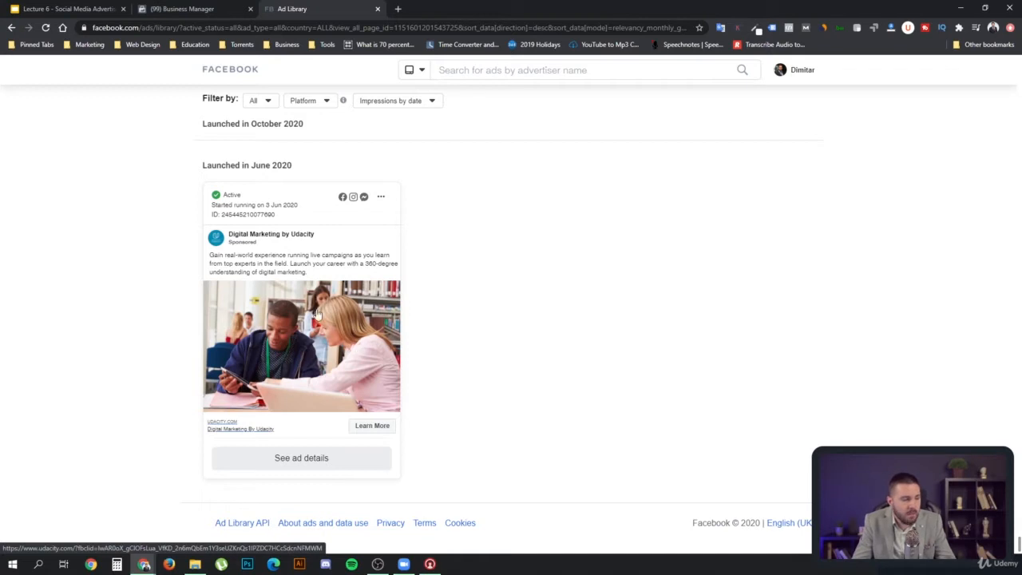
mouse_move(304, 367)
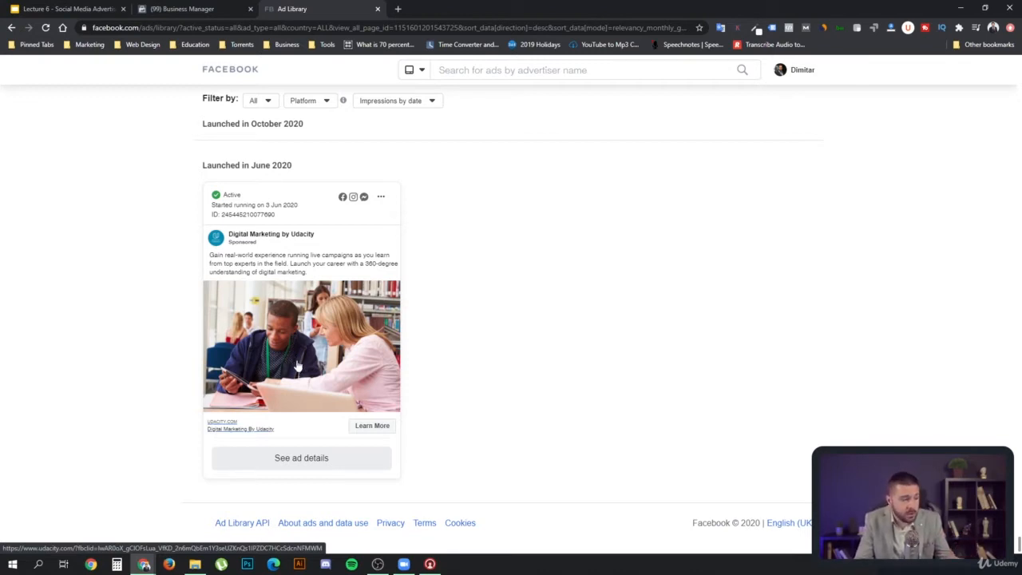
mouse_move(314, 434)
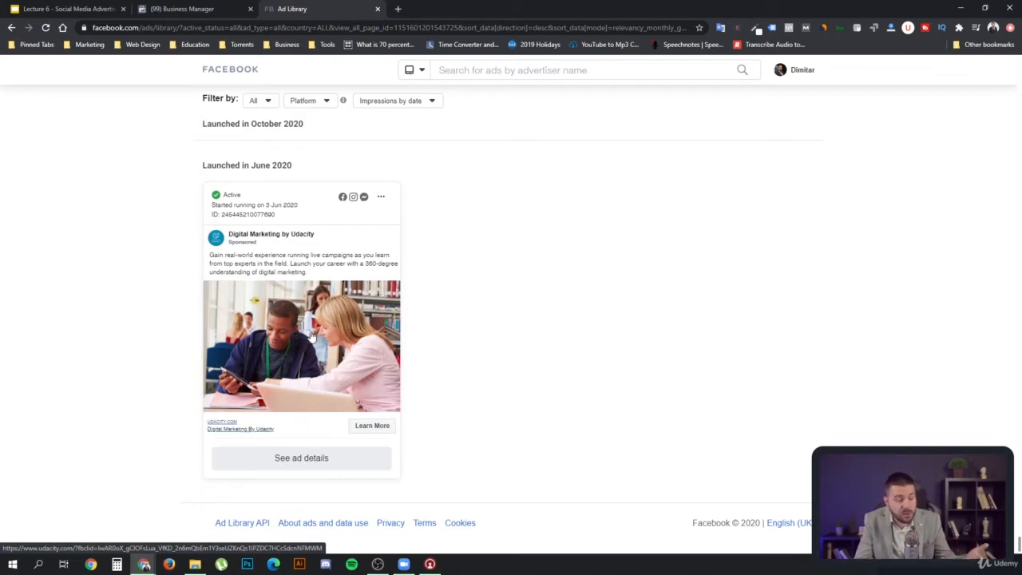
mouse_move(318, 344)
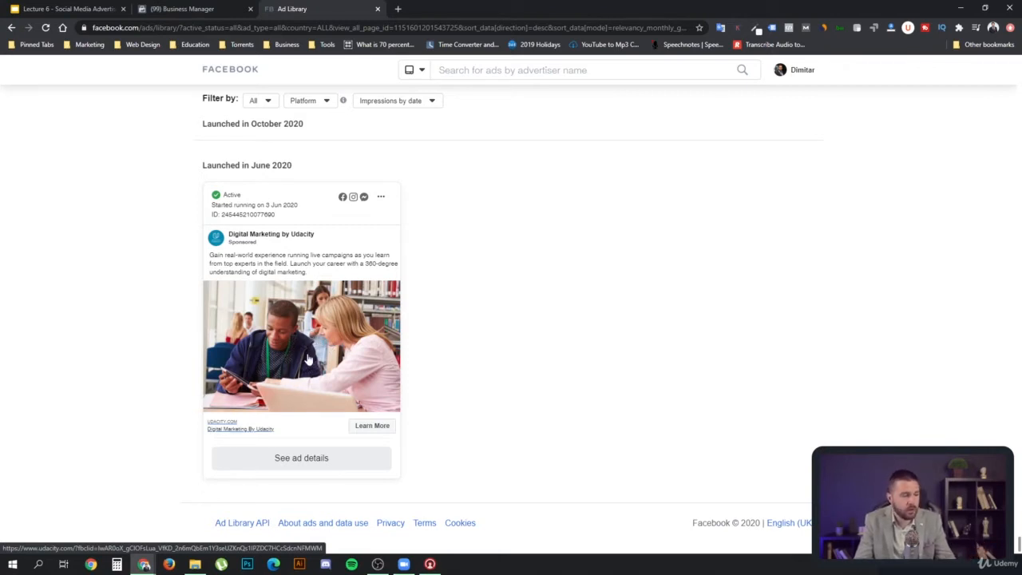
mouse_move(288, 379)
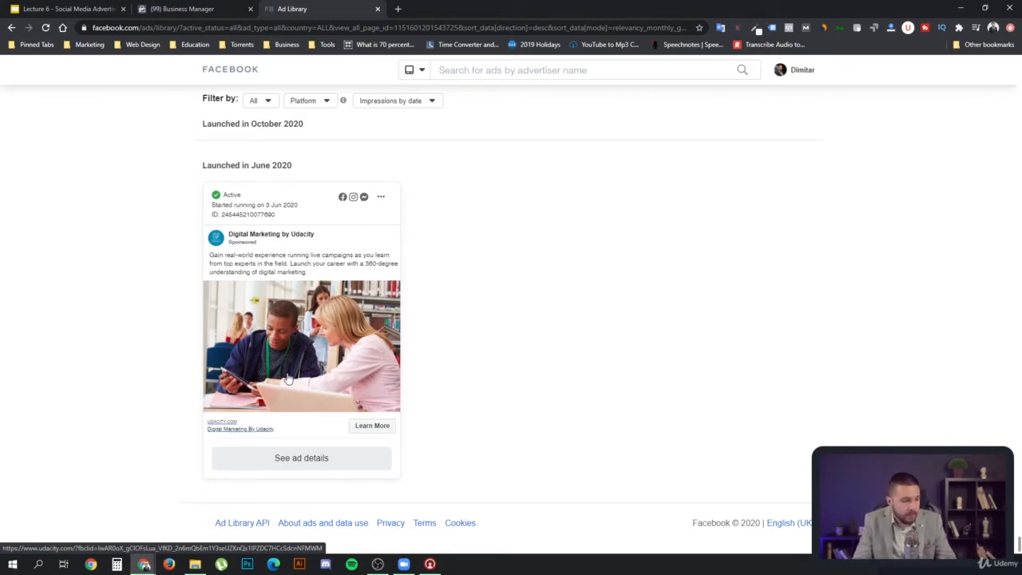
mouse_move(365, 320)
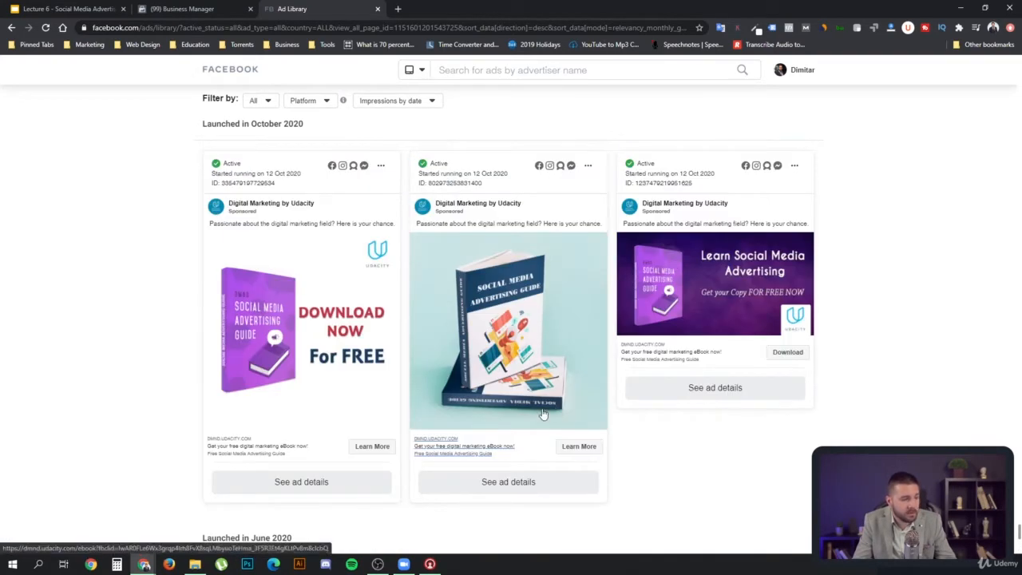
mouse_move(565, 308)
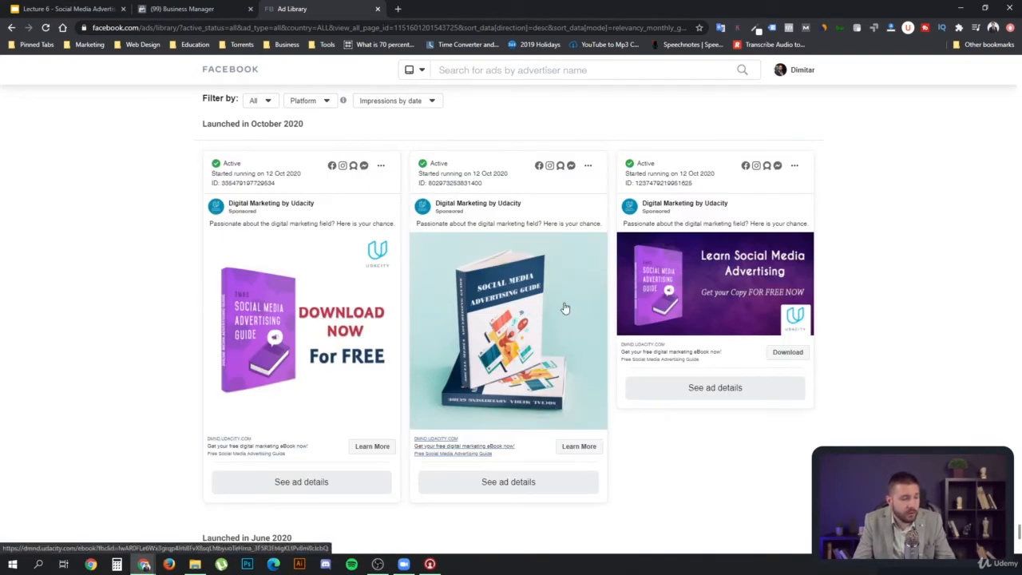
mouse_move(764, 288)
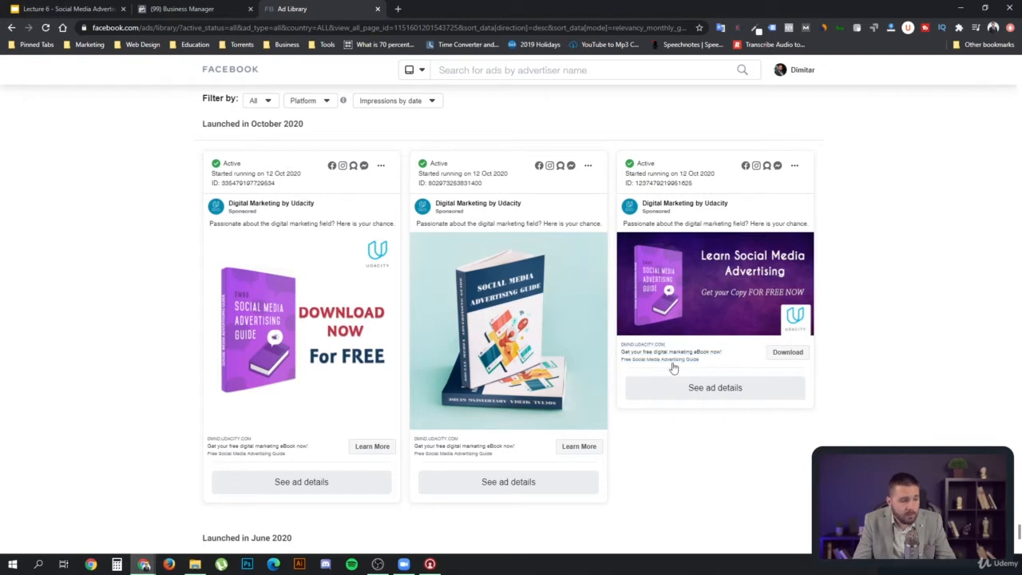
mouse_move(809, 366)
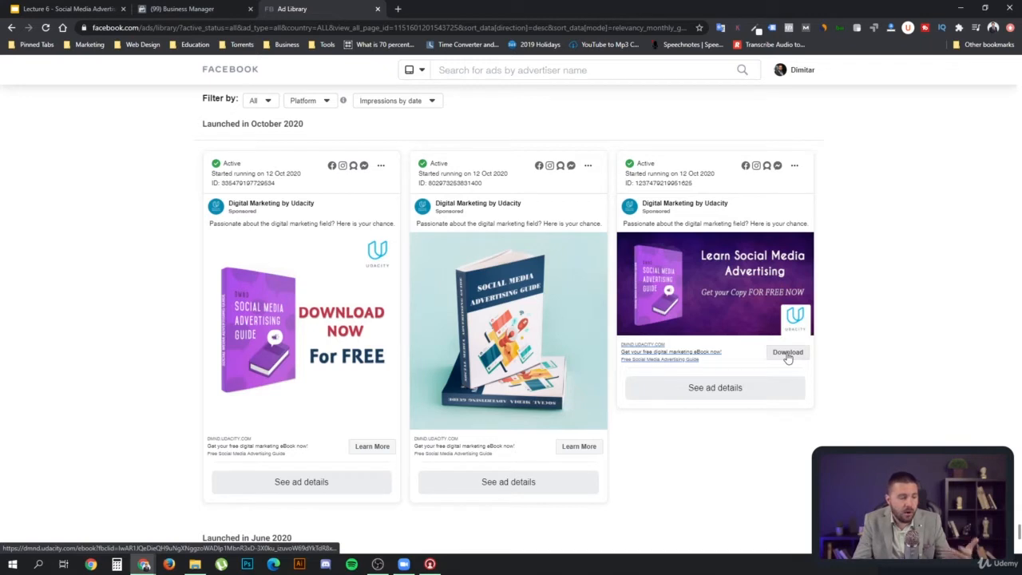
mouse_move(687, 291)
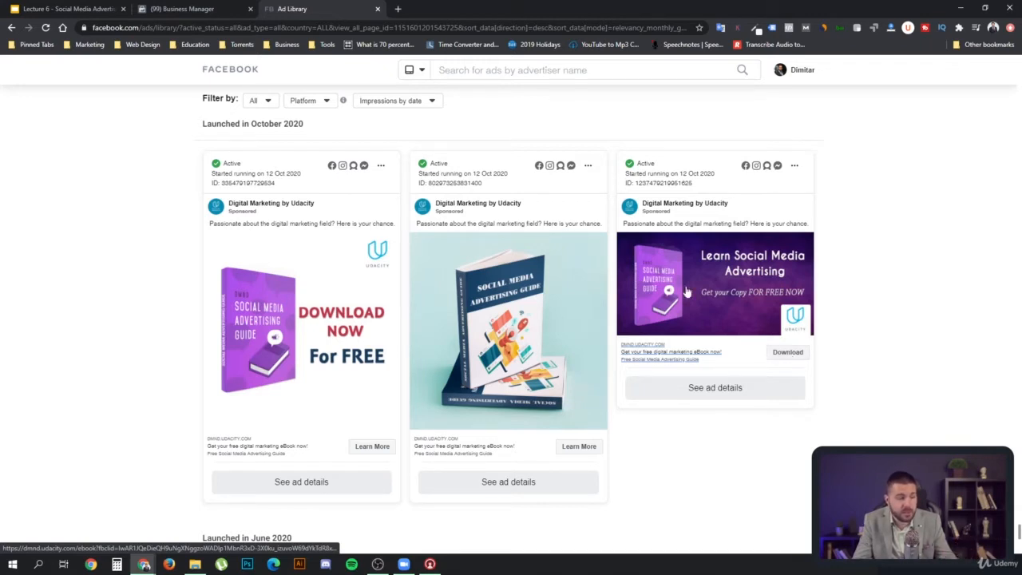
mouse_move(699, 304)
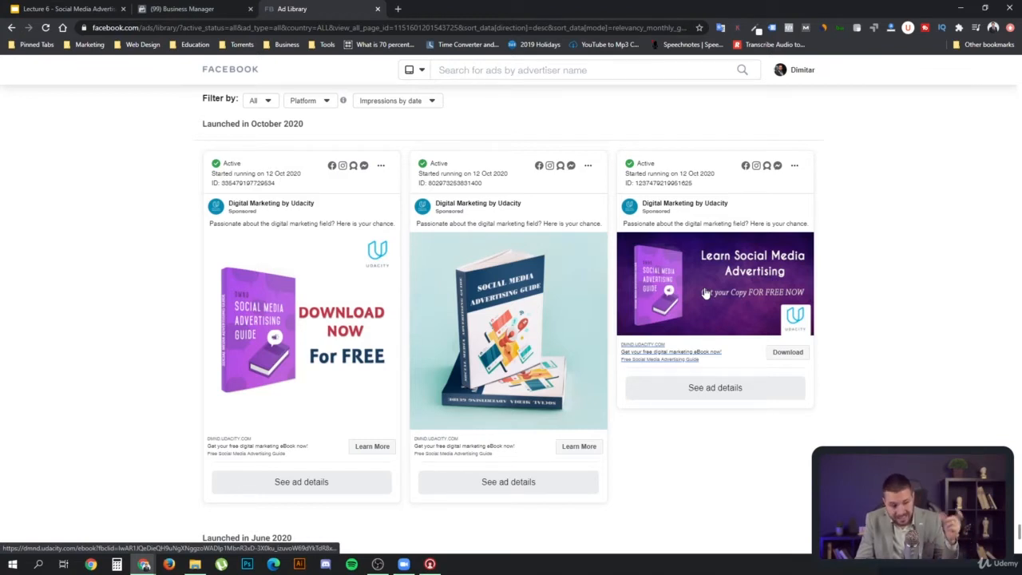
mouse_move(725, 309)
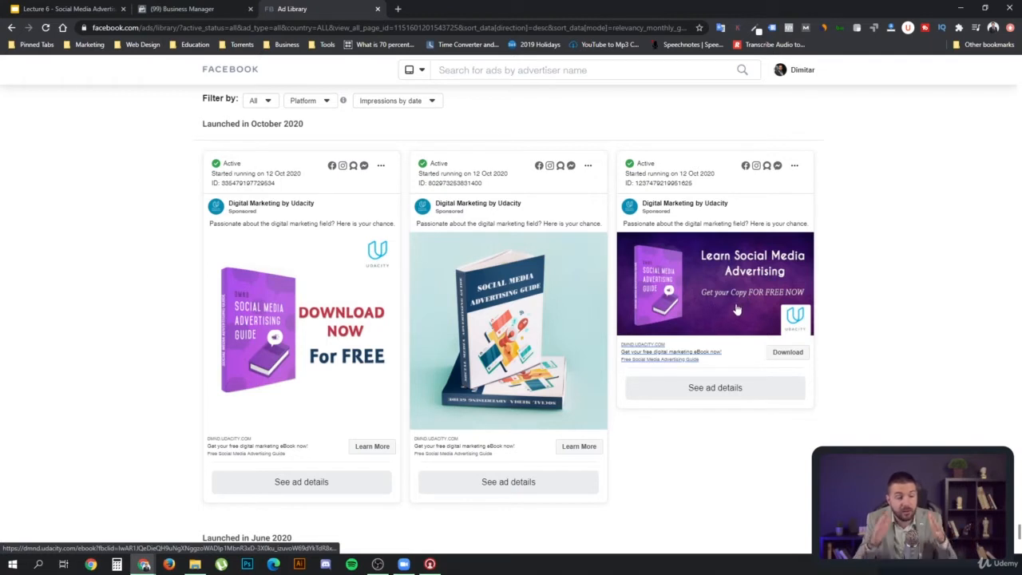
mouse_move(698, 303)
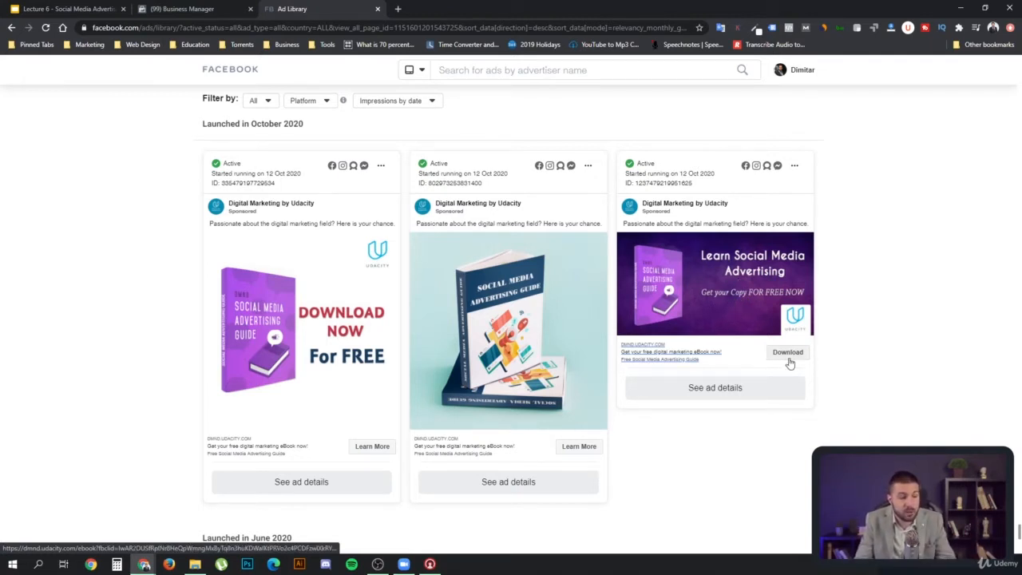
mouse_move(781, 360)
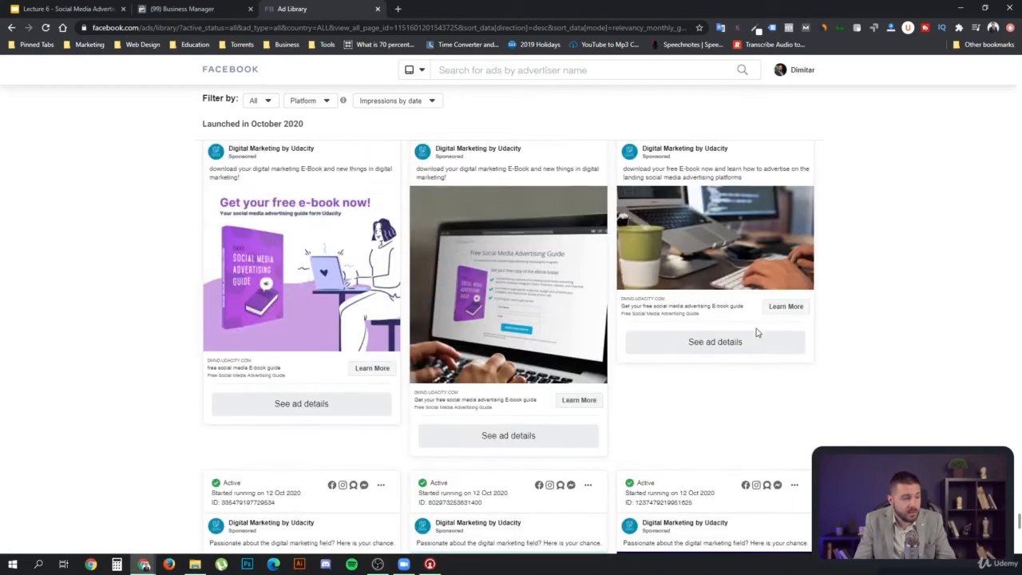
scroll("down", 3)
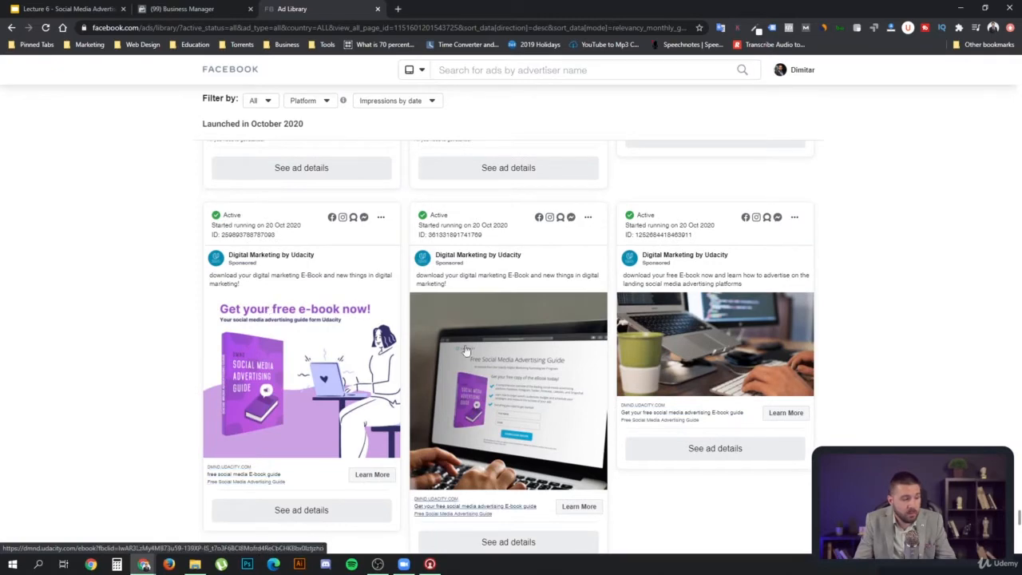
mouse_move(488, 315)
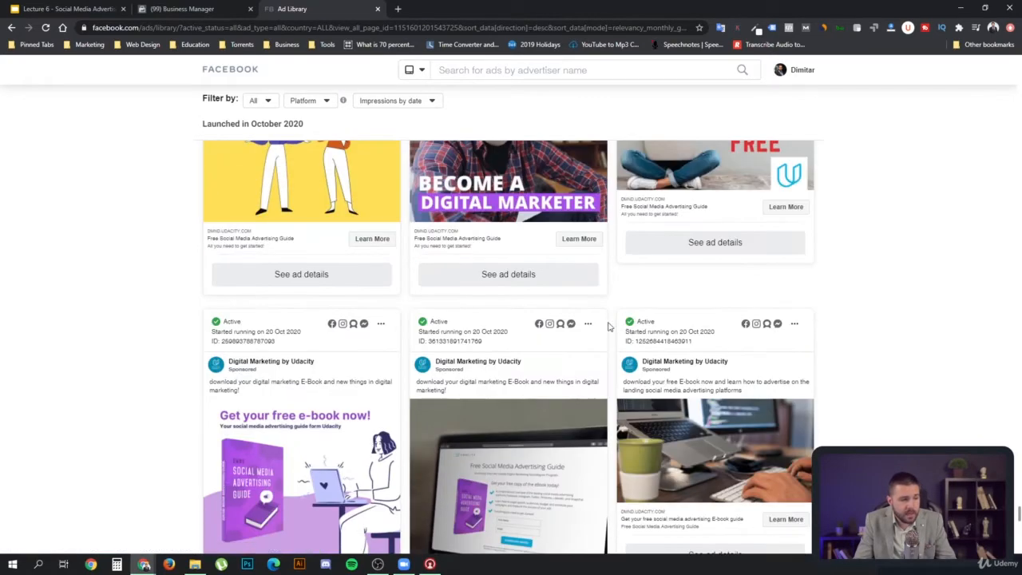
scroll("down", 3)
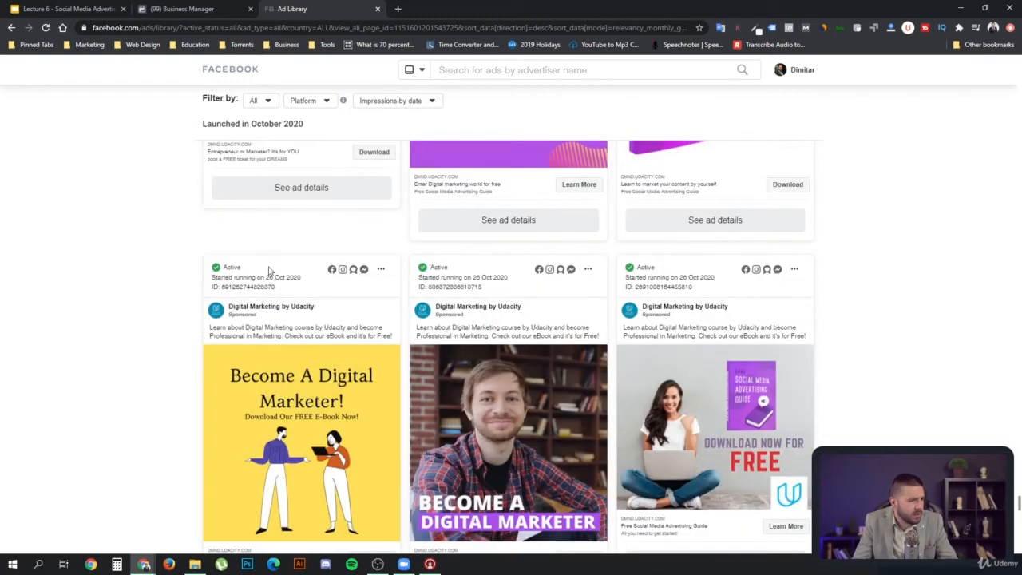
scroll("down", 3)
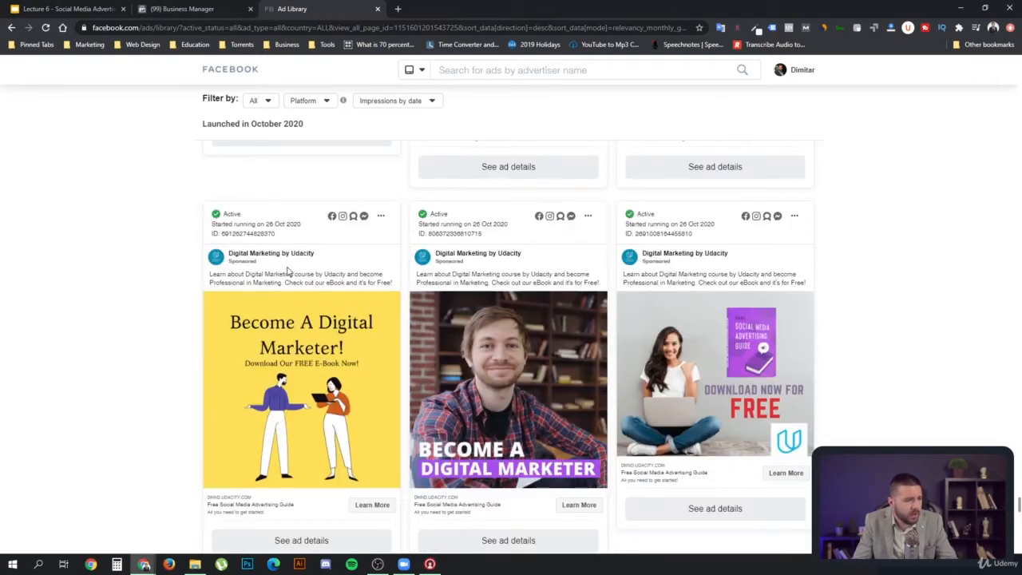
scroll("down", 3)
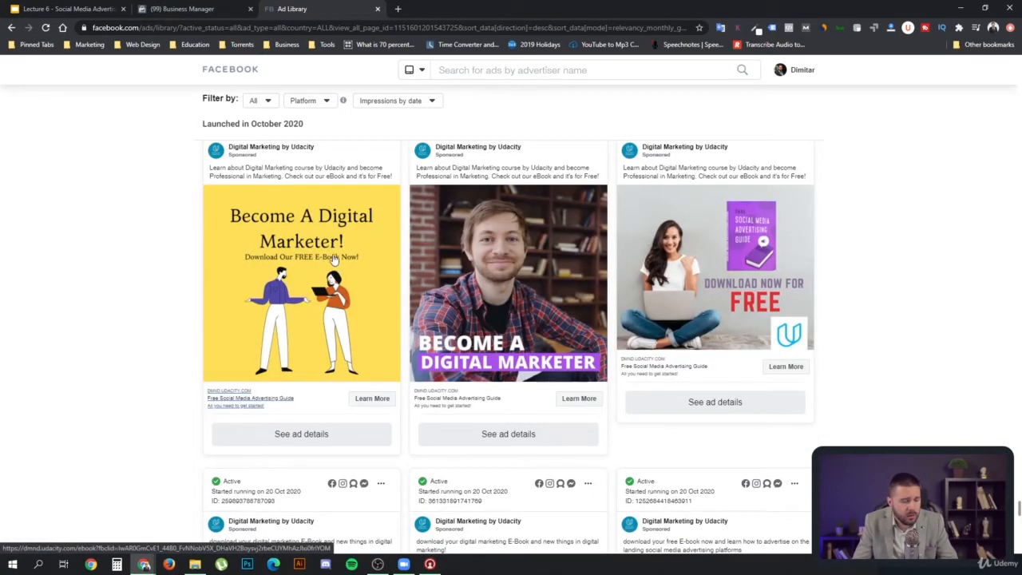
mouse_move(411, 158)
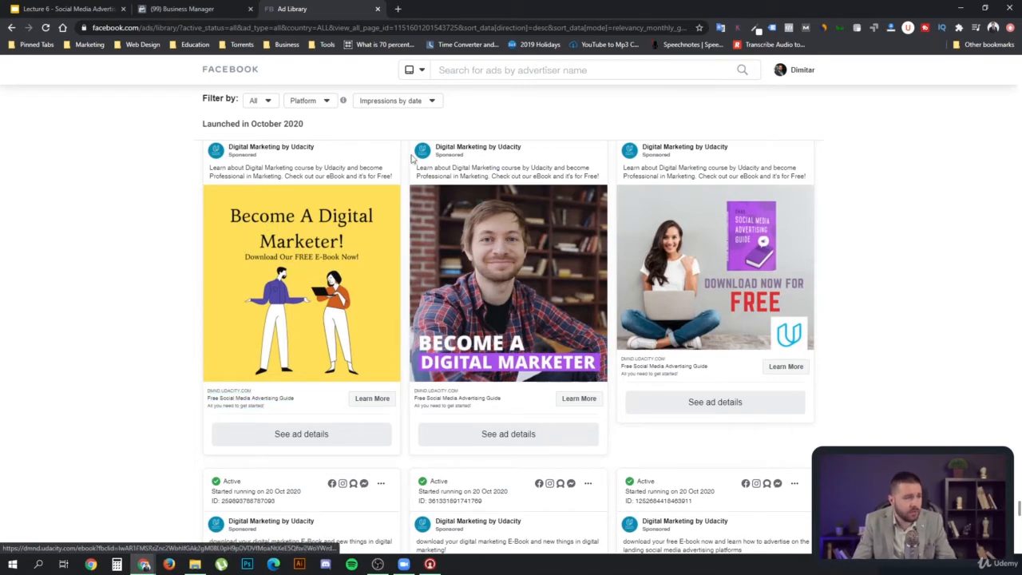
Step: Pick Udemy from recent advertiser searches to load its roughly 990 ads
left_click(575, 70)
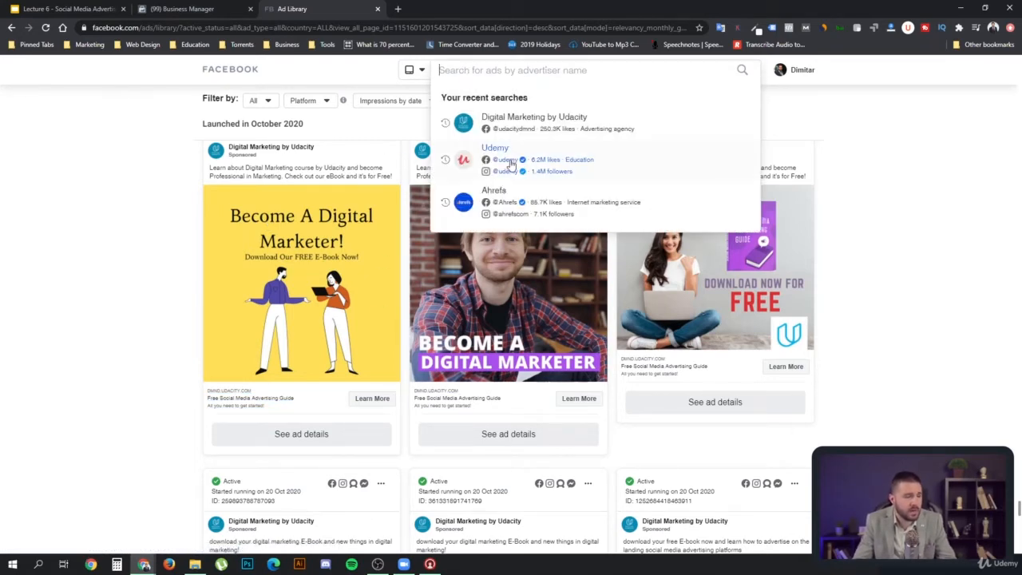
left_click(494, 147)
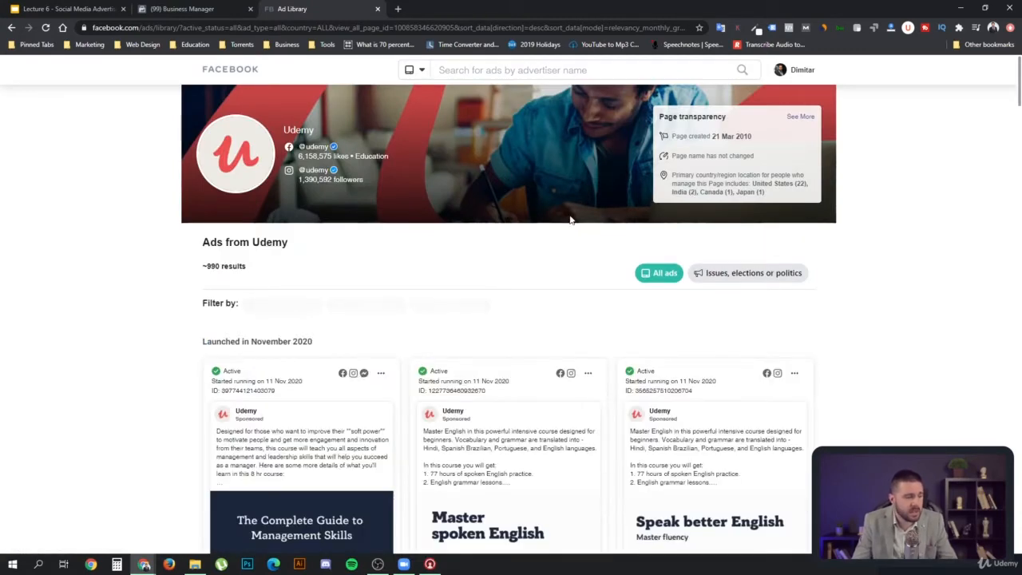
mouse_move(598, 282)
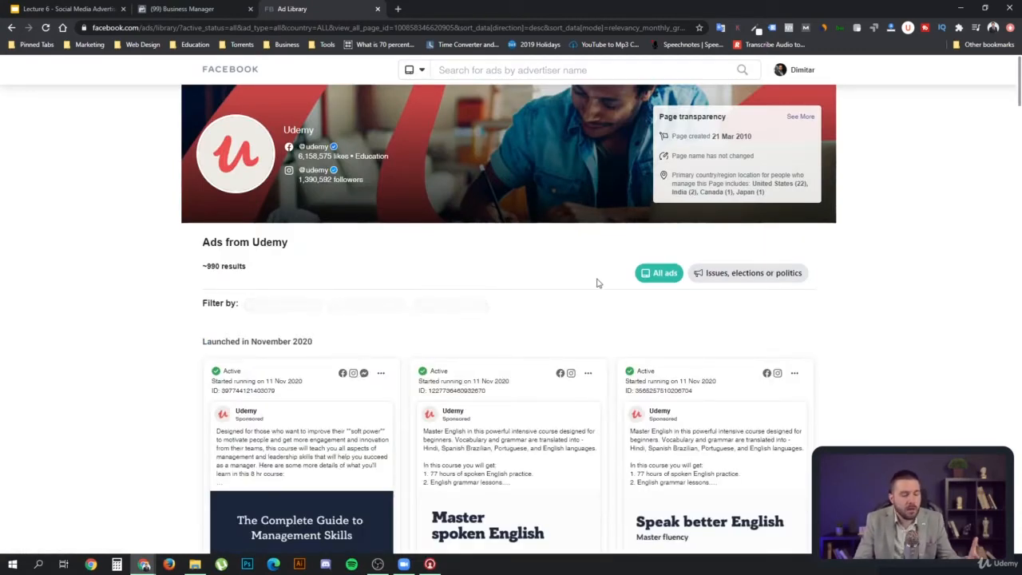
Step: Scroll past the music theory, parenting and chakra ads to the data science ads
scroll("down", 3)
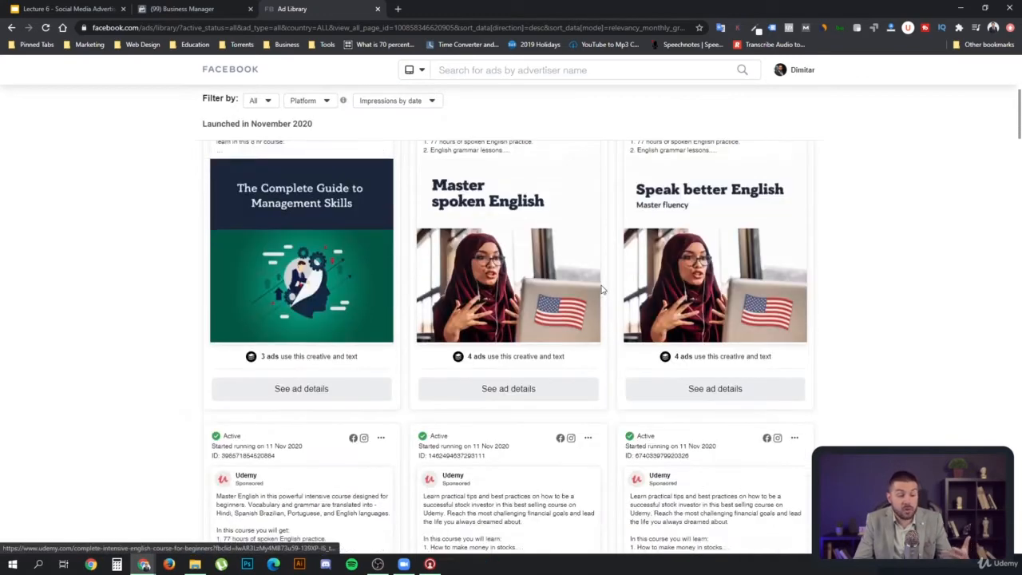
scroll("down", 3)
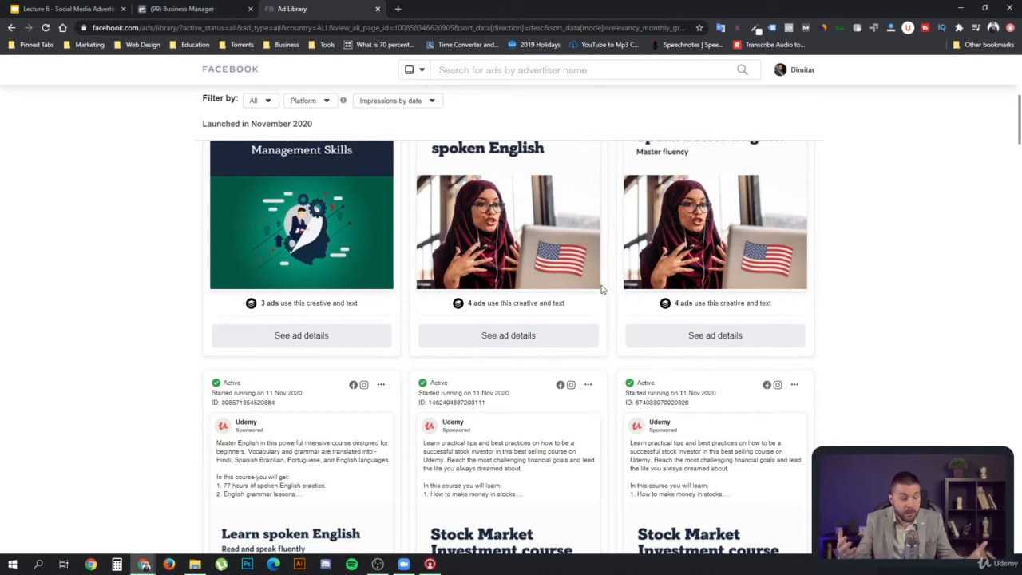
scroll("down", 3)
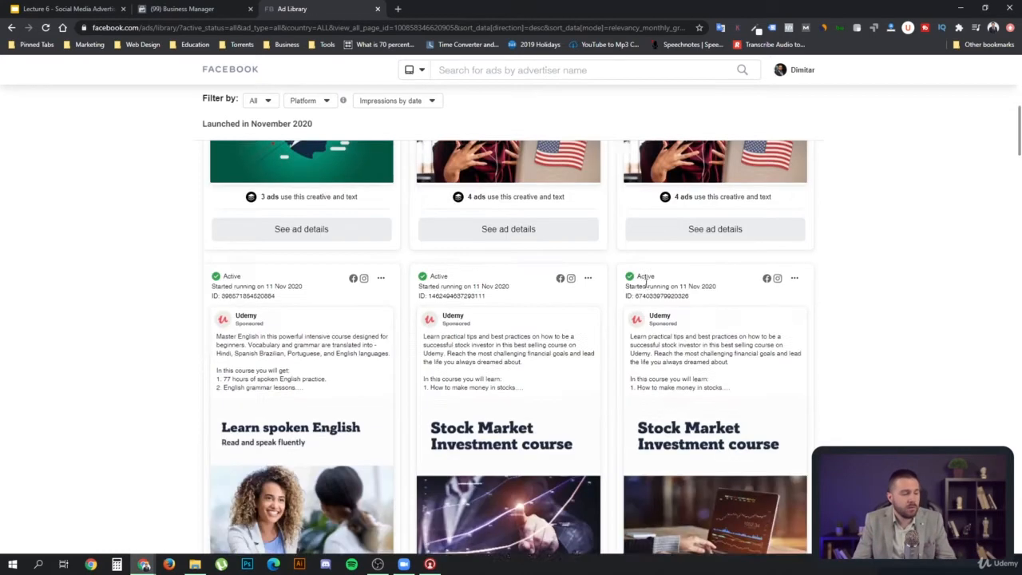
scroll("down", 3)
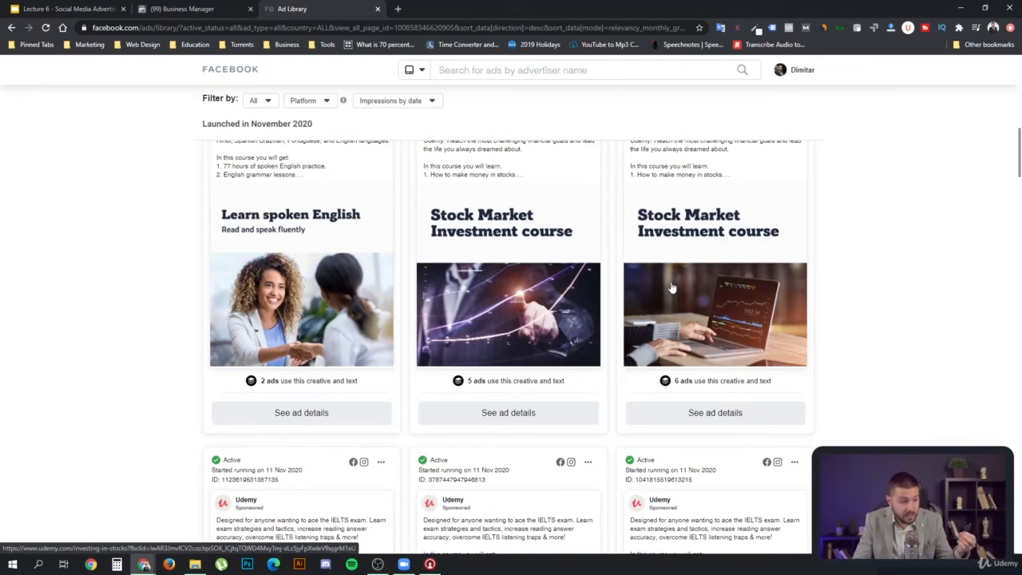
scroll("down", 3)
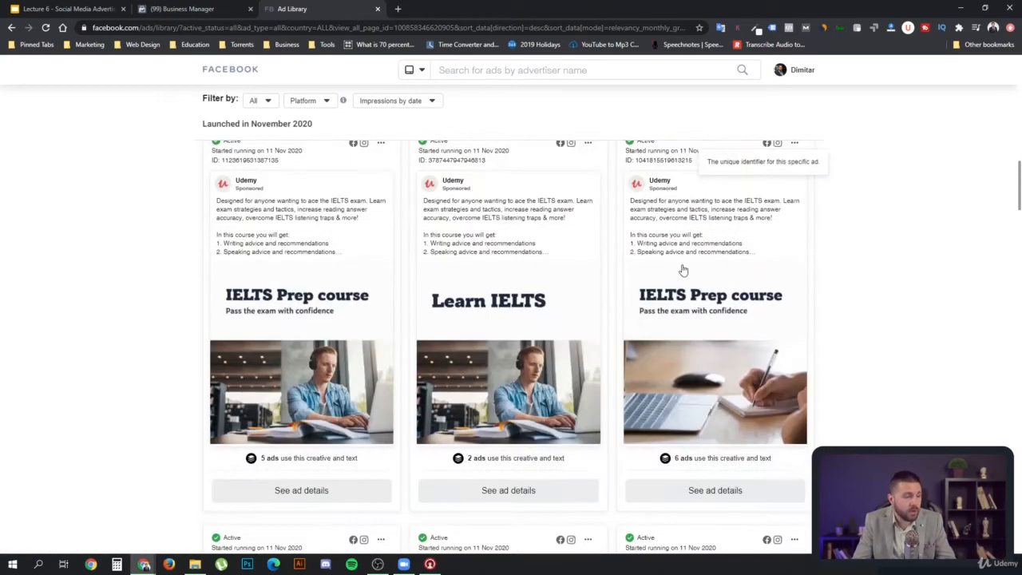
scroll("down", 3)
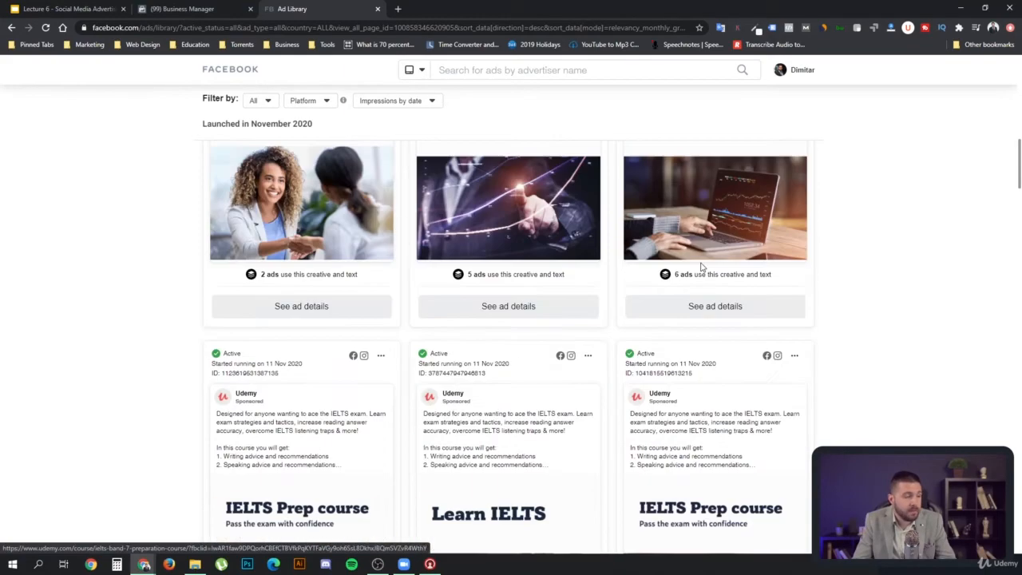
scroll("down", 3)
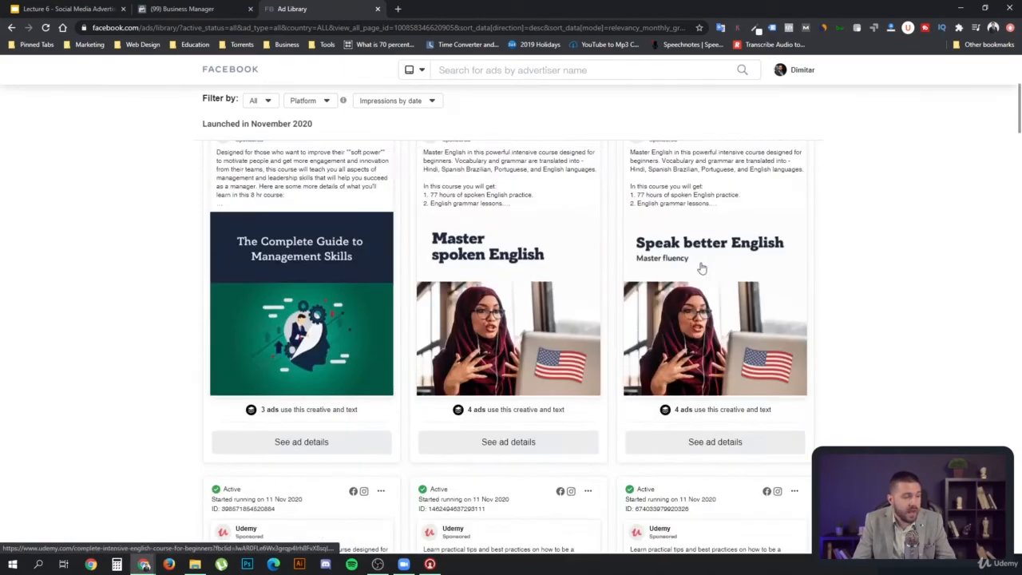
scroll("down", 3)
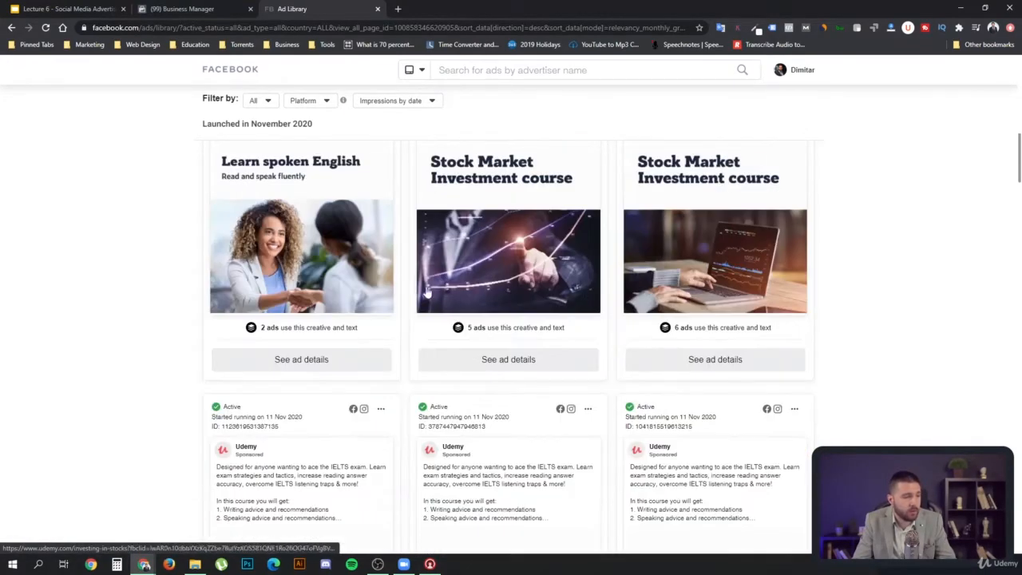
scroll("down", 3)
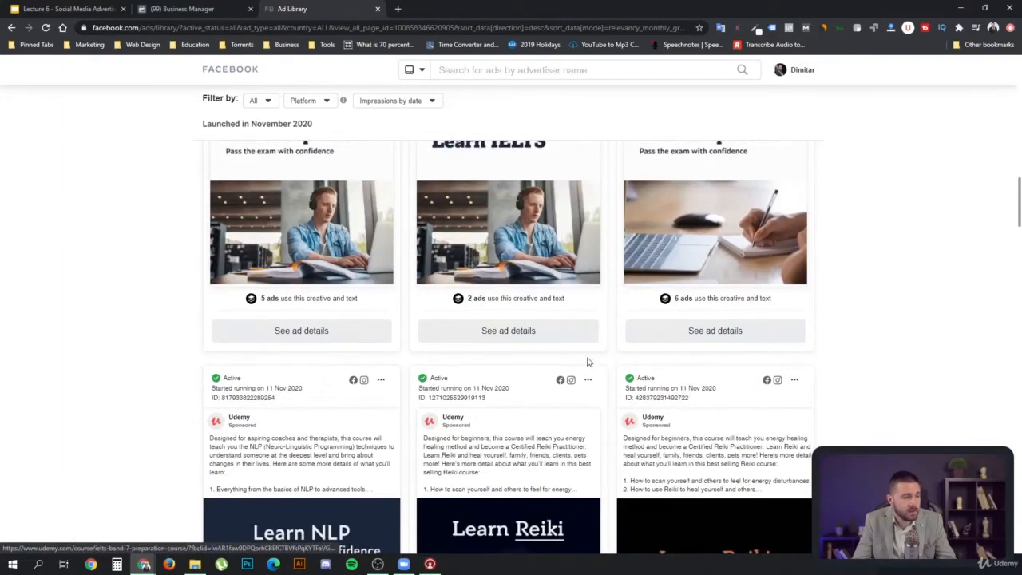
scroll("down", 3)
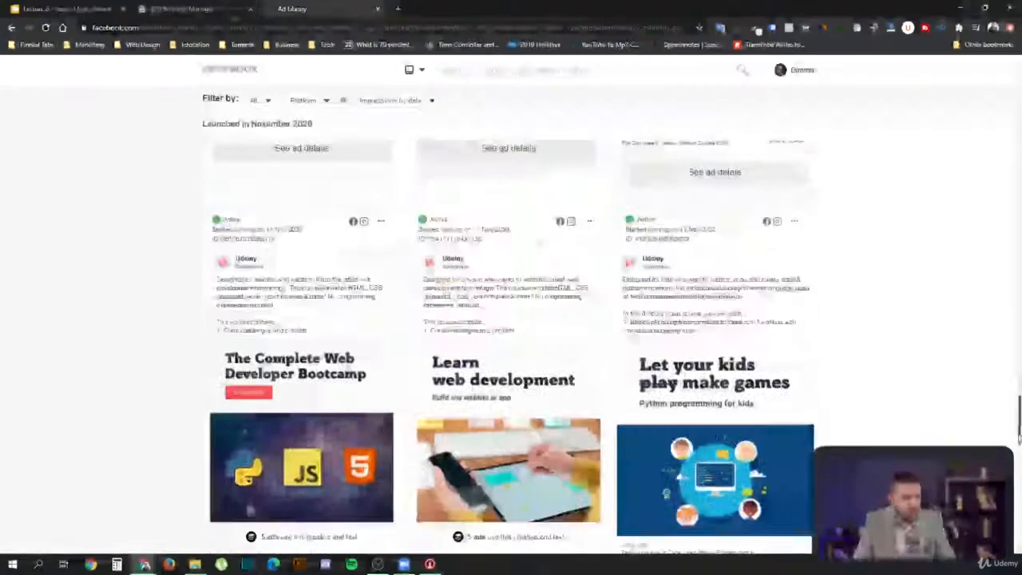
scroll("down", 3)
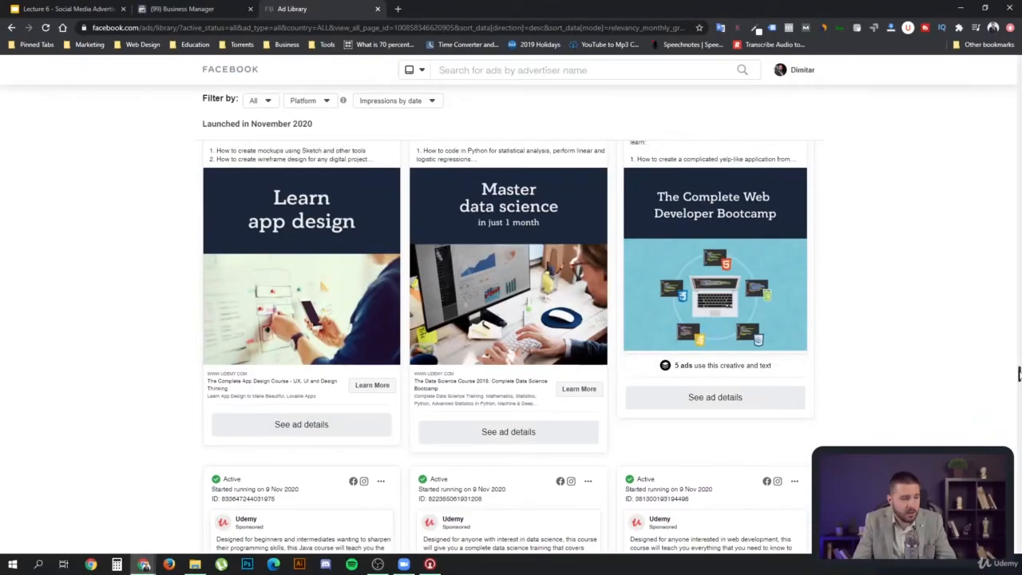
scroll("down", 3)
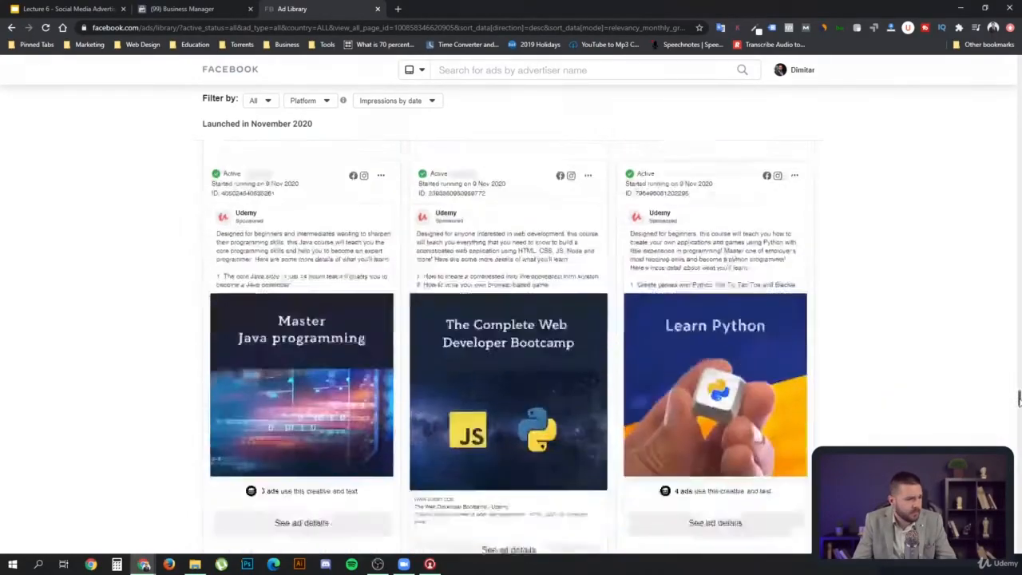
scroll("down", 3)
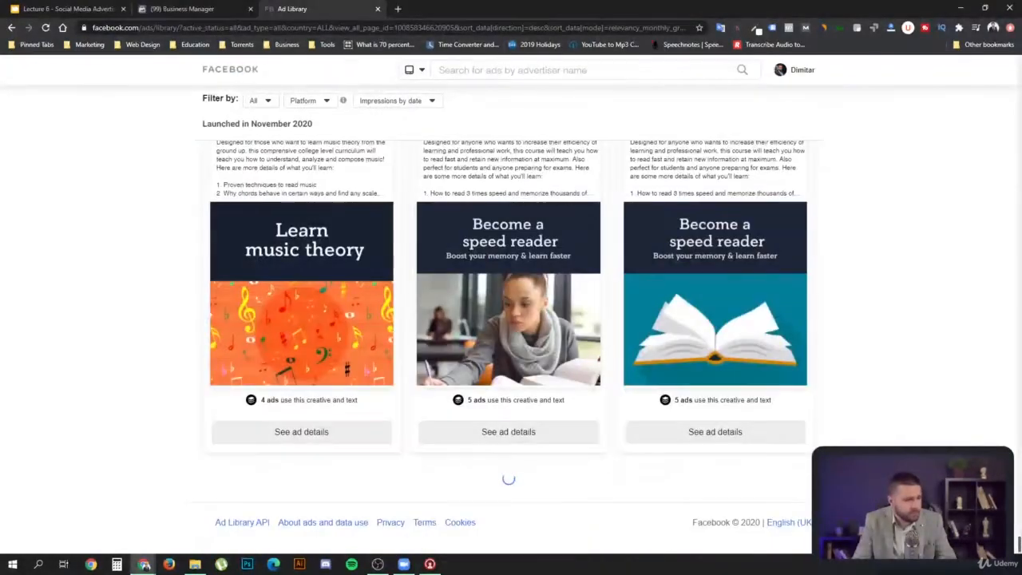
scroll("down", 3)
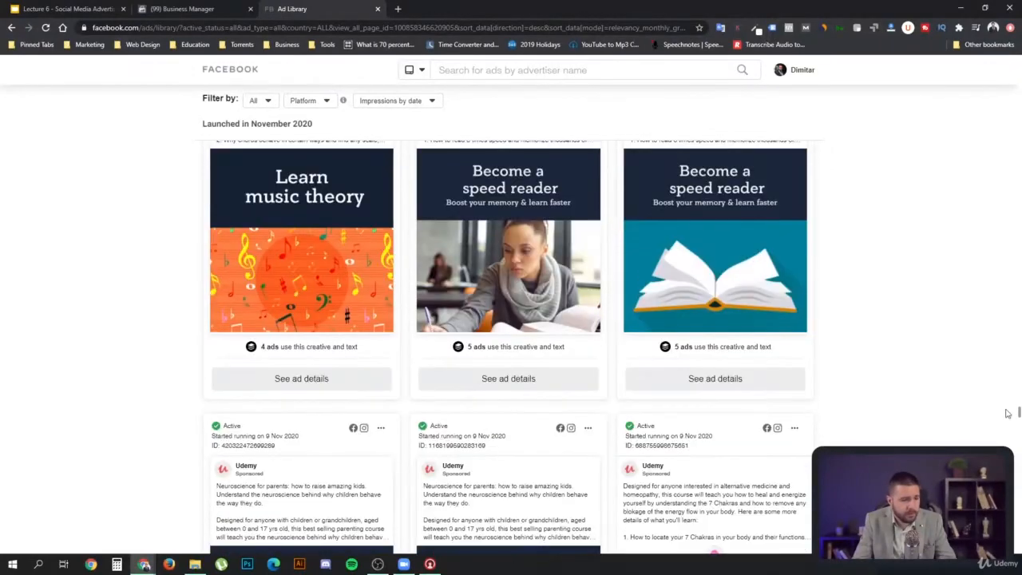
scroll("down", 3)
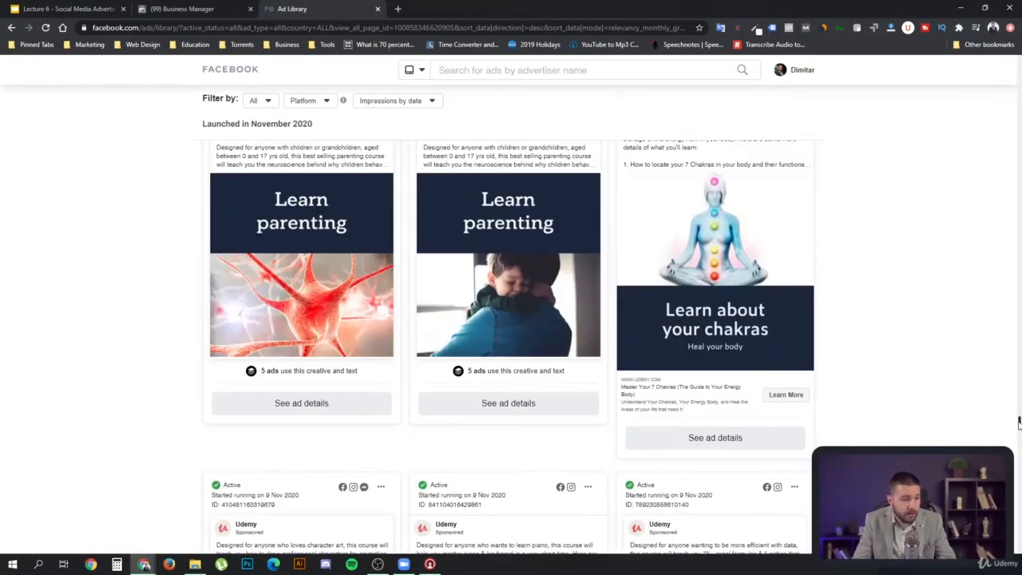
scroll("down", 3)
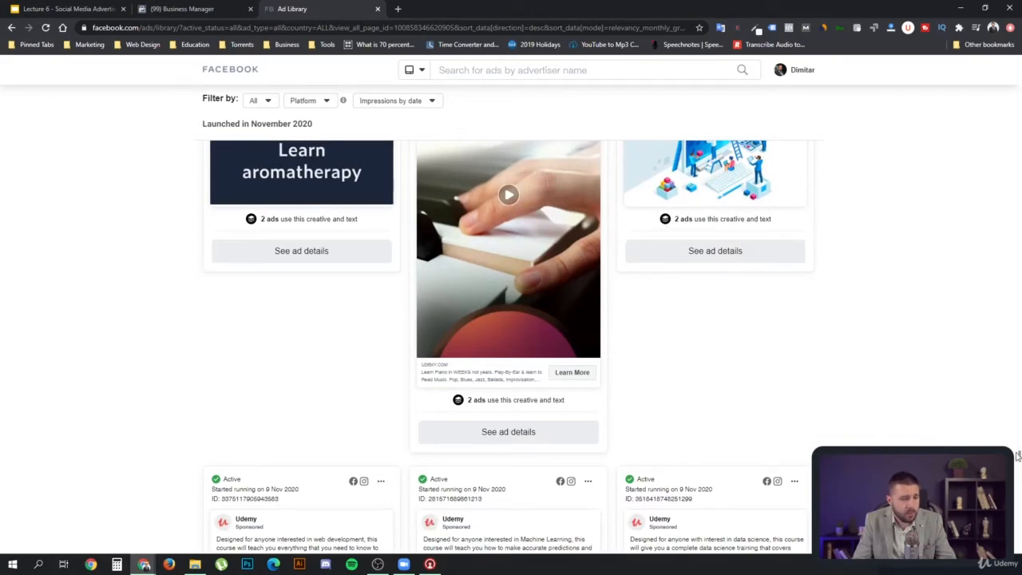
scroll("down", 3)
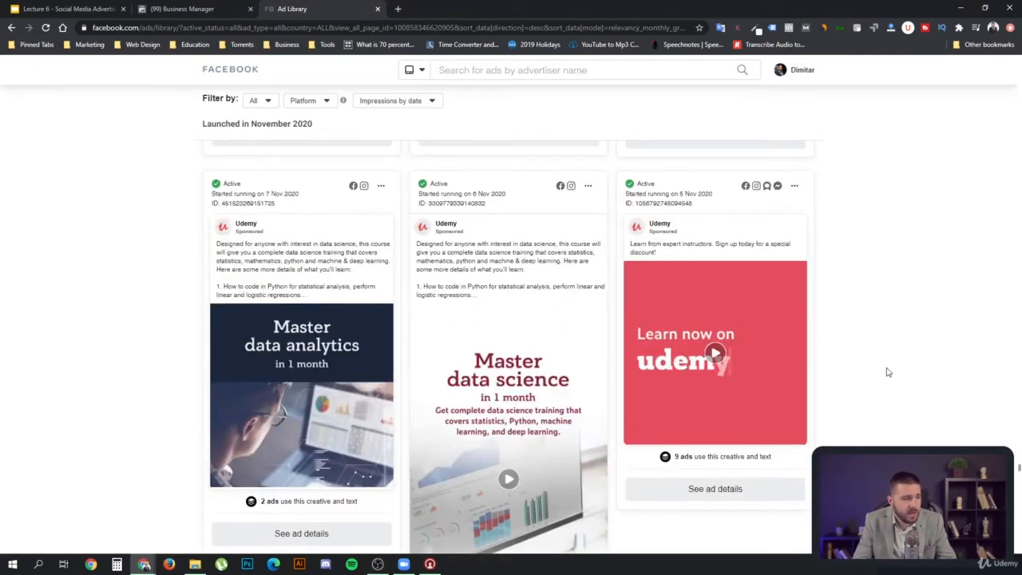
Step: Bring the data analytics, data science and 'Learn now on Udemy' ads fully into view
scroll("down", 3)
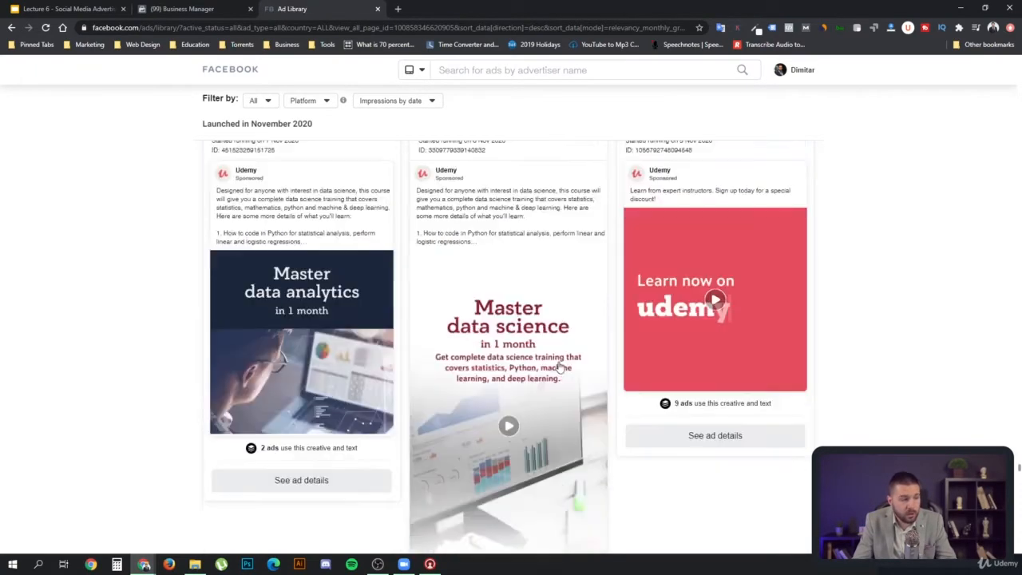
mouse_move(598, 349)
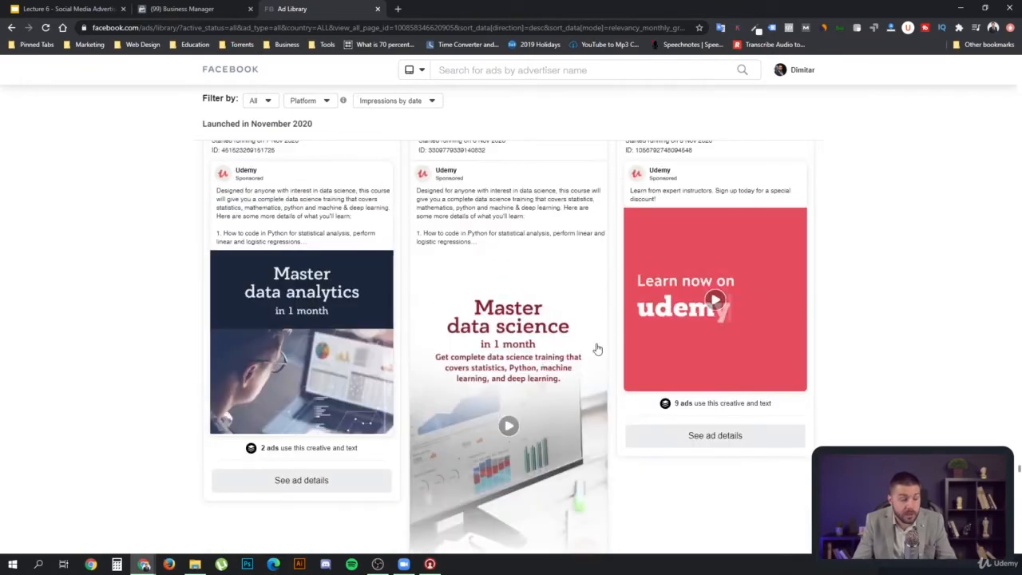
mouse_move(588, 346)
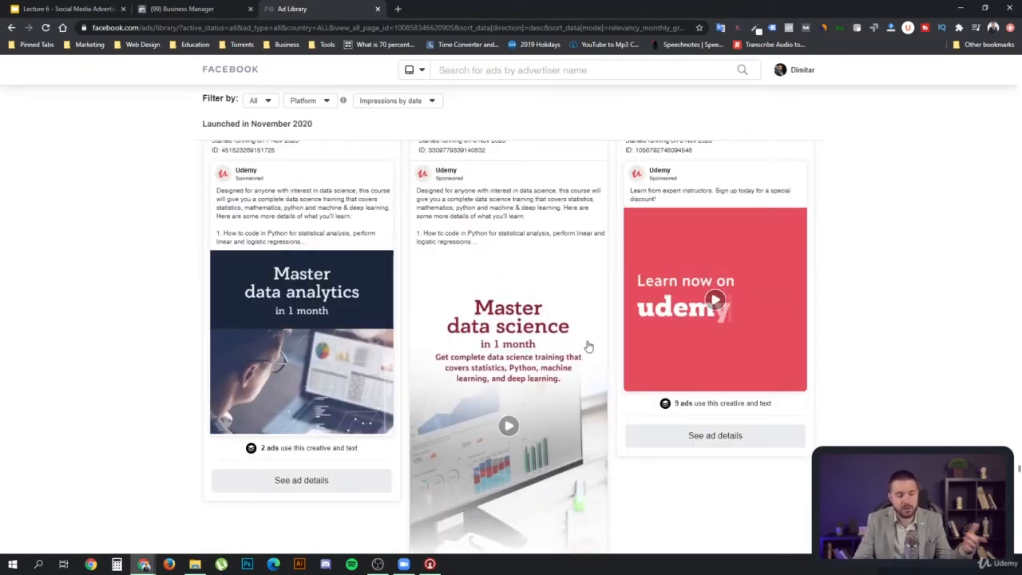
mouse_move(582, 353)
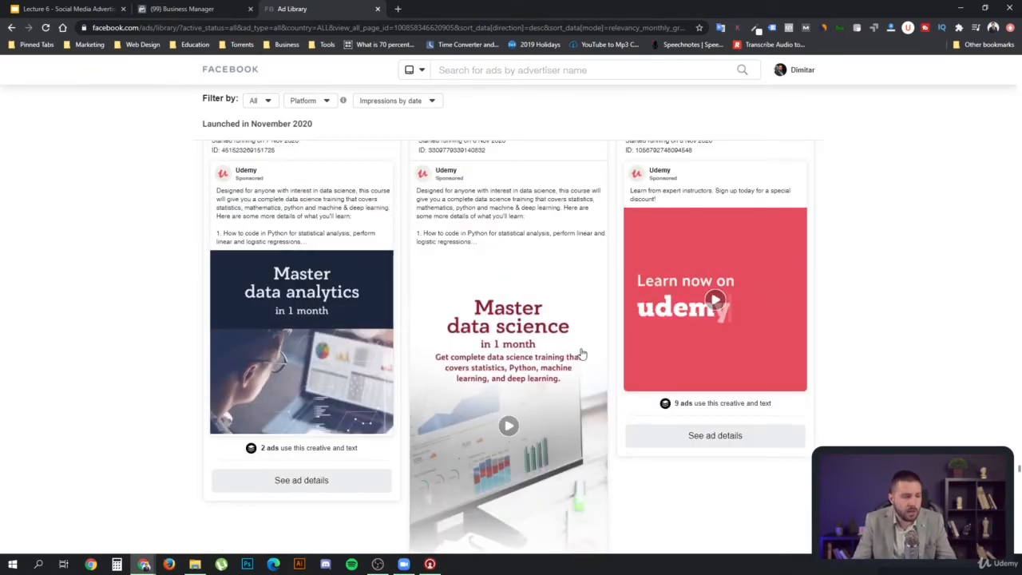
mouse_move(533, 372)
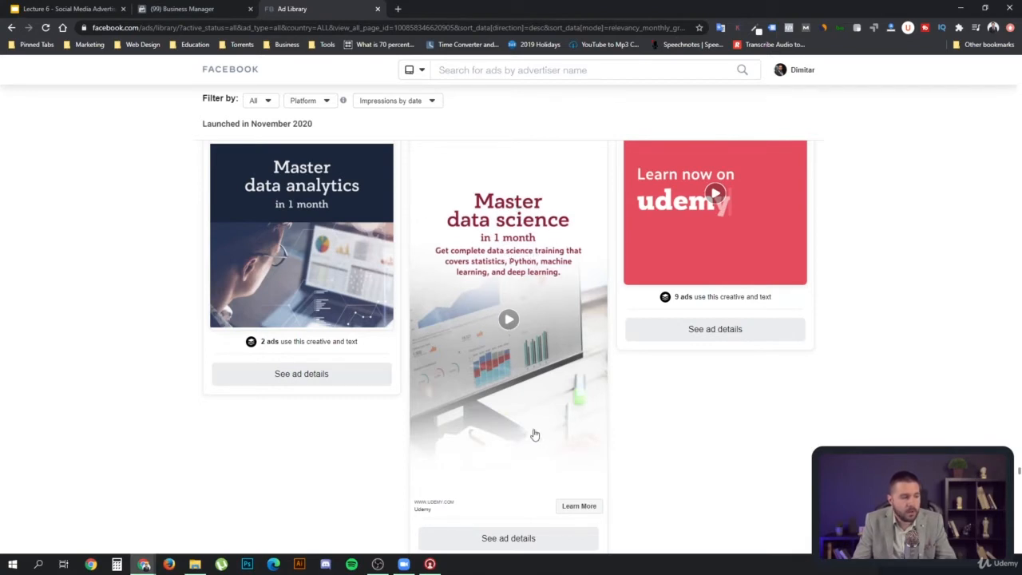
mouse_move(489, 209)
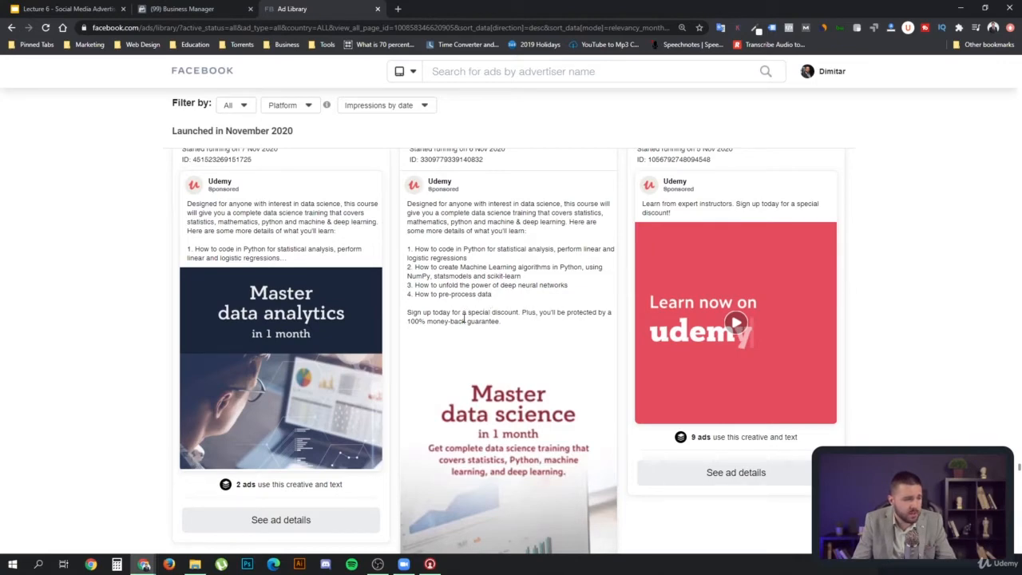
Step: Scroll past the counselling ads to the Learn CBT and character drawing ads
scroll("down", 3)
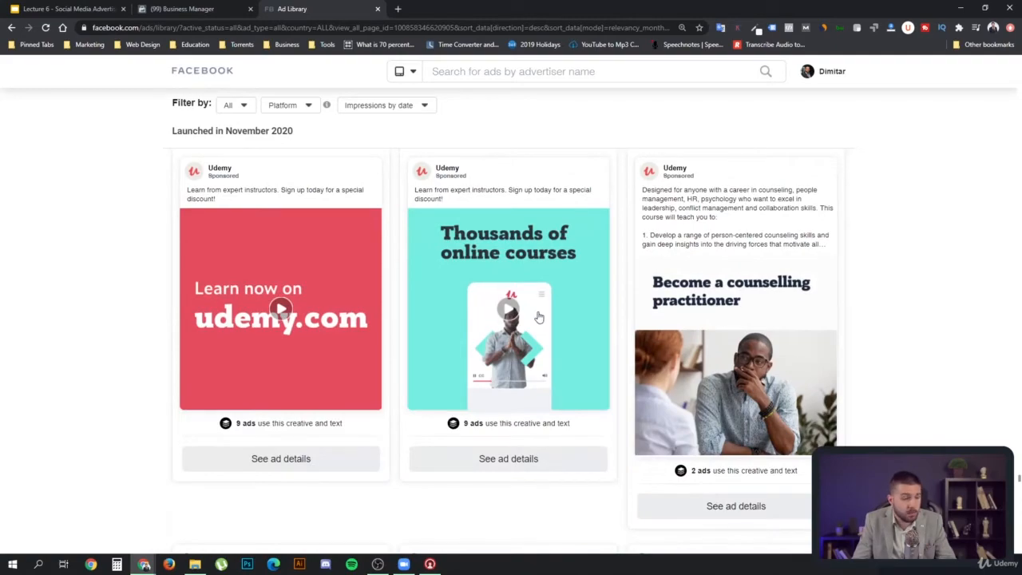
mouse_move(551, 319)
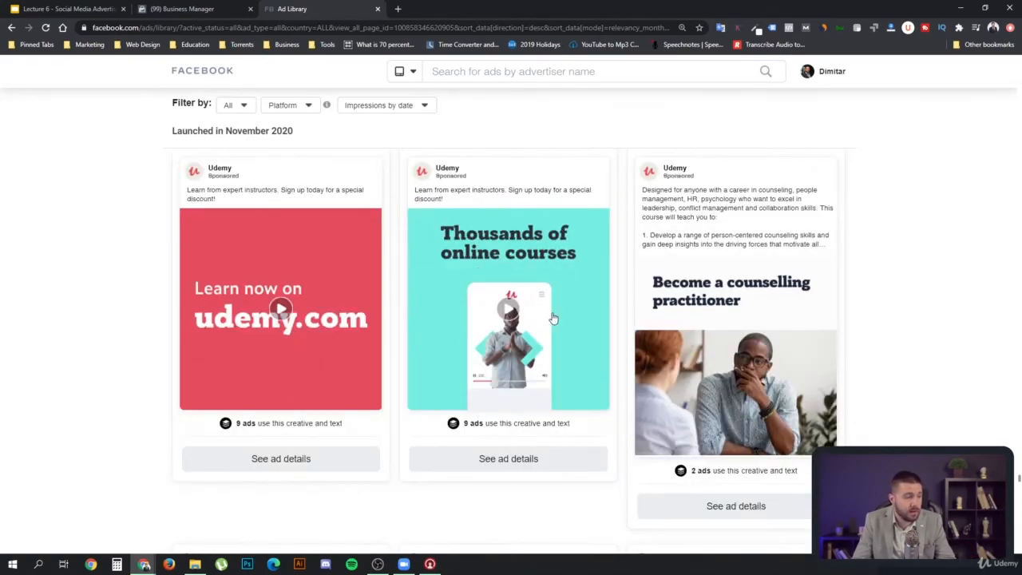
scroll("down", 3)
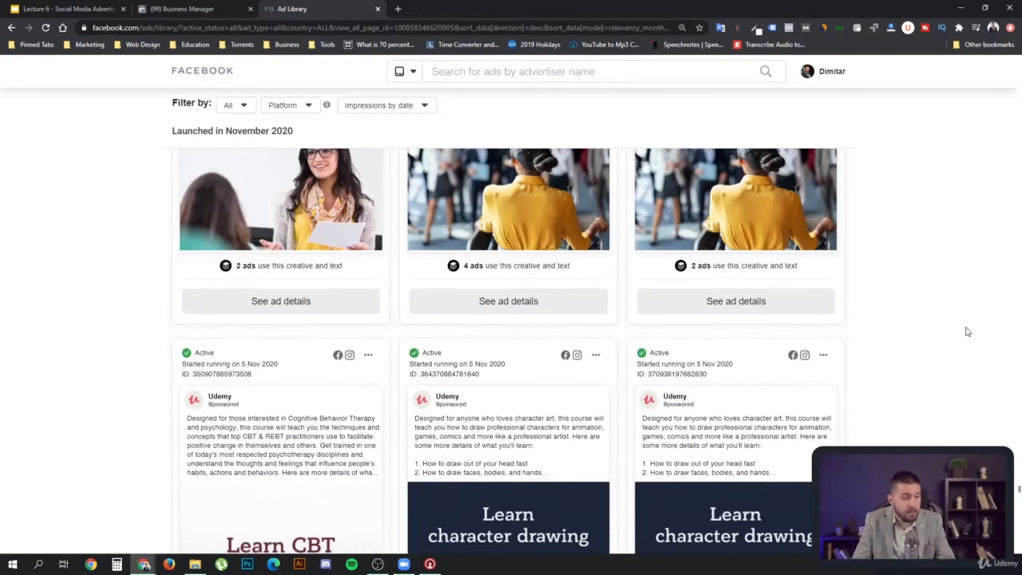
scroll("down", 3)
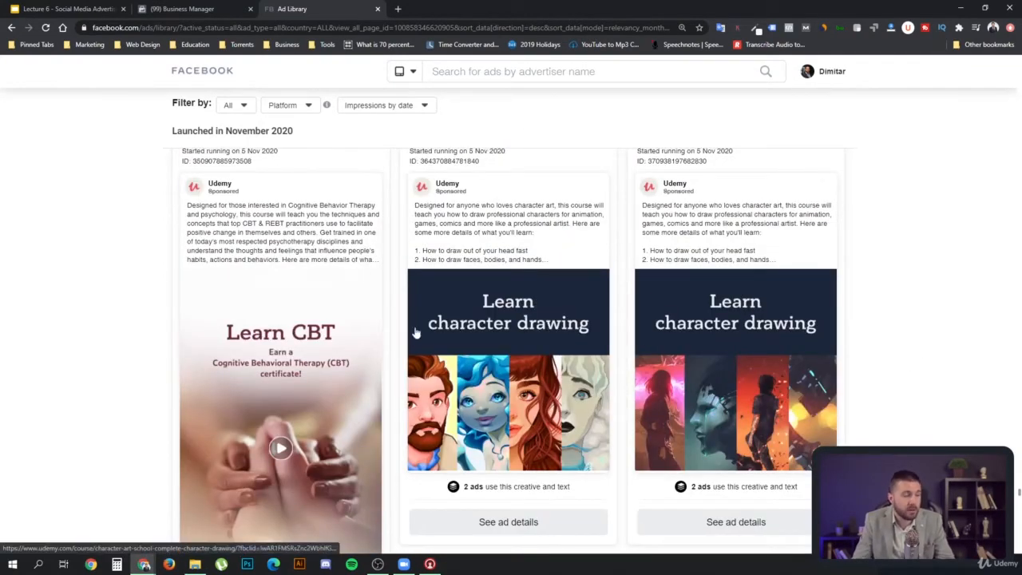
scroll("down", 3)
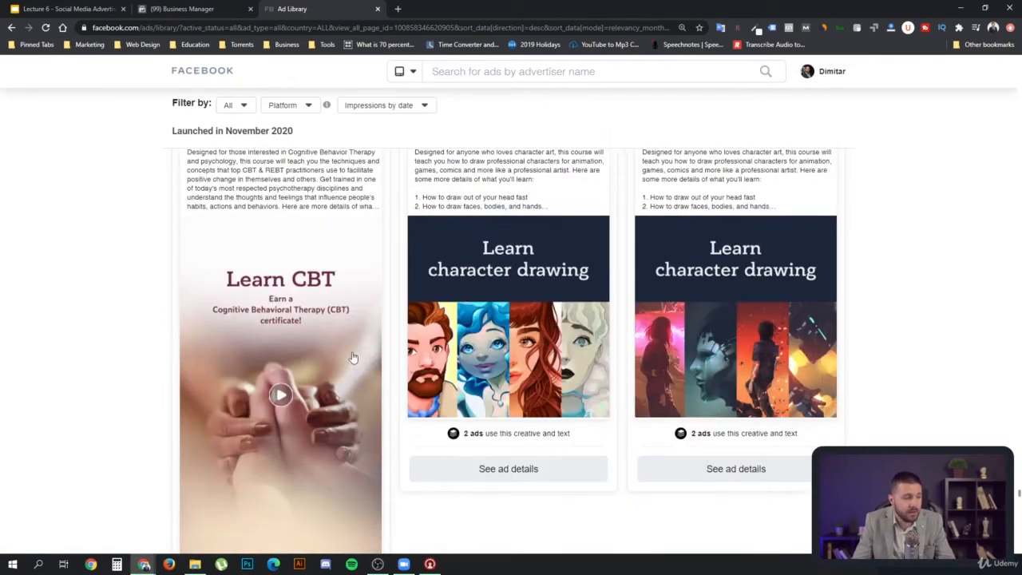
scroll("down", 3)
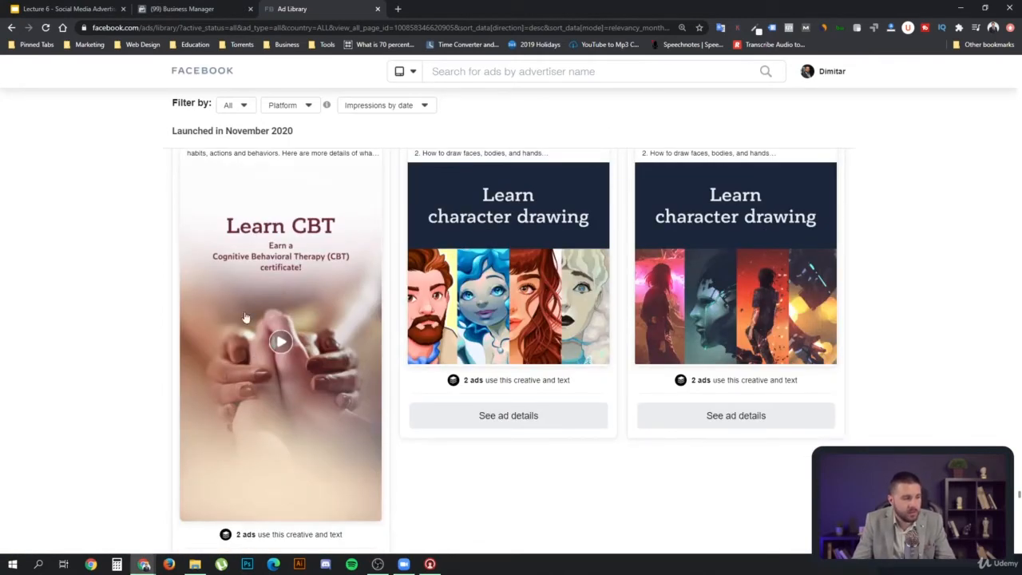
mouse_move(273, 296)
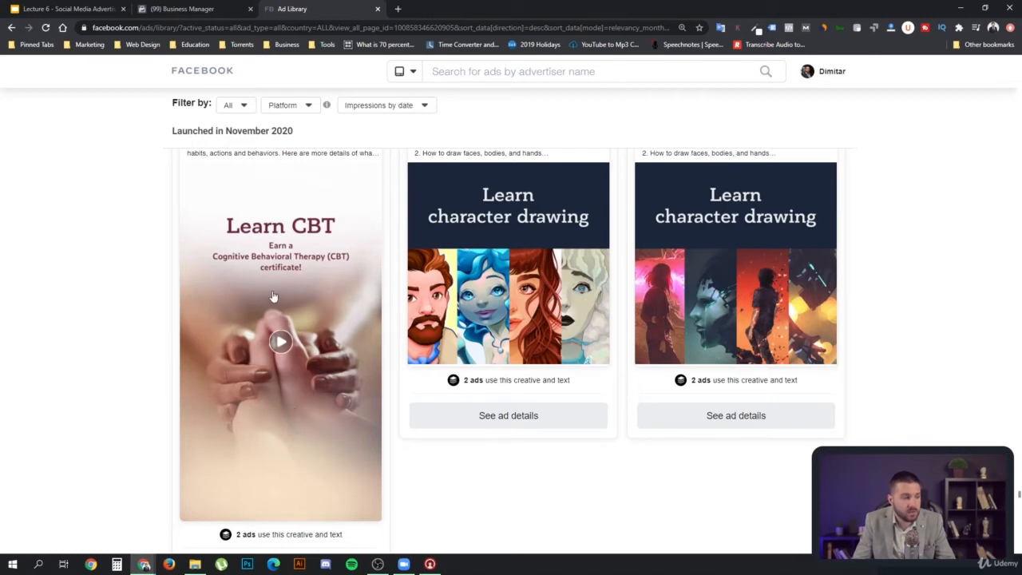
mouse_move(286, 328)
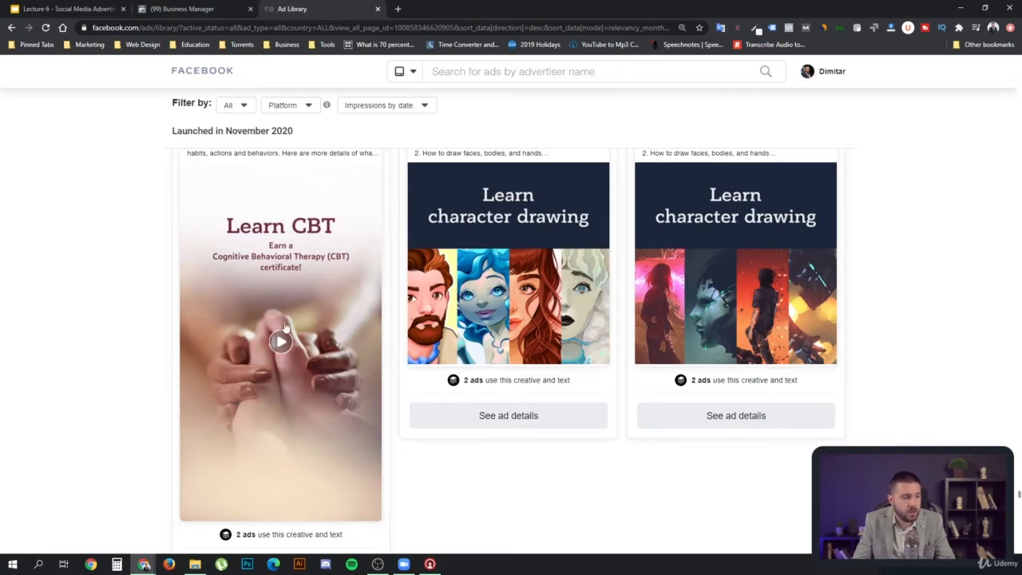
mouse_move(367, 326)
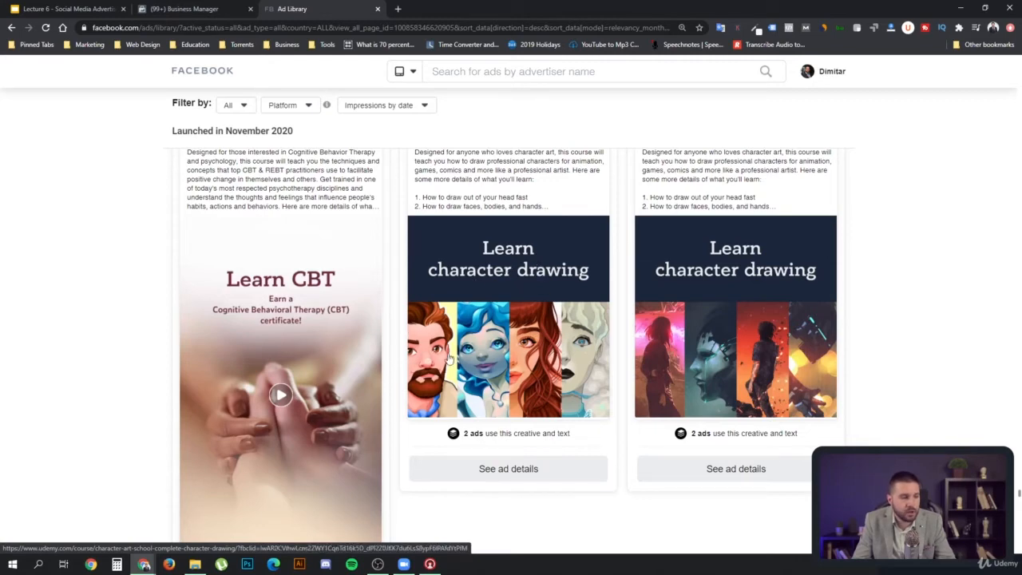
mouse_move(575, 353)
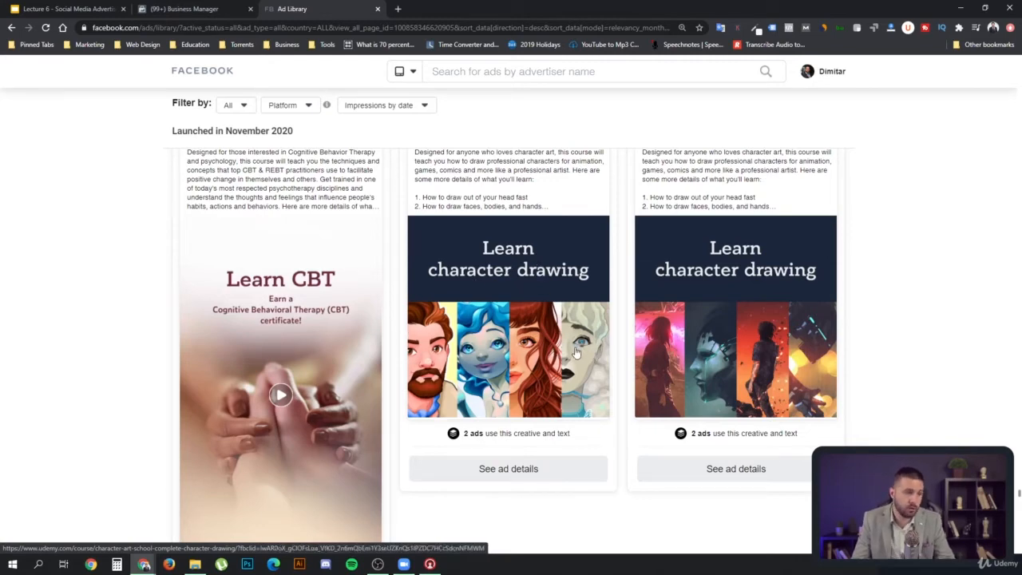
Step: Scroll past the coding and October 2020 ads into February 2020 and November 2019 entries
scroll("down", 3)
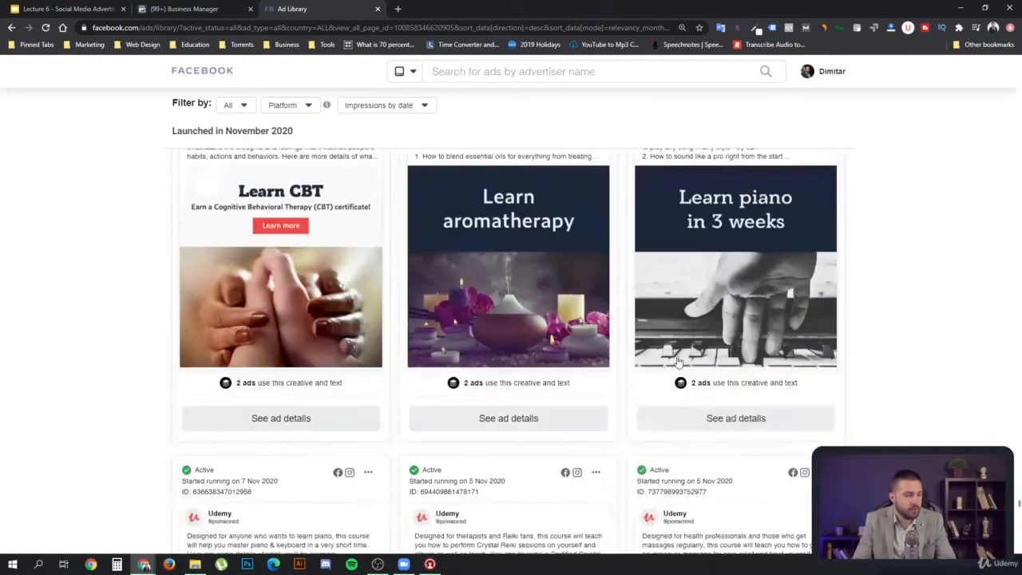
scroll("down", 3)
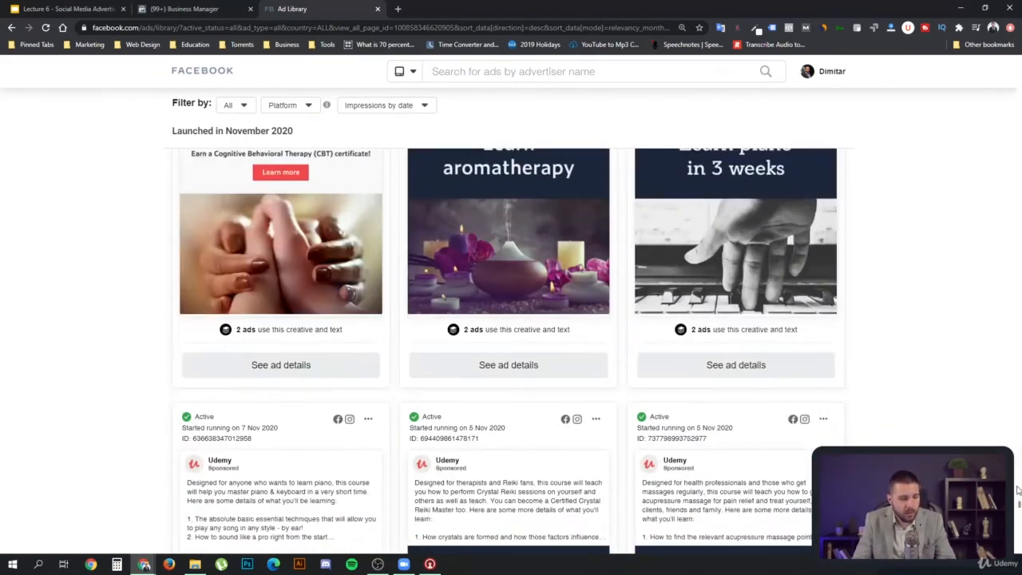
scroll("down", 3)
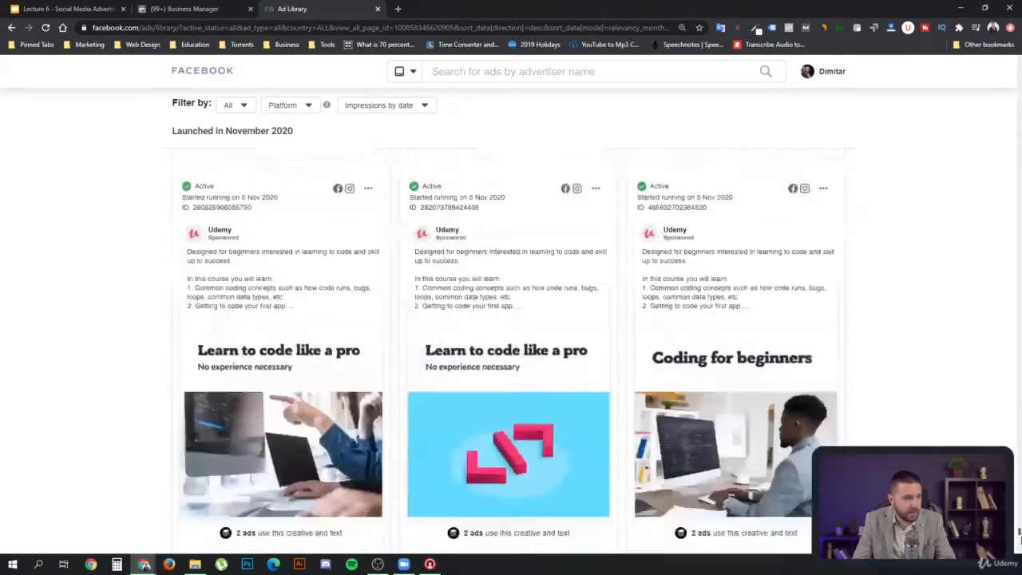
scroll("down", 3)
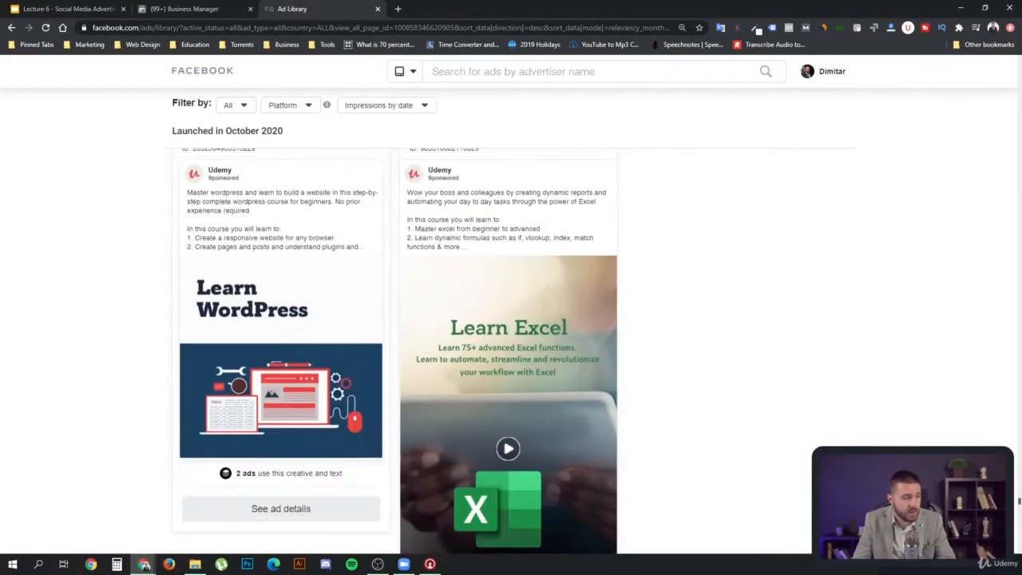
scroll("down", 3)
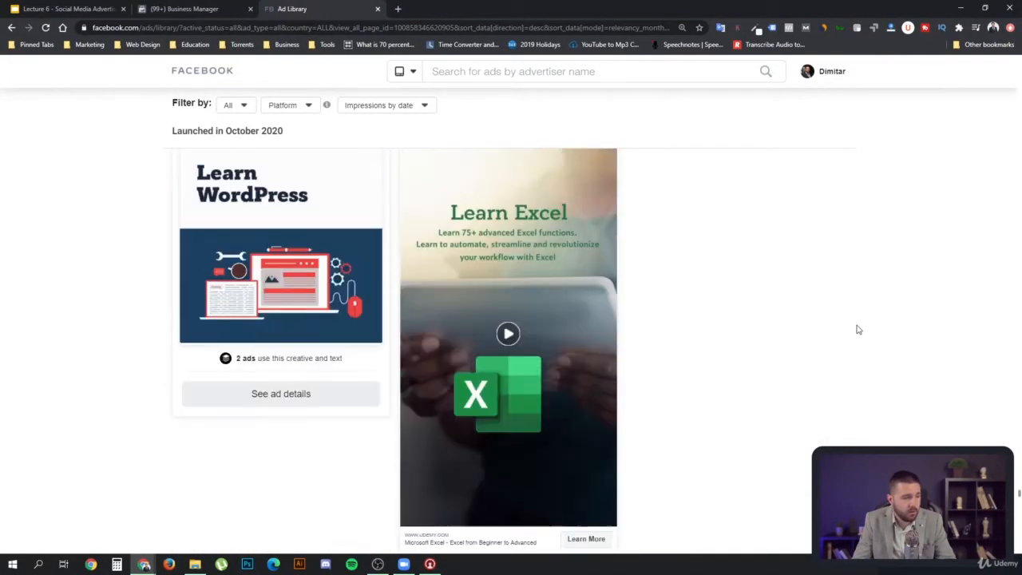
mouse_move(502, 413)
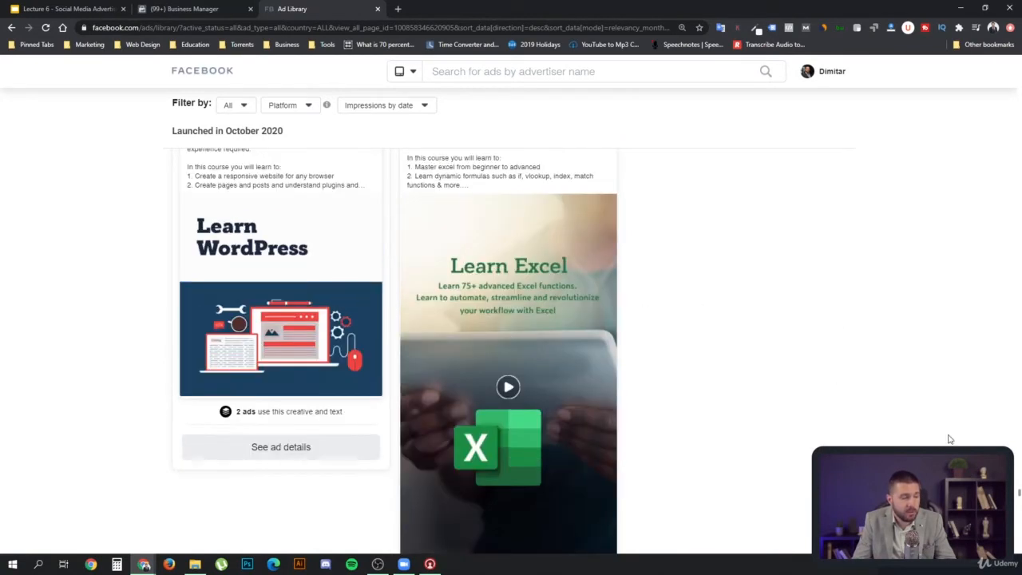
scroll("down", 3)
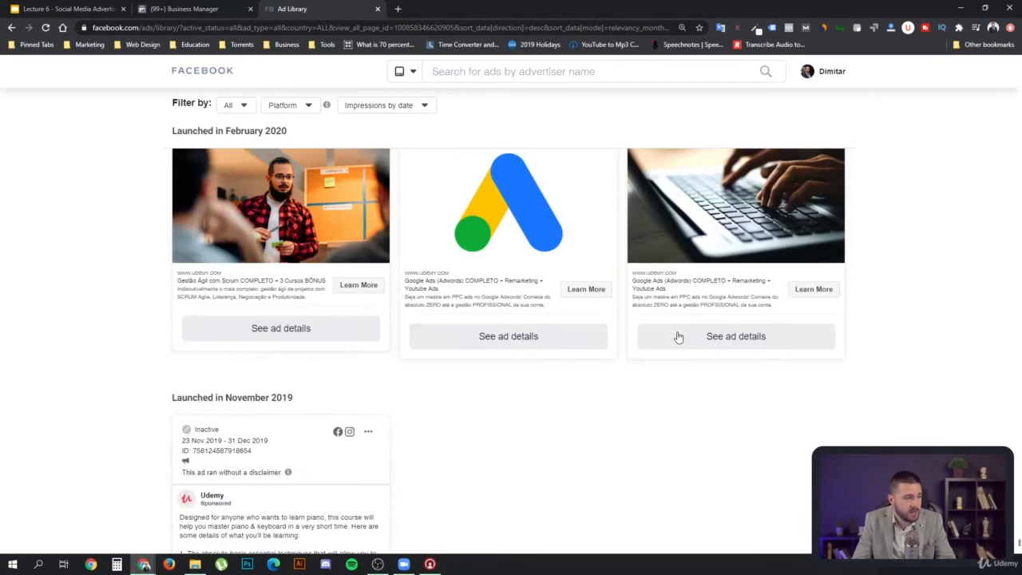
scroll("down", 3)
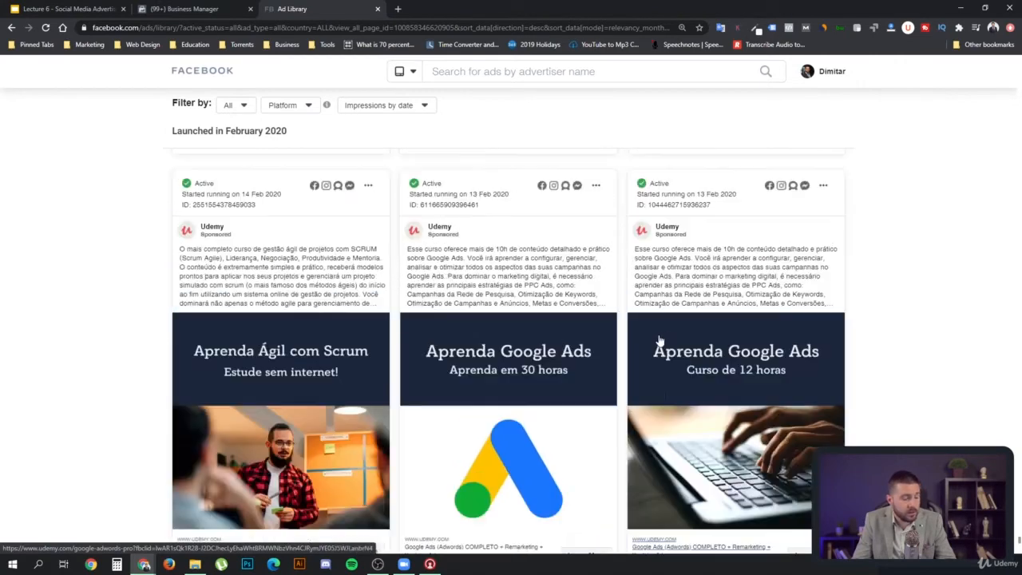
mouse_move(591, 436)
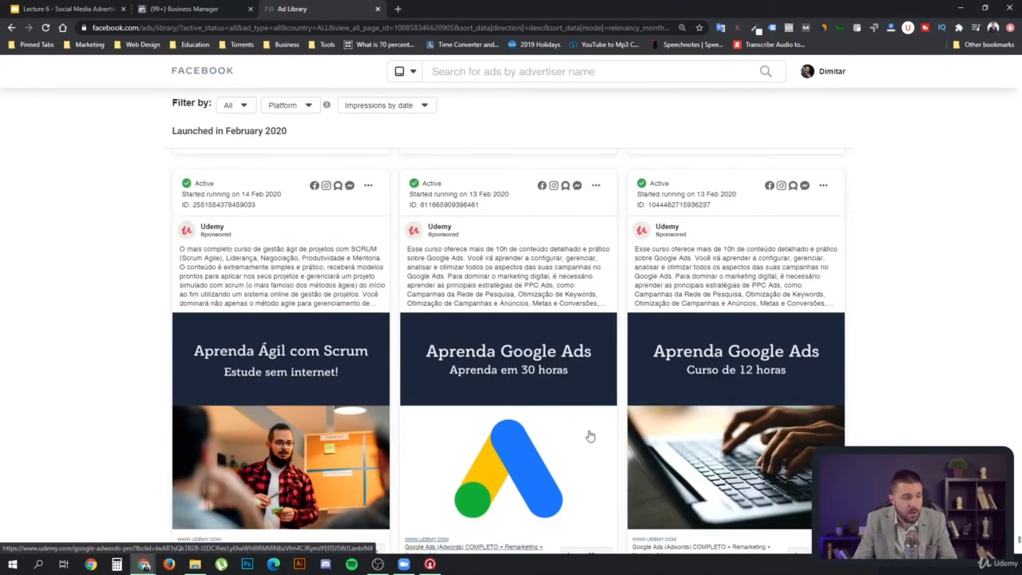
mouse_move(593, 402)
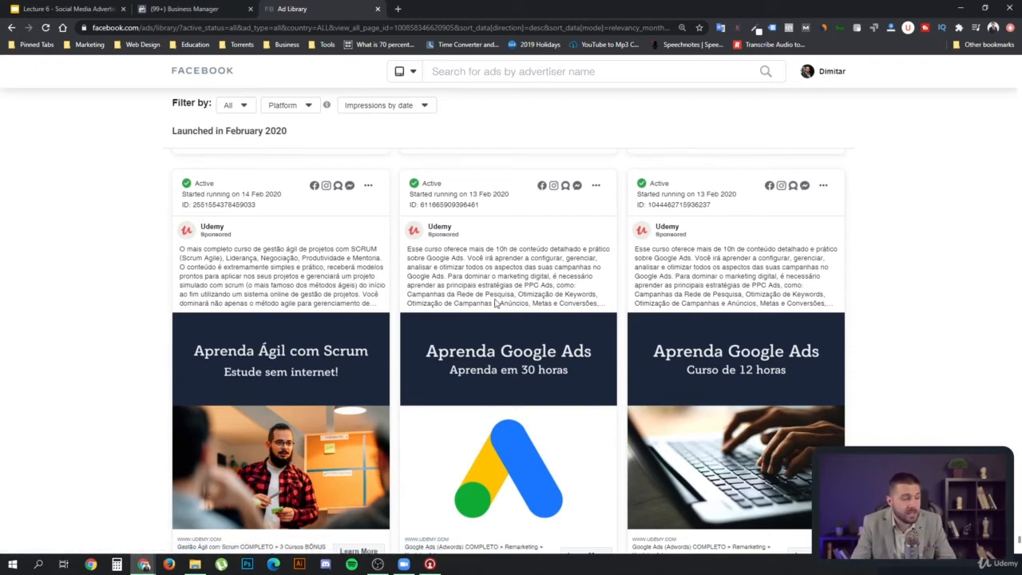
scroll("down", 3)
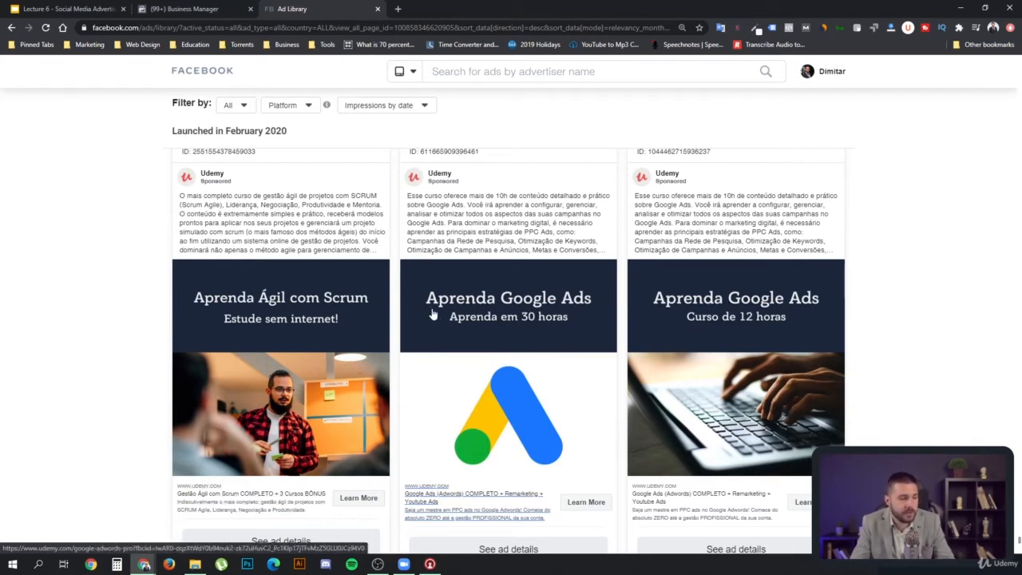
mouse_move(525, 324)
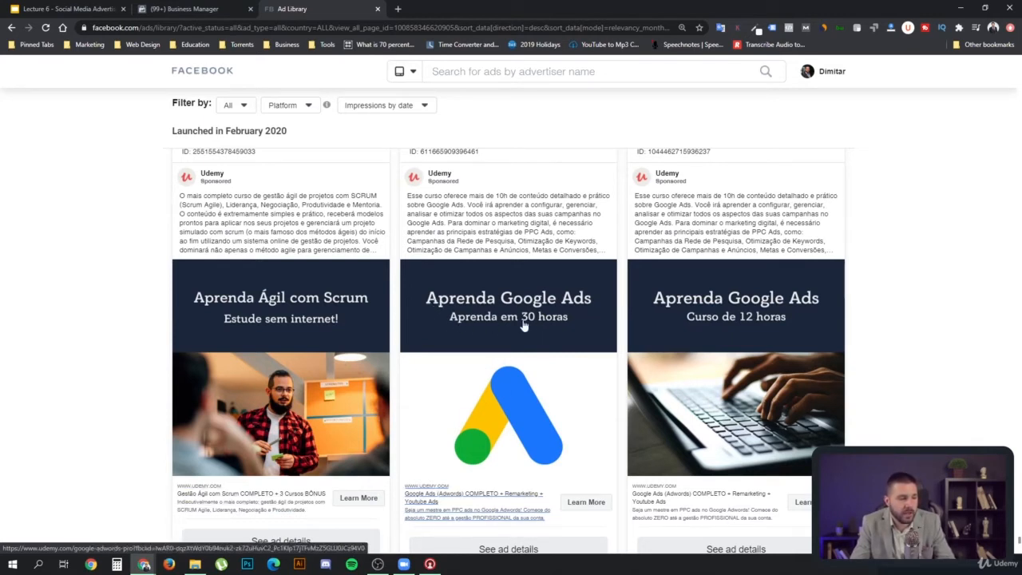
mouse_move(489, 437)
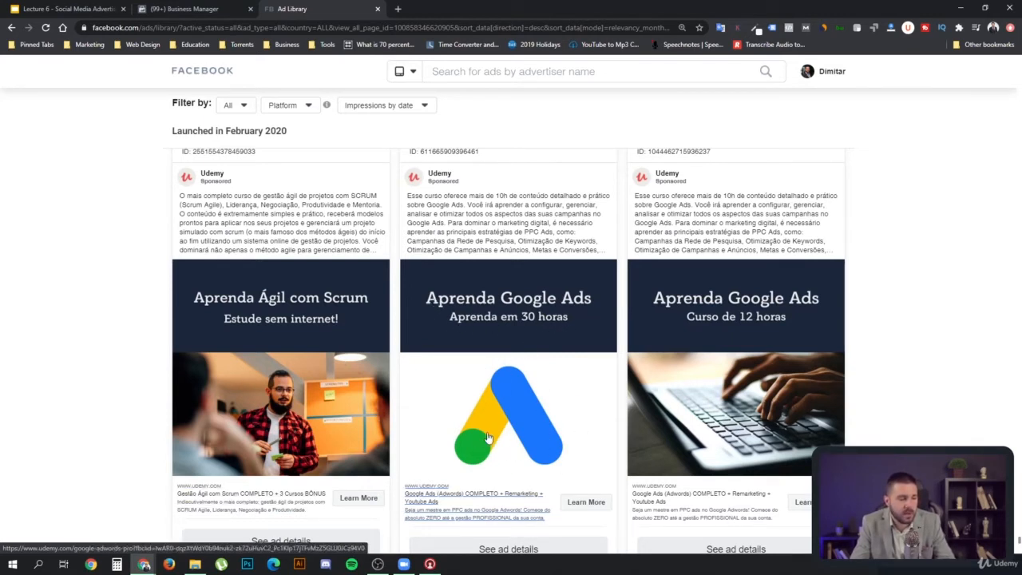
mouse_move(495, 451)
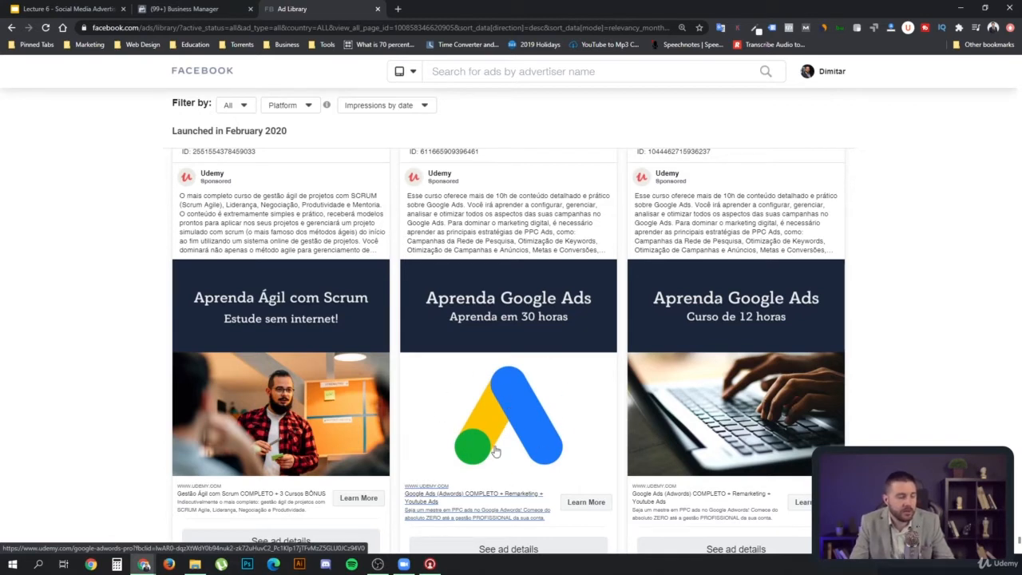
mouse_move(504, 426)
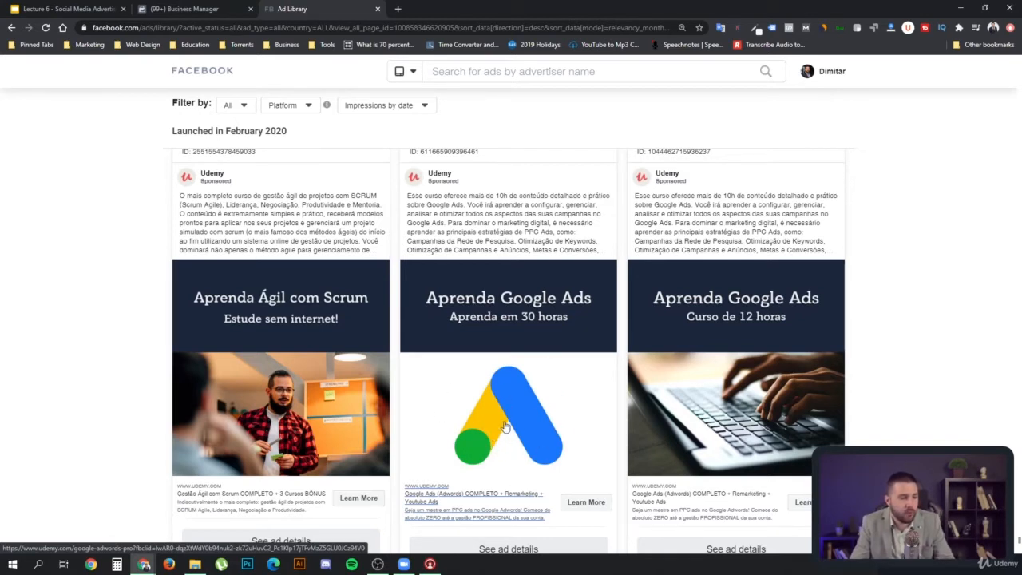
mouse_move(530, 422)
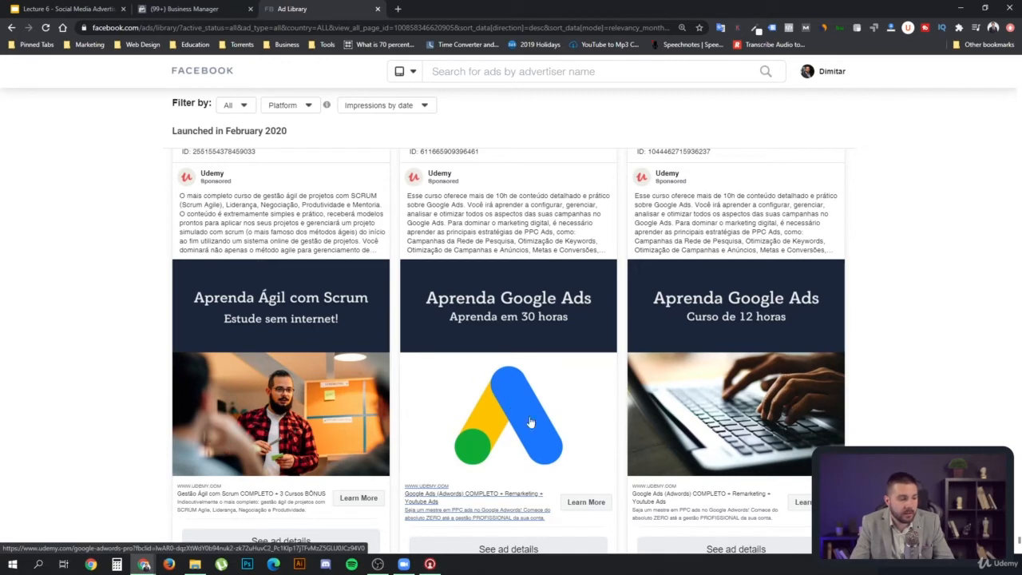
mouse_move(751, 423)
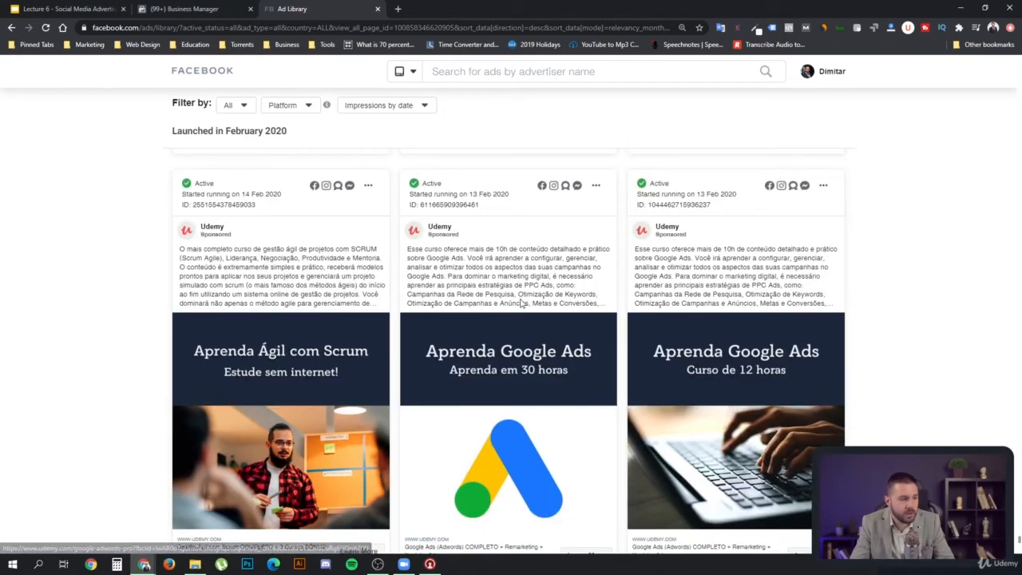
scroll("down", 3)
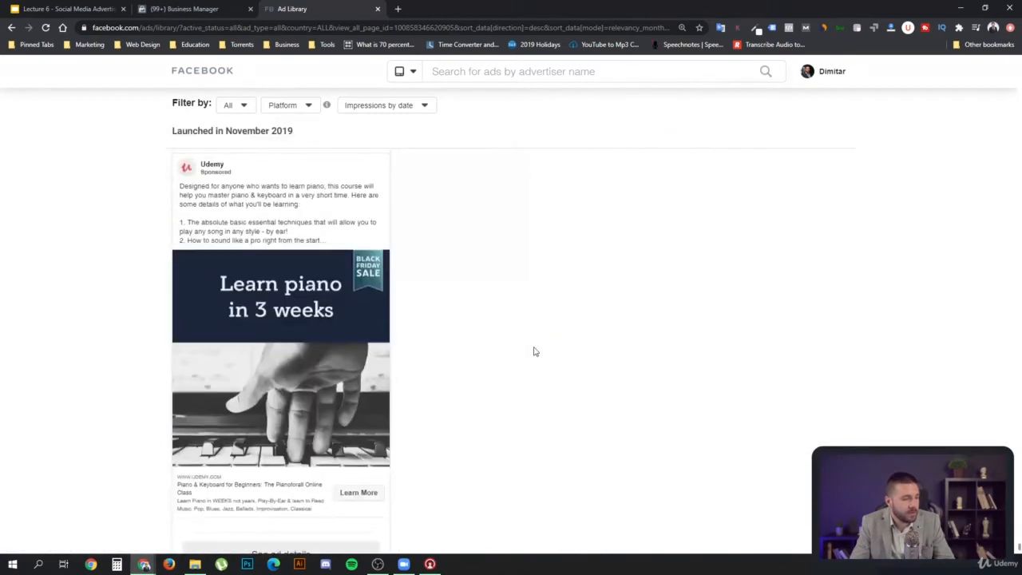
mouse_move(489, 372)
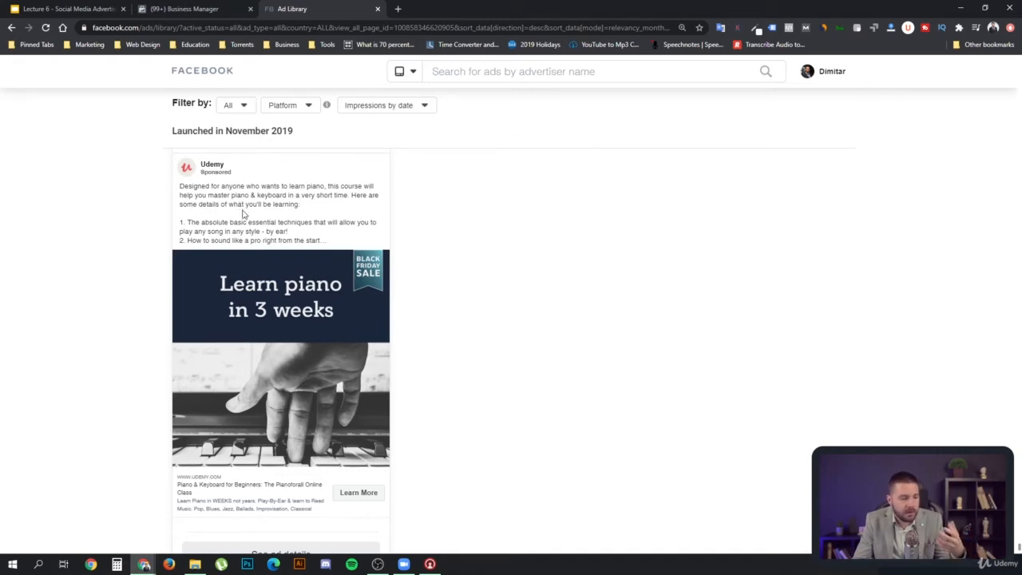
mouse_move(260, 226)
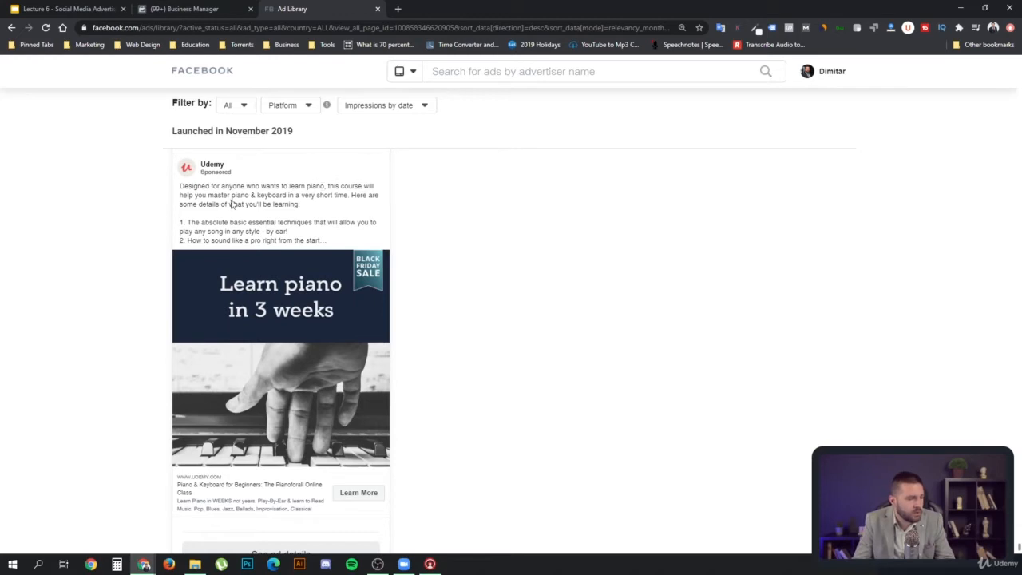
mouse_move(317, 195)
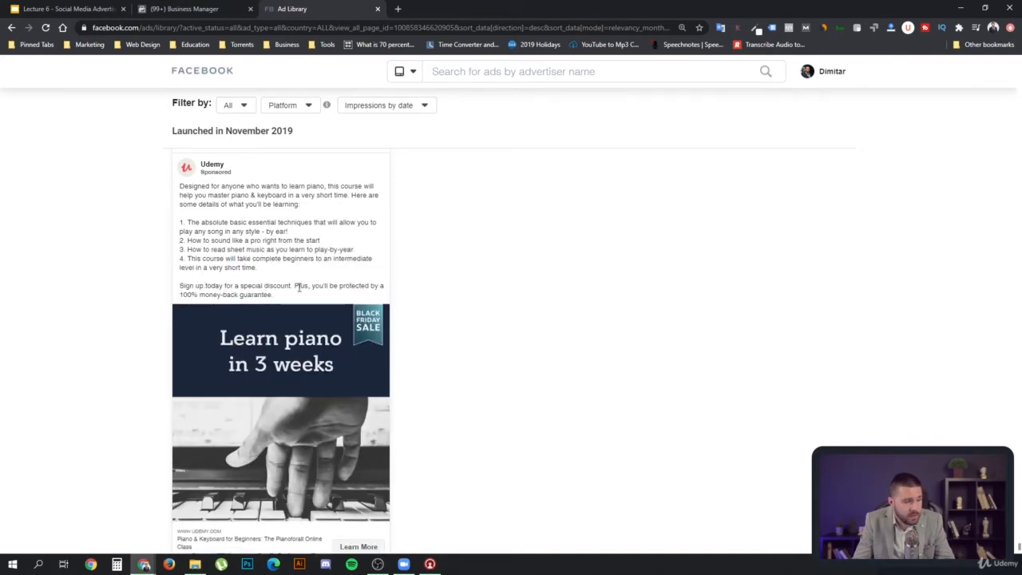
mouse_move(291, 296)
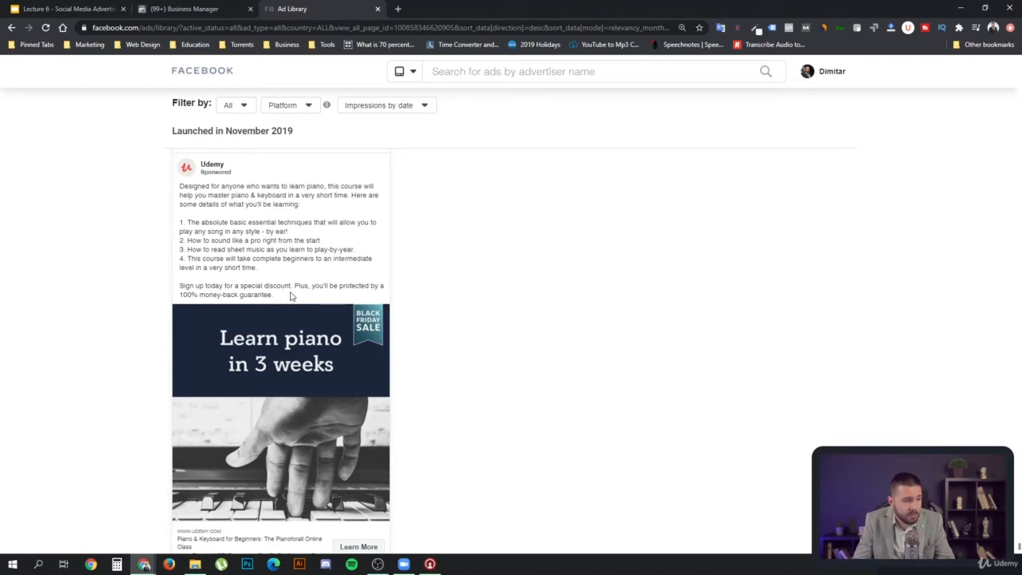
Step: Scroll to the end of the results, finishing on the Black Friday piano course ad
scroll("down", 3)
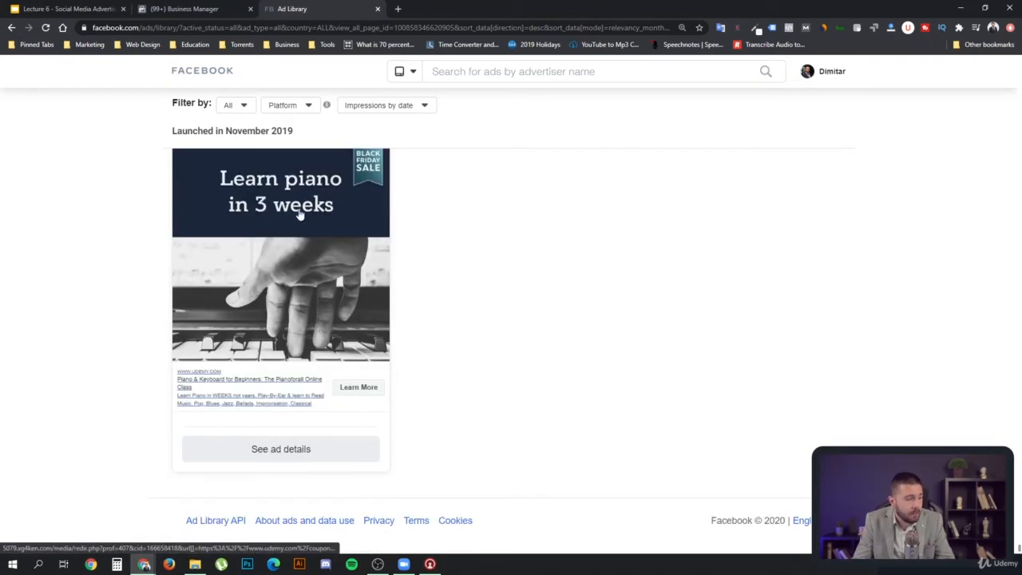
mouse_move(268, 163)
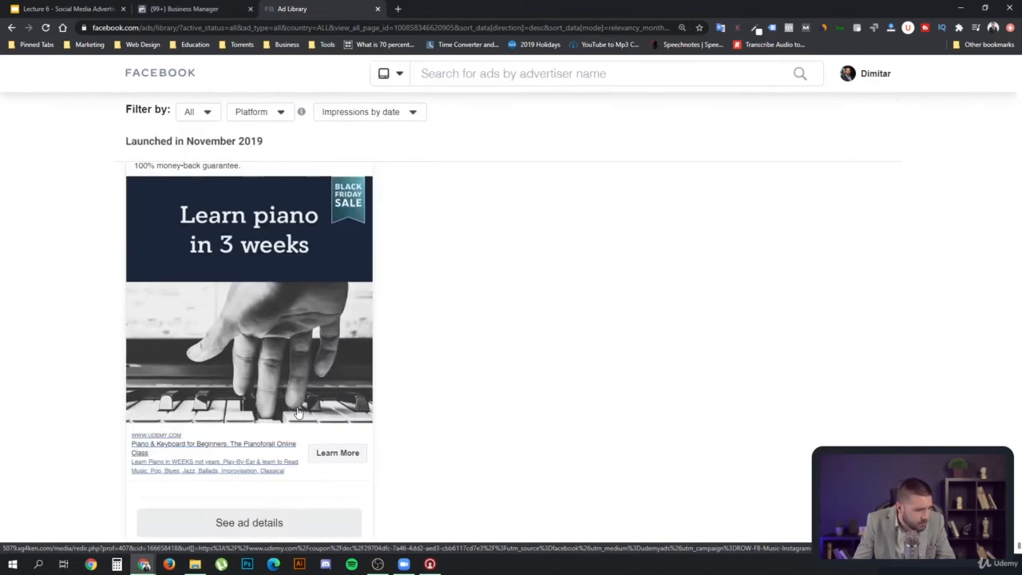
mouse_move(268, 457)
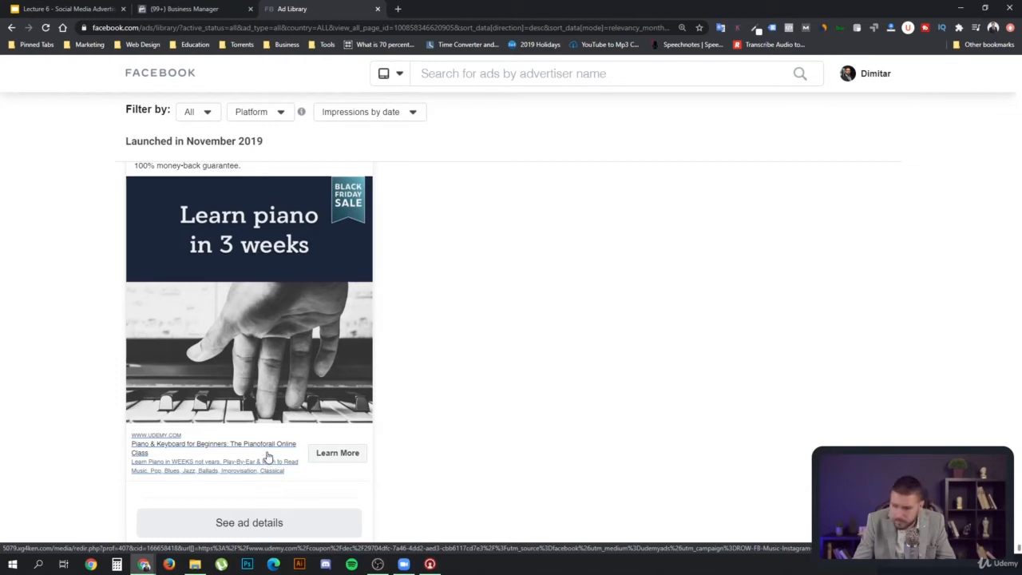
mouse_move(256, 453)
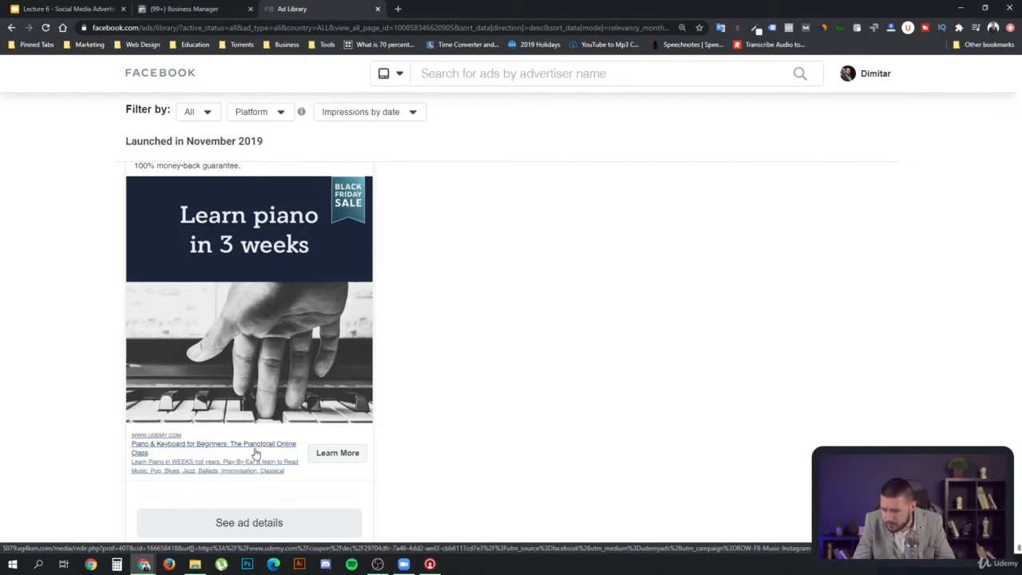
mouse_move(193, 445)
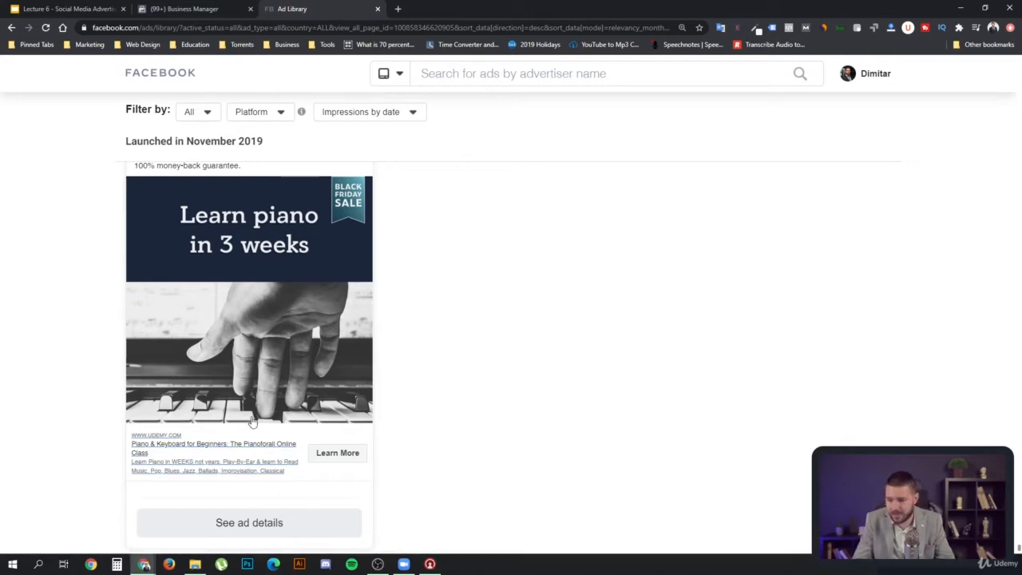
mouse_move(152, 475)
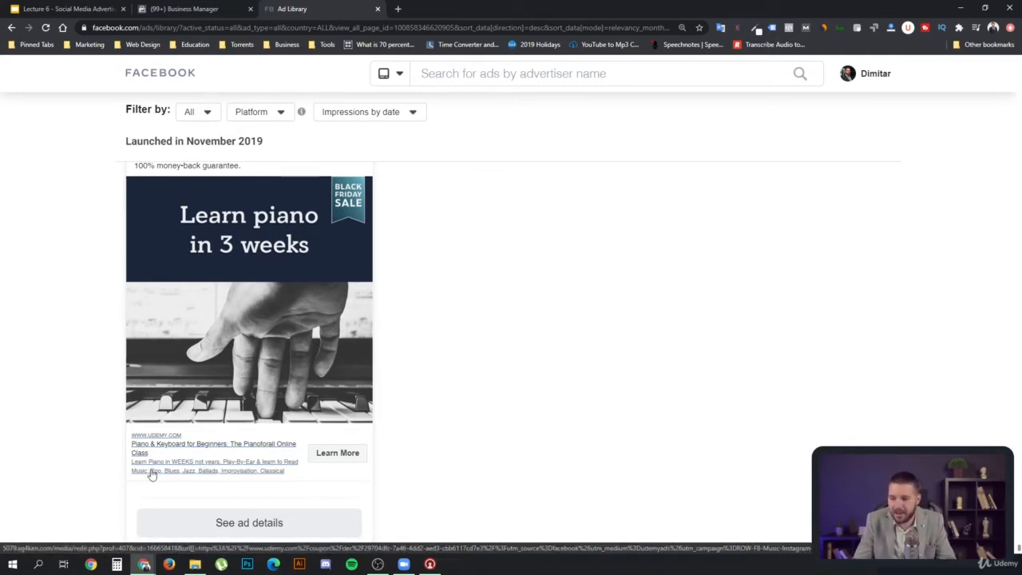
mouse_move(207, 469)
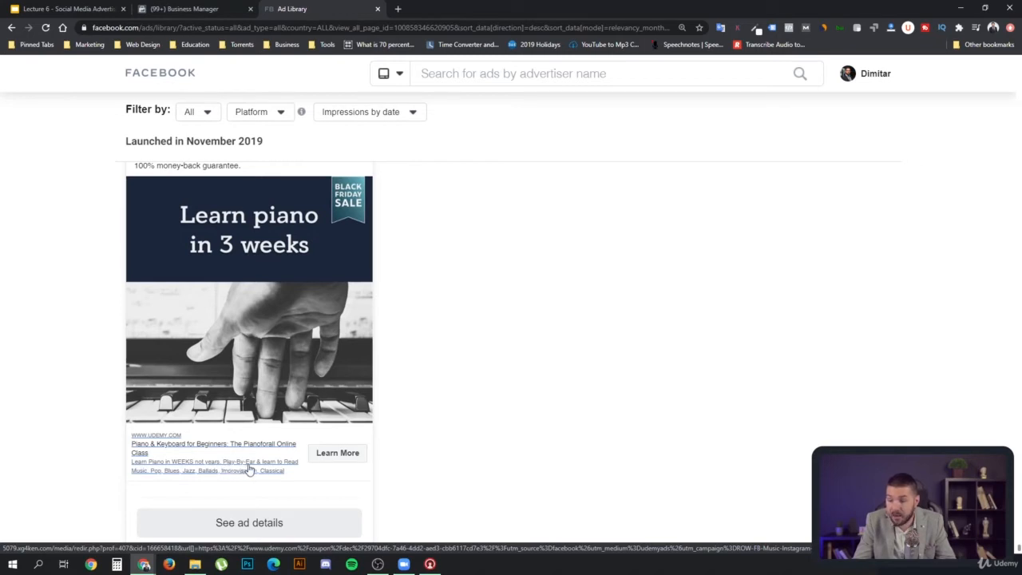
mouse_move(234, 470)
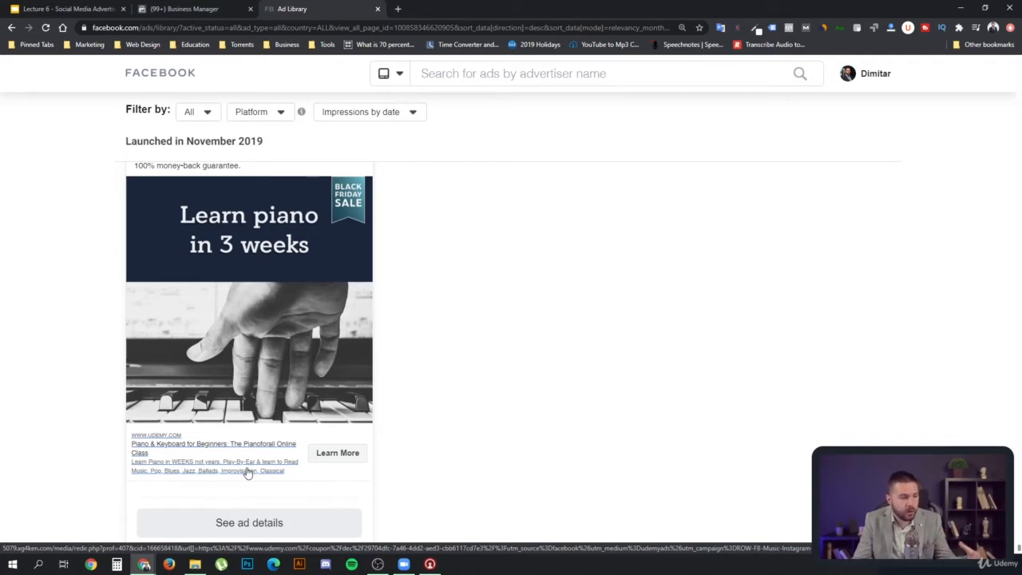
mouse_move(262, 470)
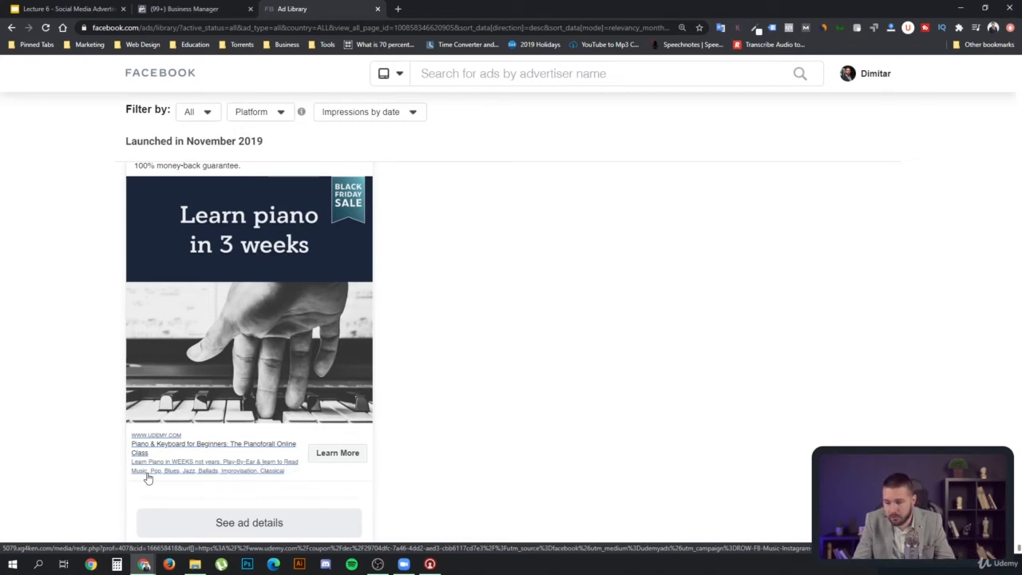
mouse_move(277, 482)
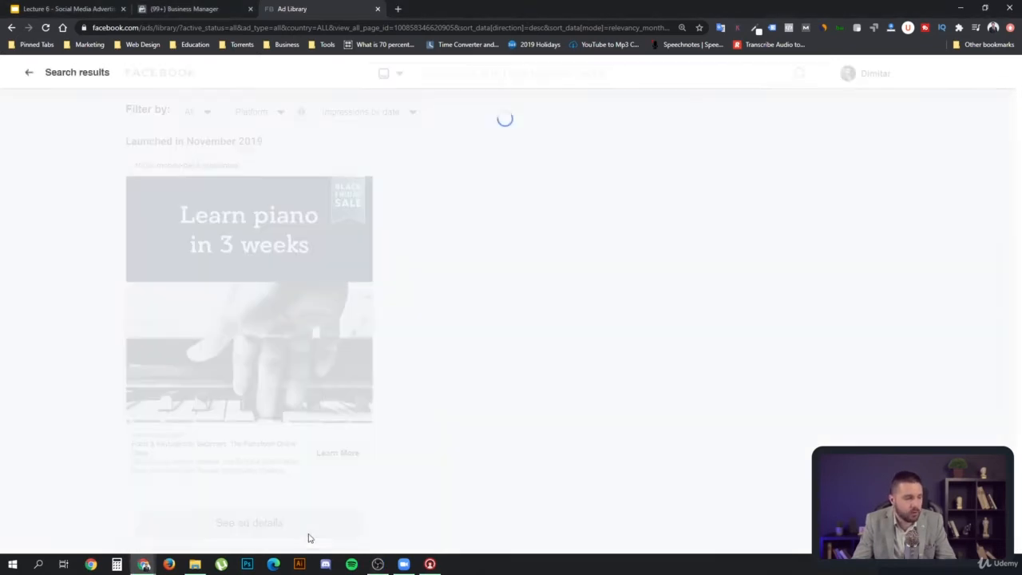
left_click(248, 522)
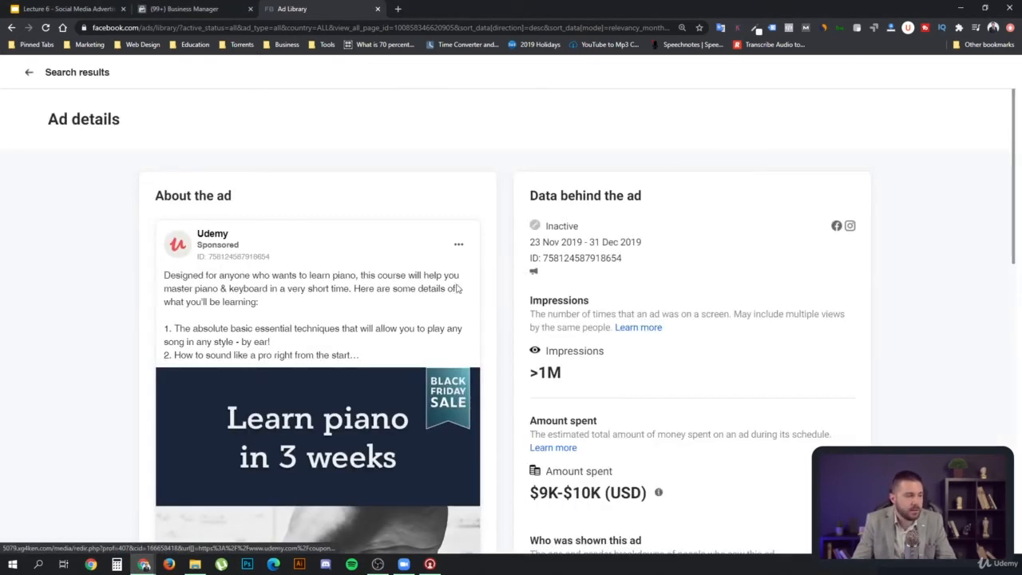
scroll("down", 3)
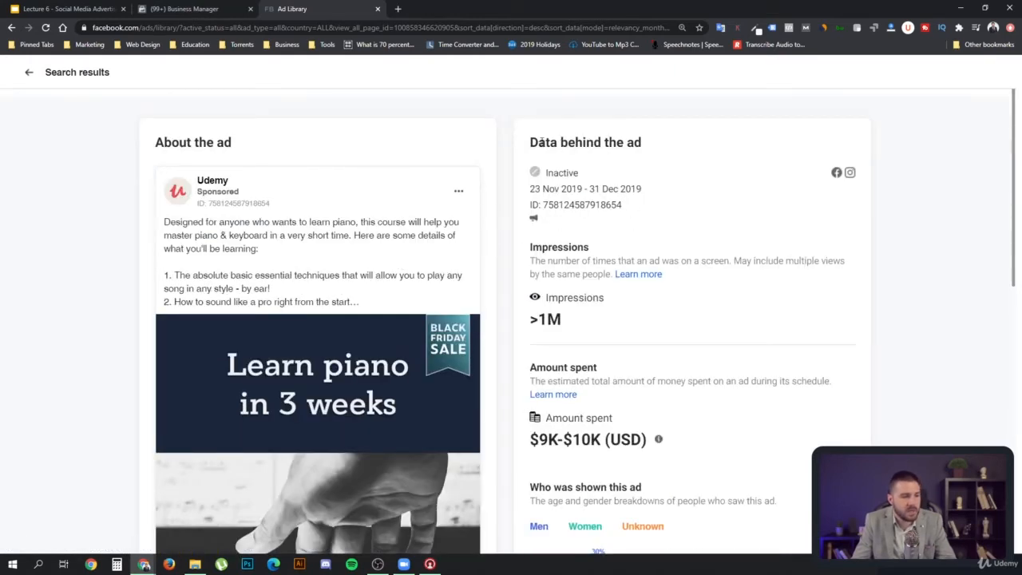
scroll("down", 3)
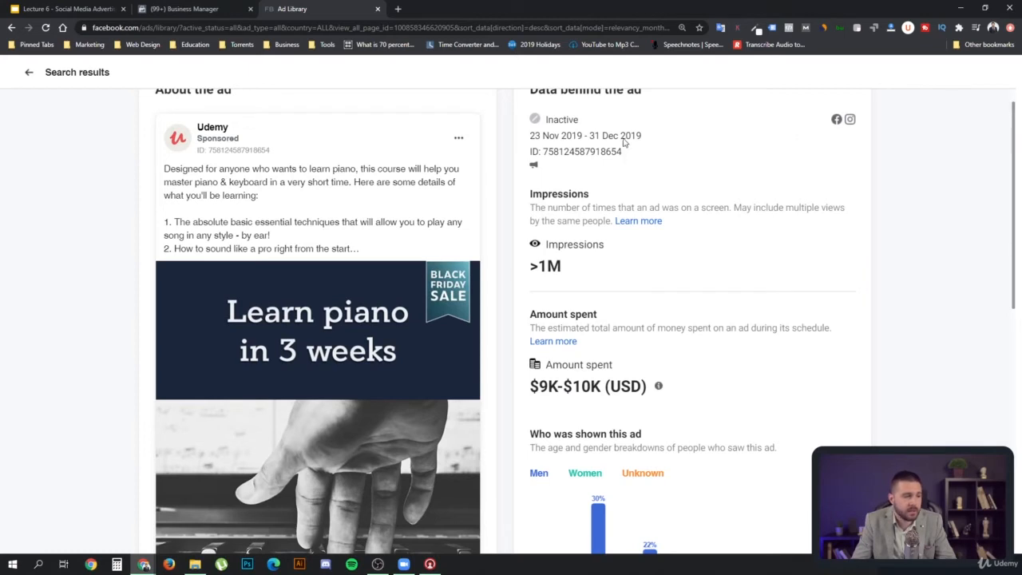
mouse_move(581, 147)
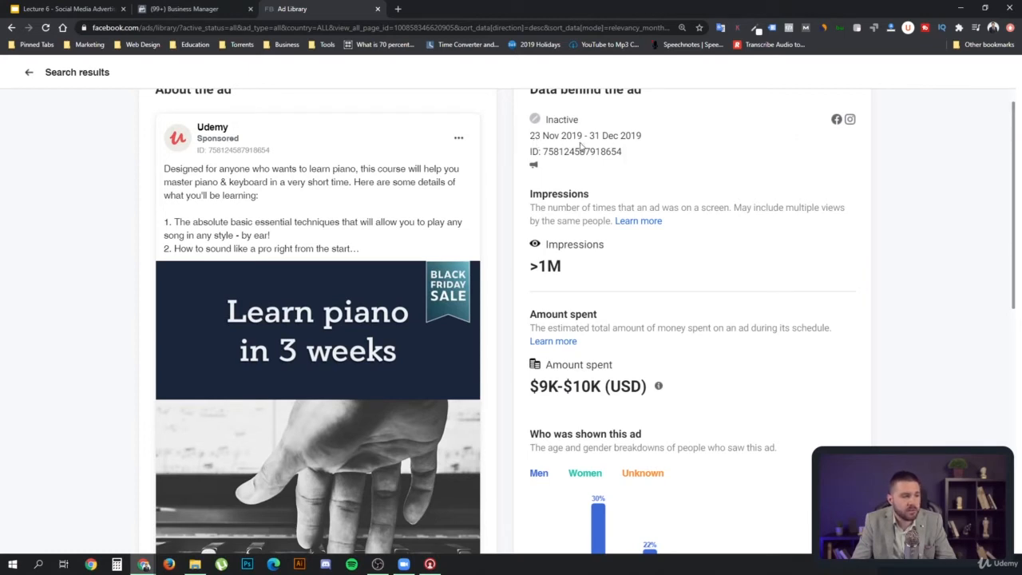
mouse_move(637, 144)
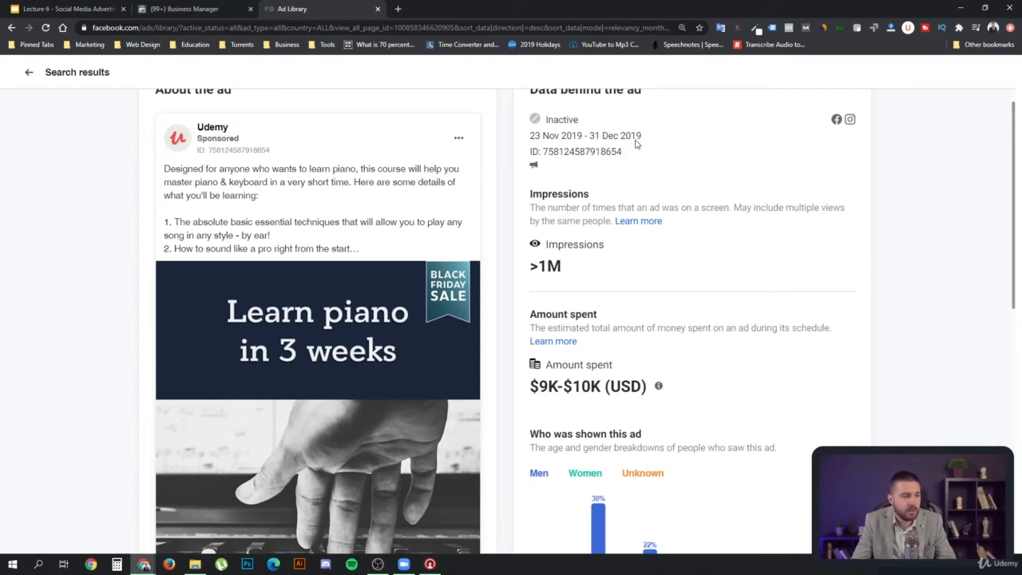
scroll("down", 3)
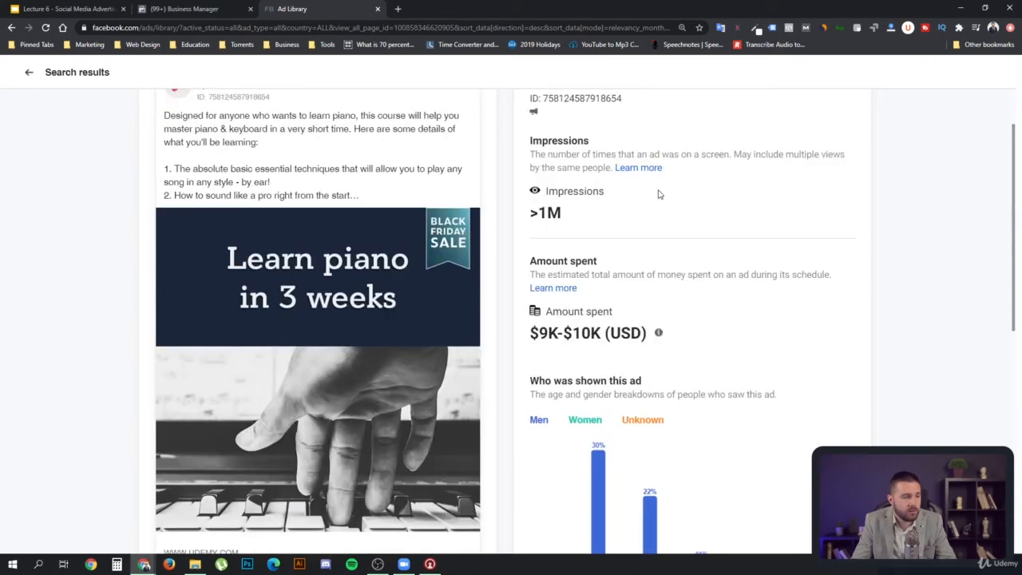
scroll("down", 3)
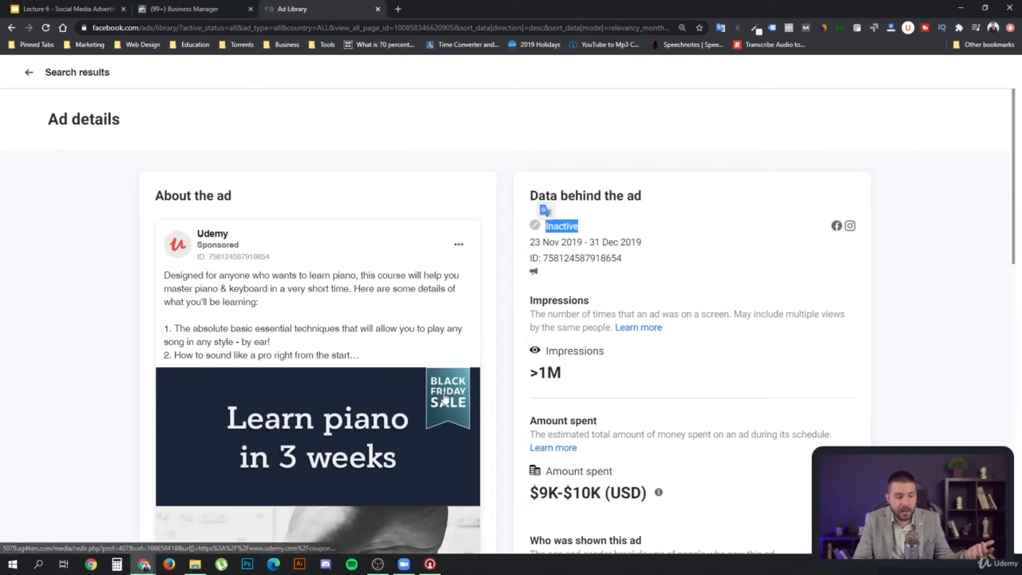
mouse_move(427, 403)
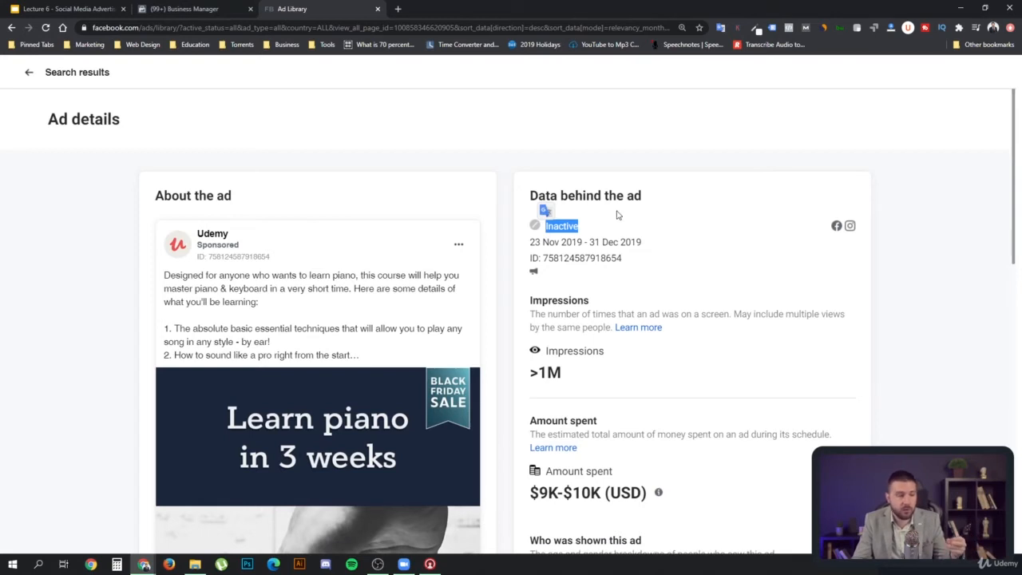
mouse_move(598, 281)
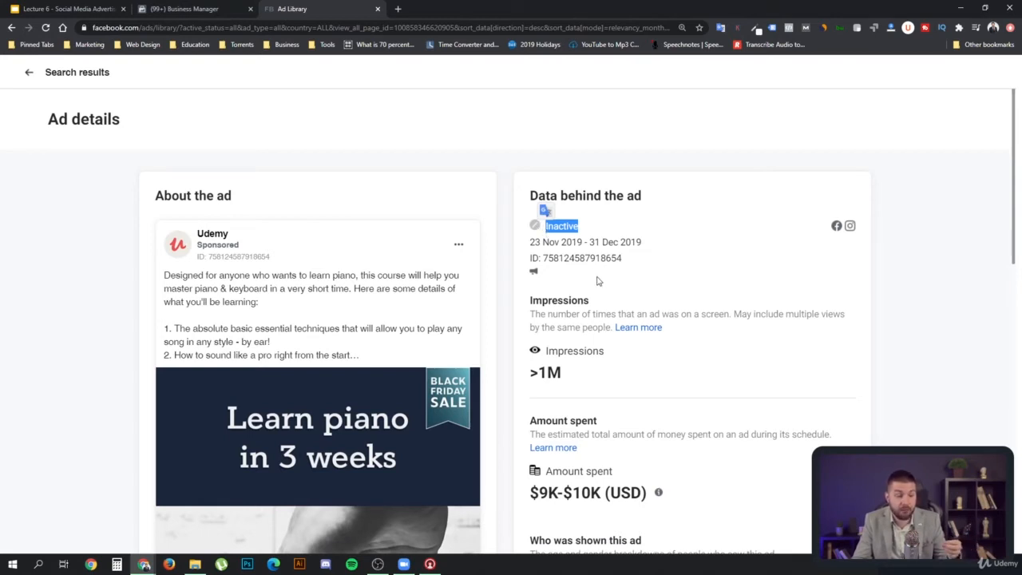
scroll("down", 3)
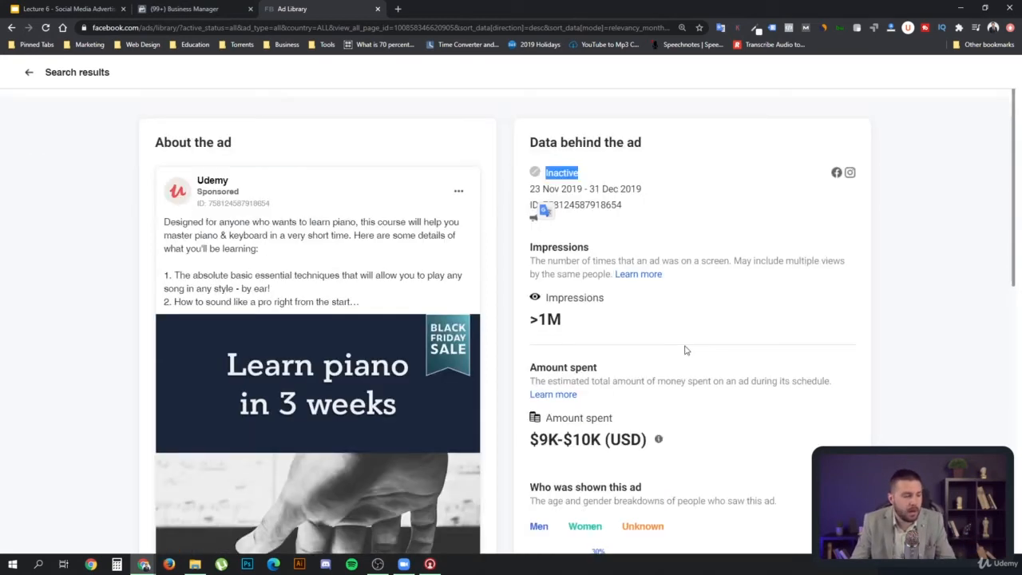
scroll("down", 3)
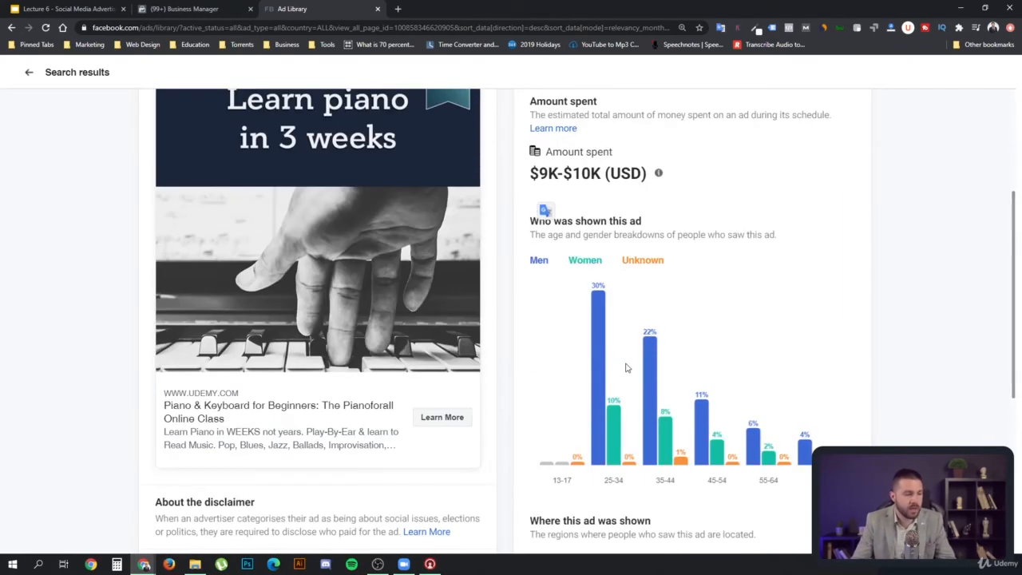
mouse_move(343, 309)
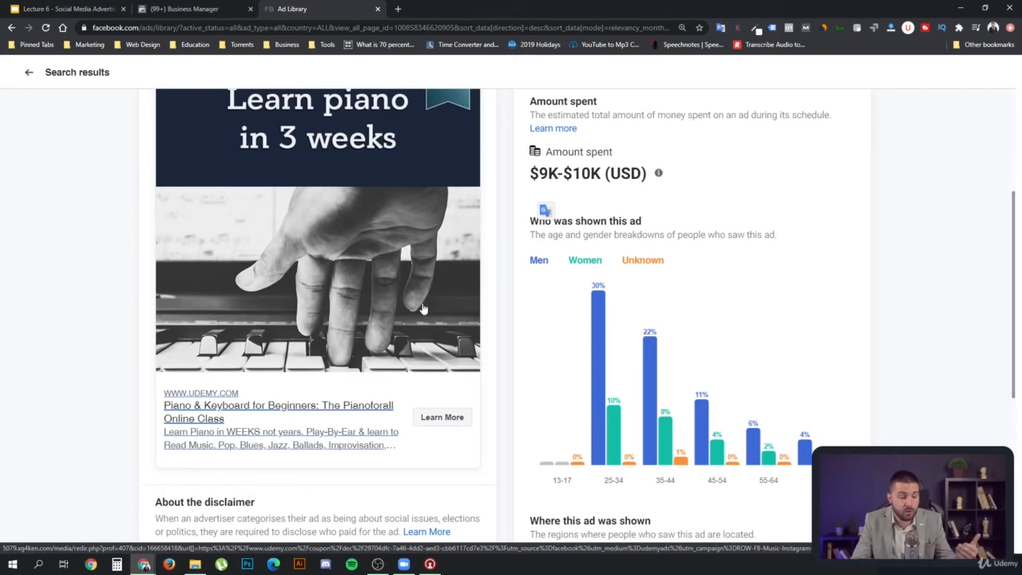
mouse_move(445, 329)
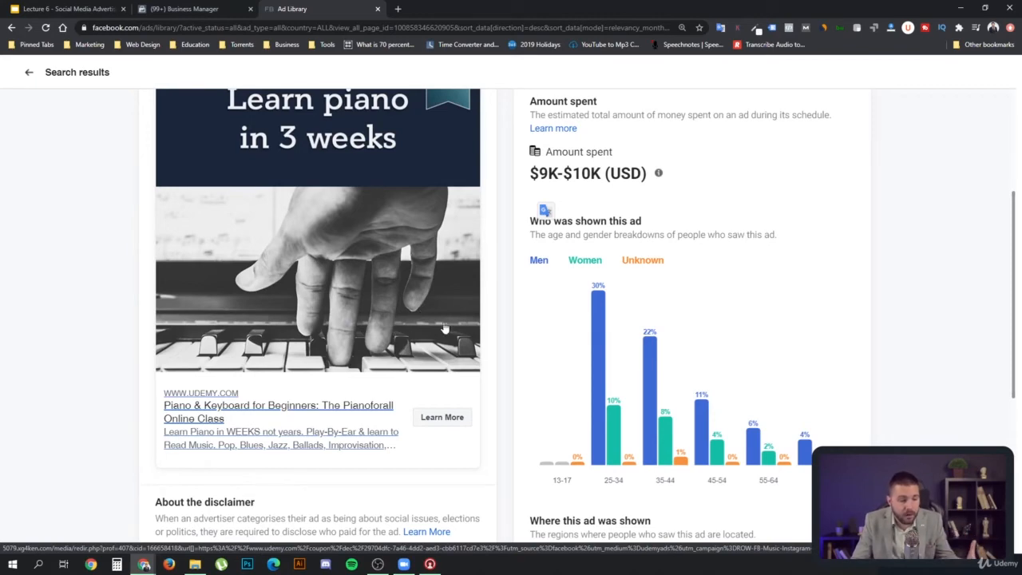
scroll("down", 3)
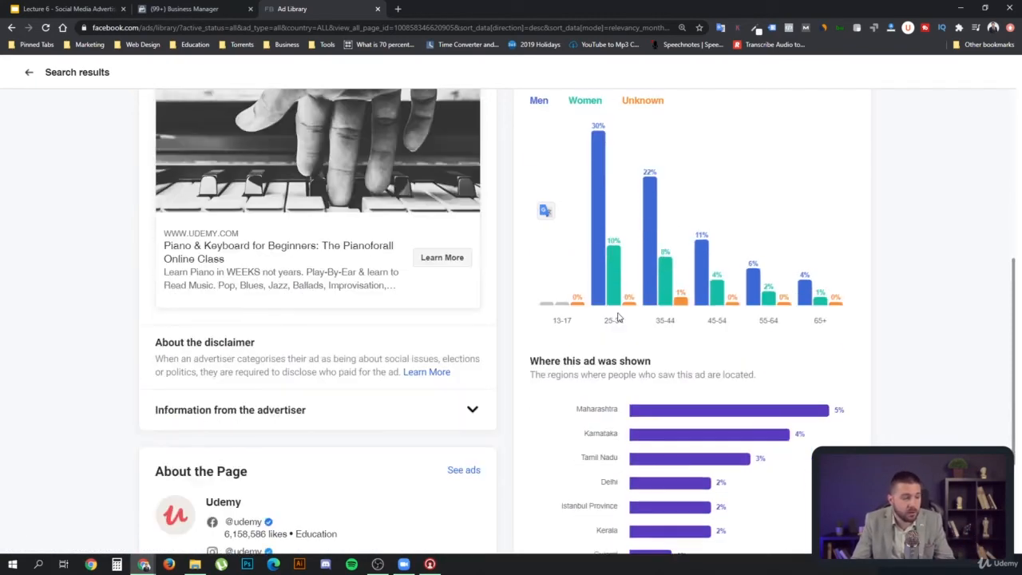
scroll("down", 3)
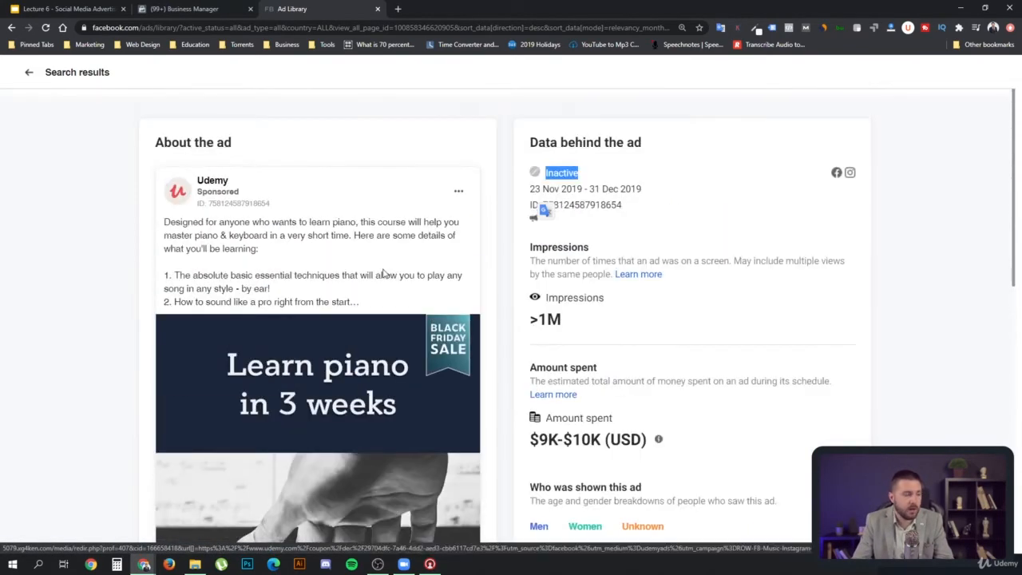
Step: Select the four numbered learning points, then scroll to the 'Piano & Keyboard for Beginners' headline
scroll("down", 3)
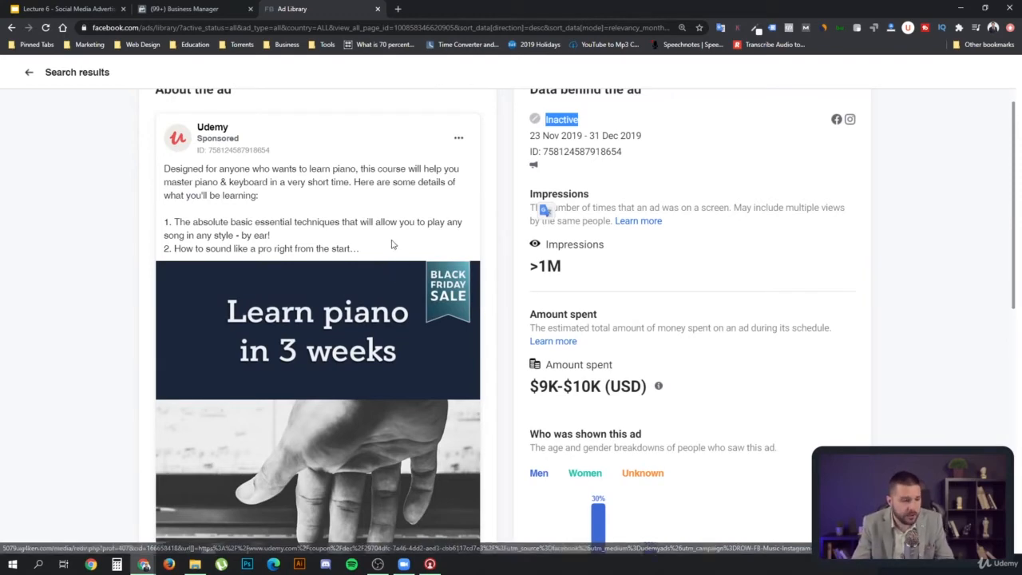
mouse_move(340, 272)
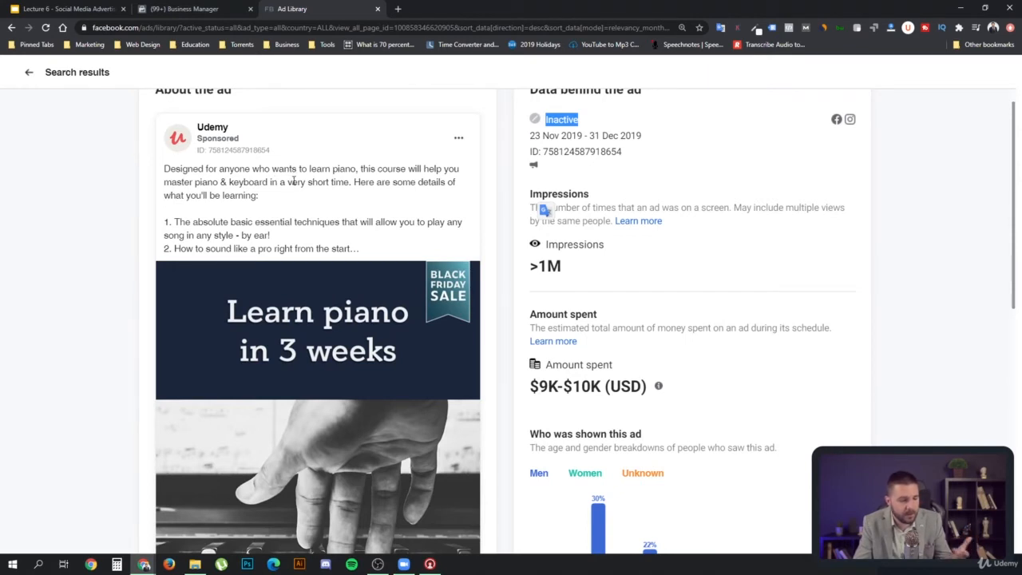
mouse_move(352, 193)
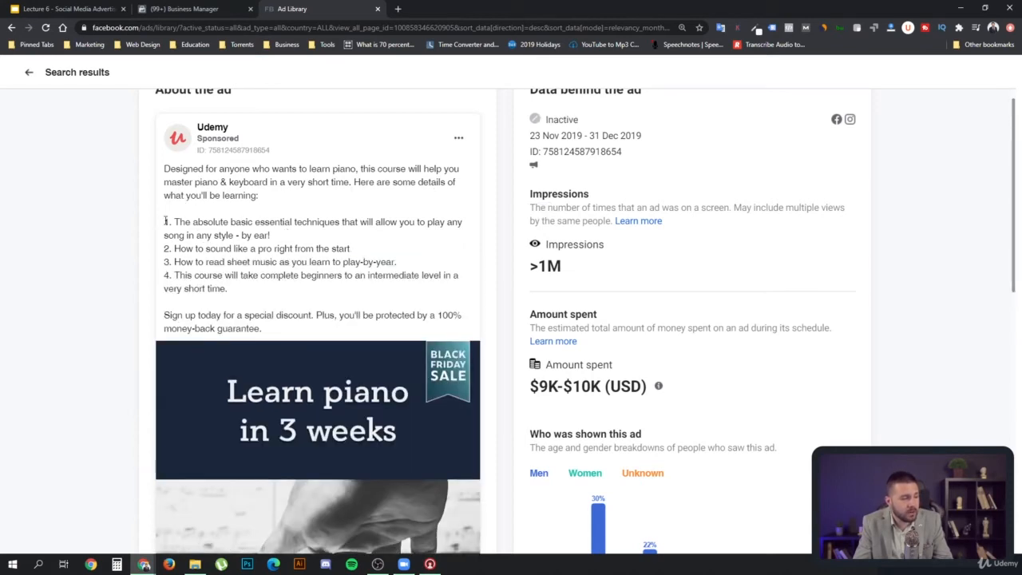
left_click_drag(164, 222, 227, 288)
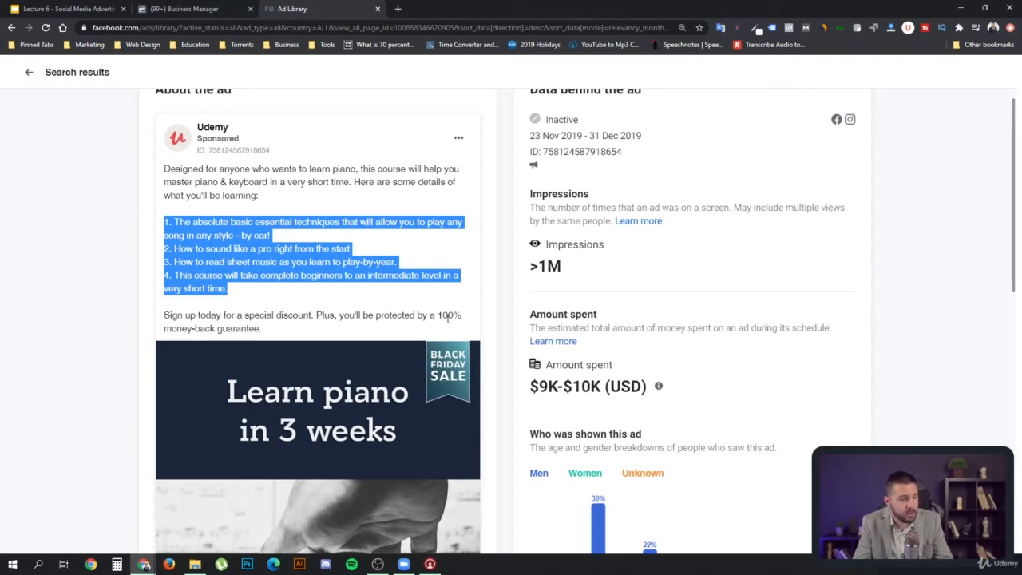
scroll("down", 3)
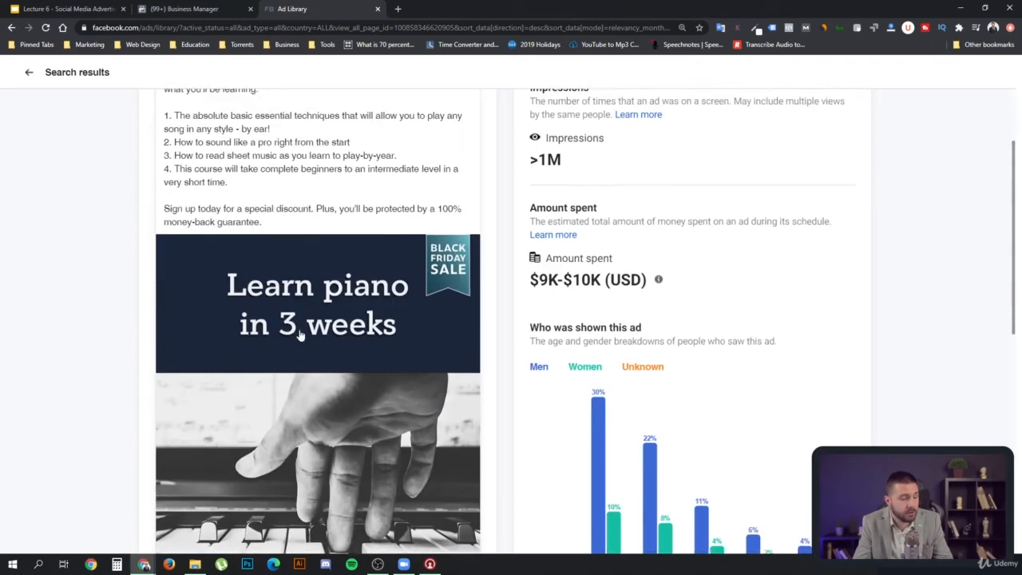
scroll("down", 3)
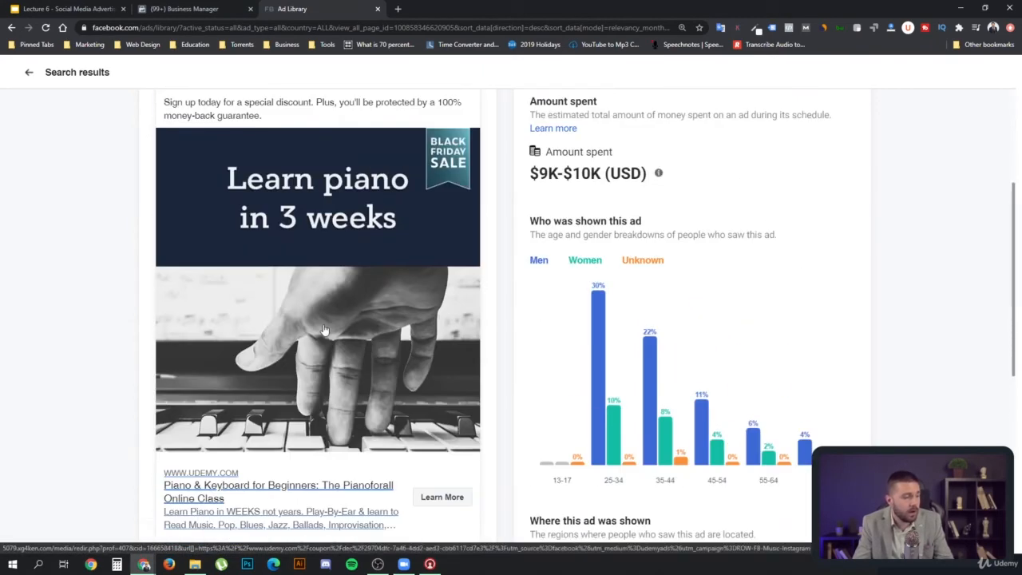
mouse_move(331, 192)
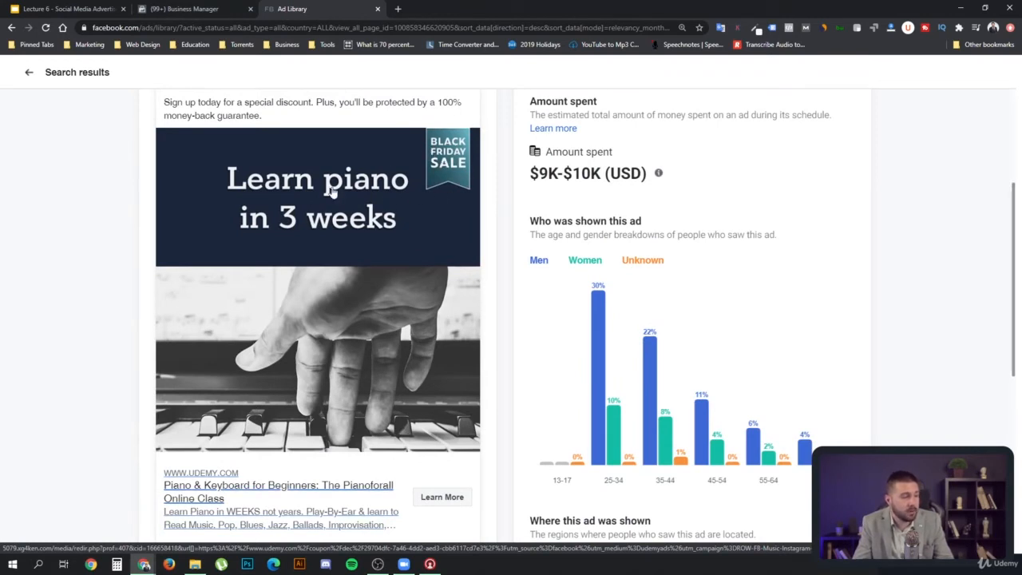
mouse_move(269, 192)
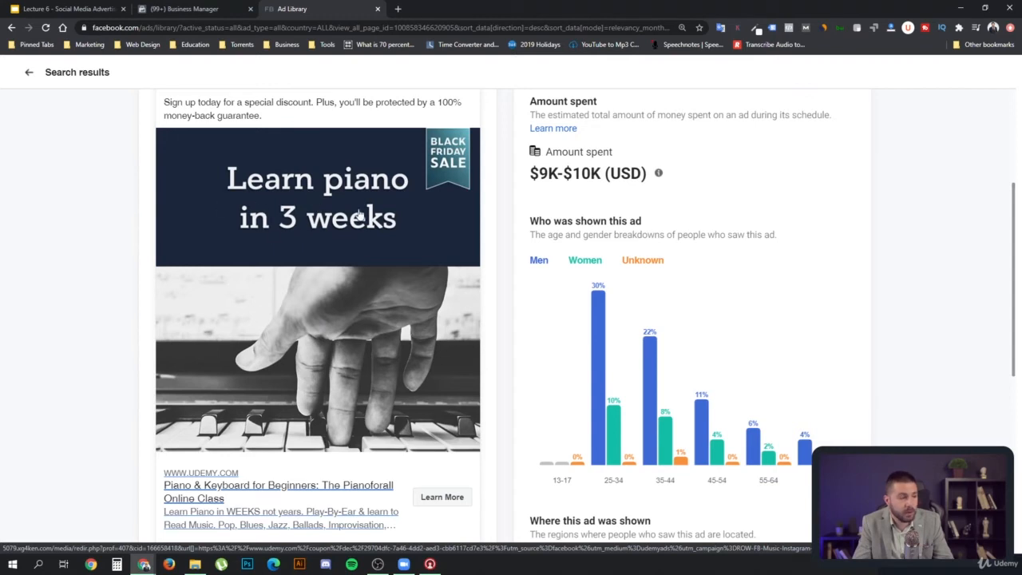
mouse_move(297, 230)
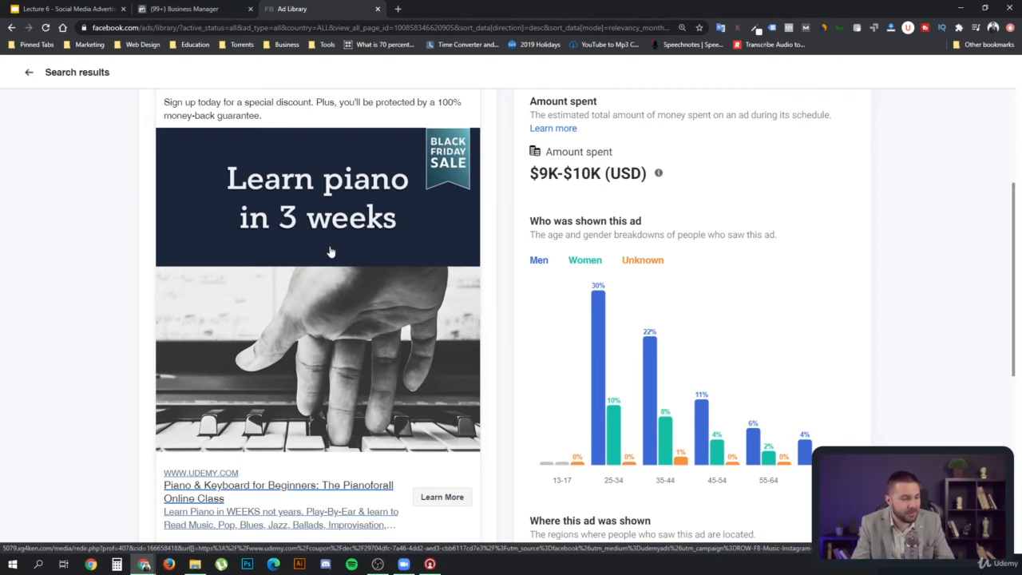
scroll("down", 3)
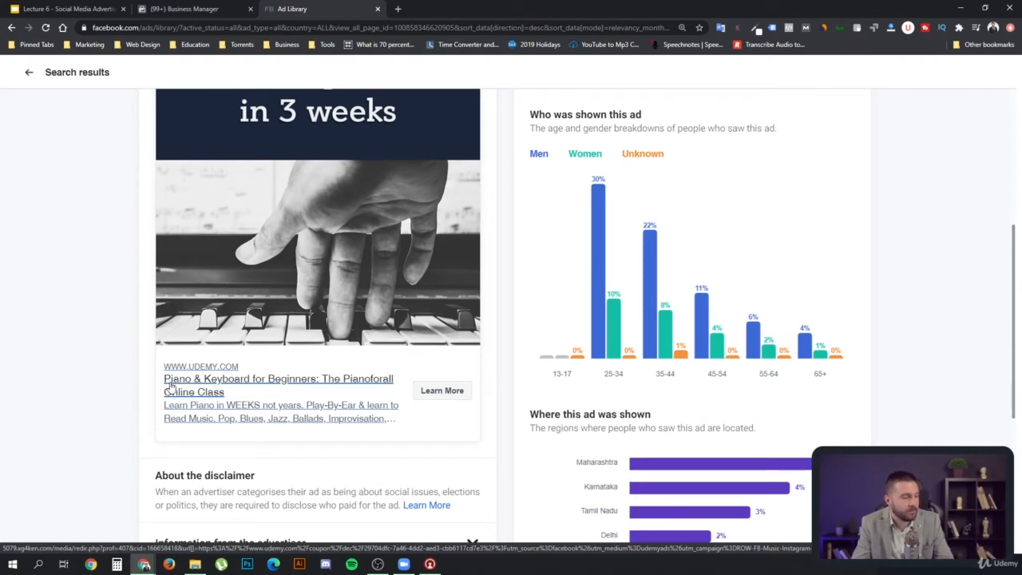
mouse_move(280, 387)
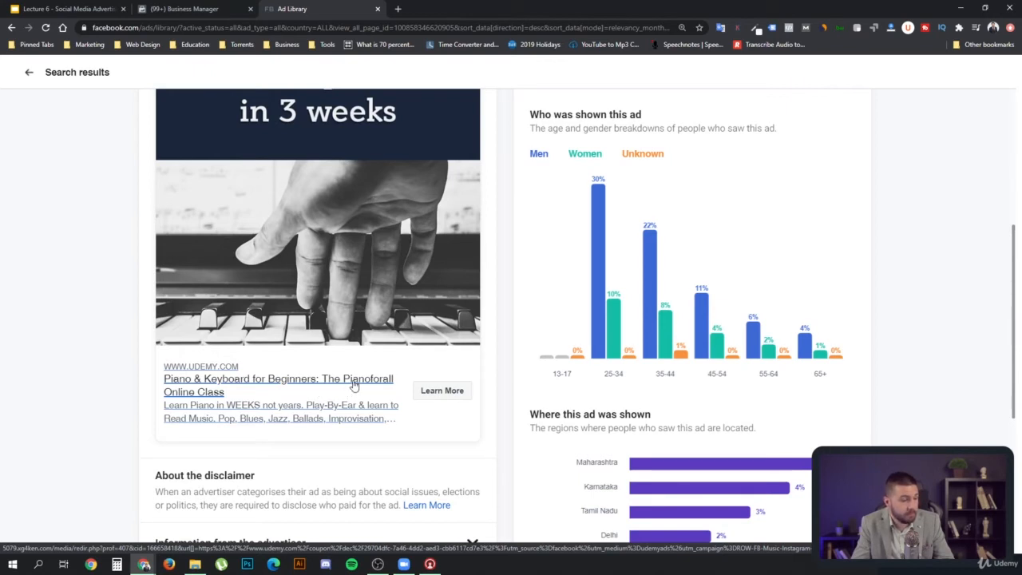
mouse_move(199, 406)
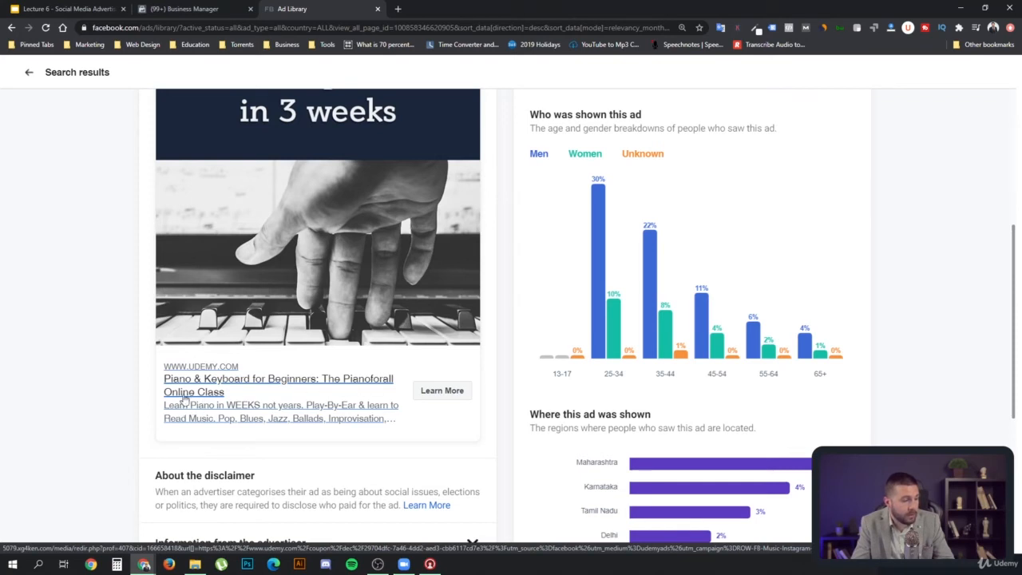
mouse_move(231, 415)
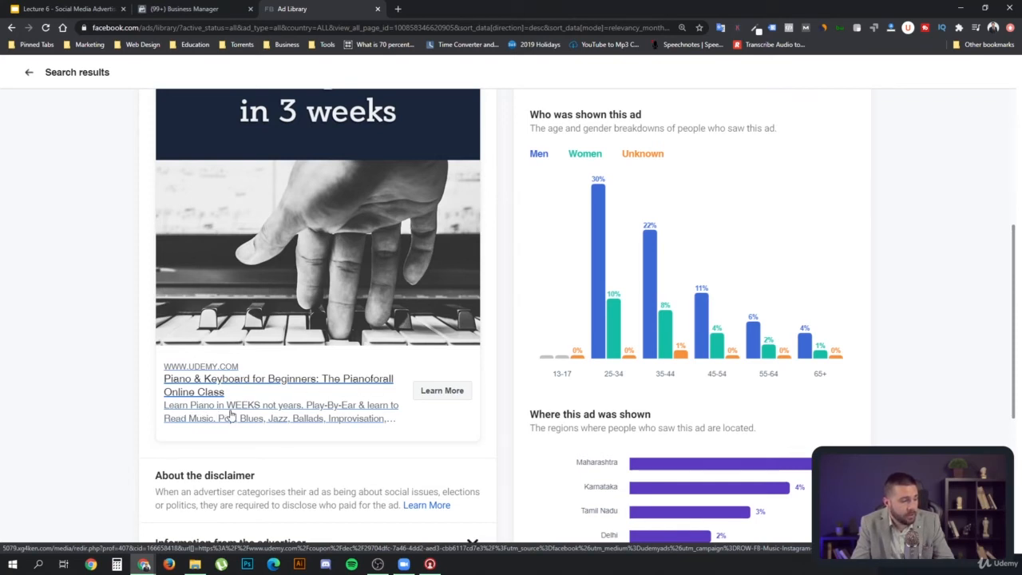
mouse_move(243, 416)
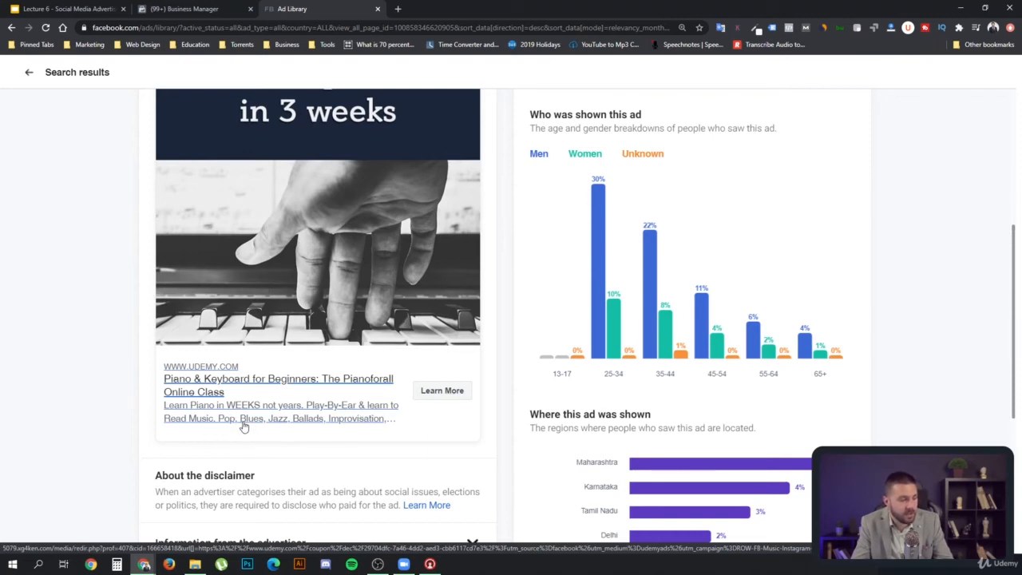
mouse_move(329, 427)
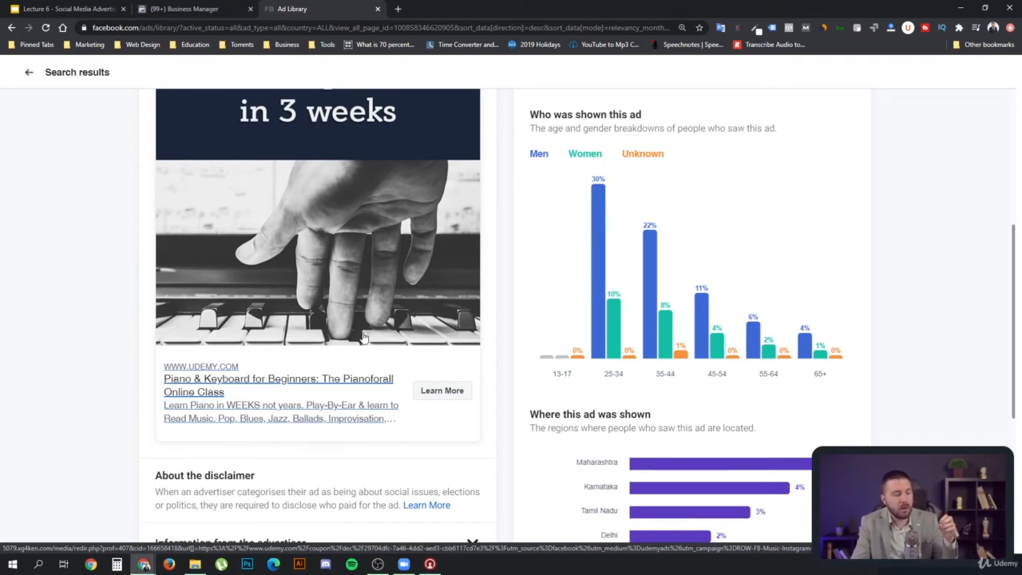
mouse_move(351, 310)
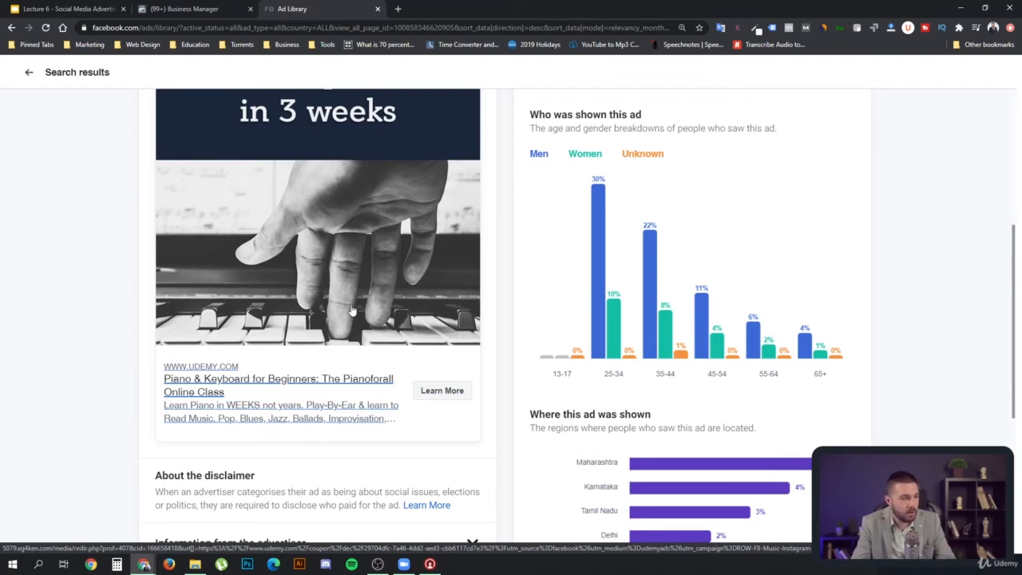
Step: Scroll the piano ad details to the guarantee line, image and $9K–$10K spend
scroll("up", 3)
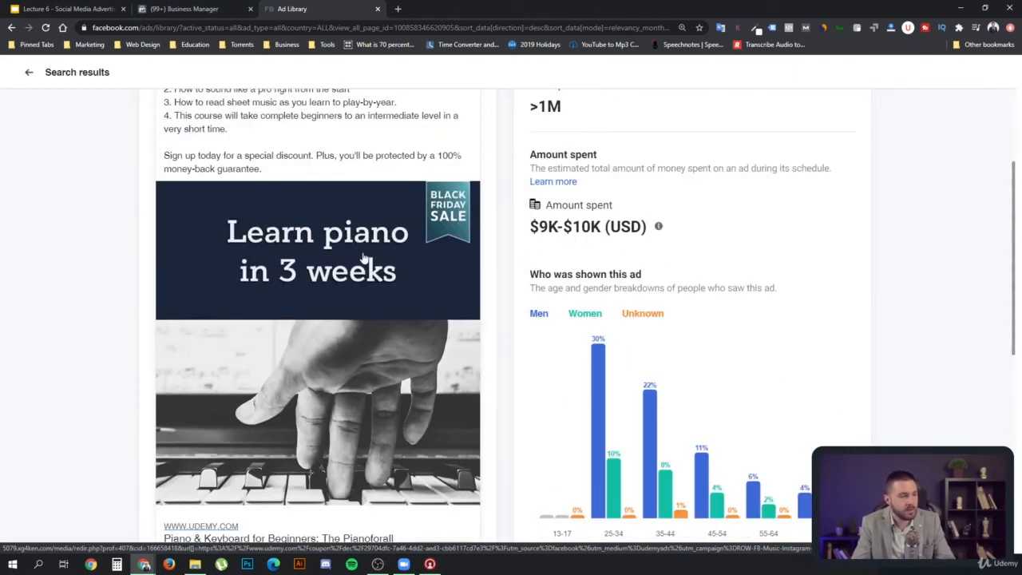
mouse_move(323, 271)
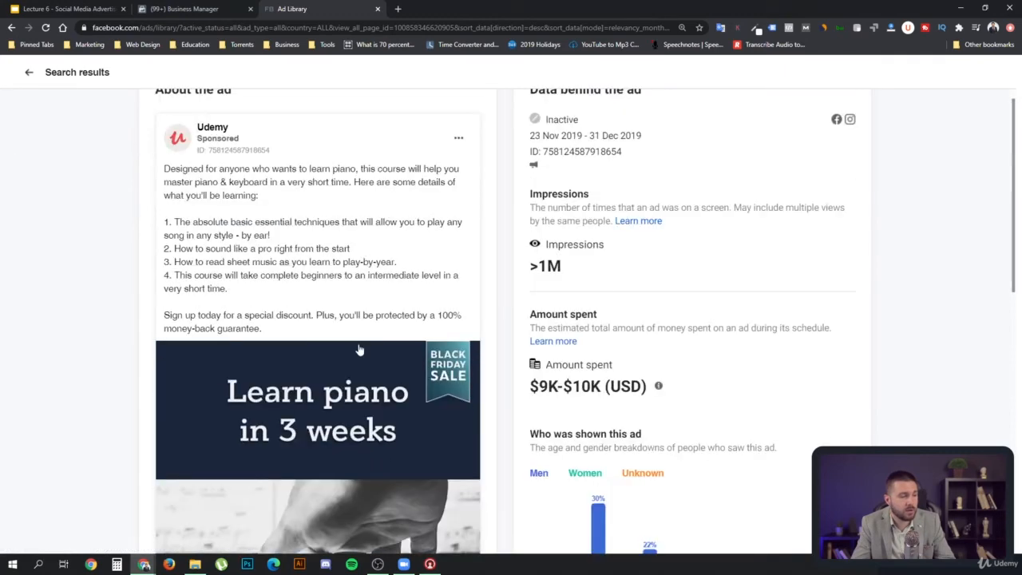
scroll("down", 3)
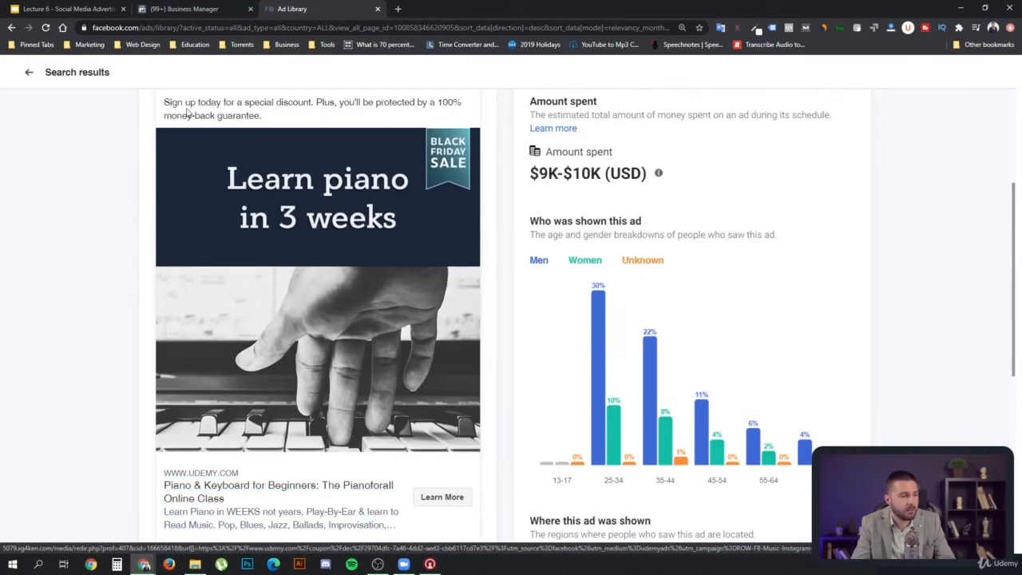
mouse_move(12, 27)
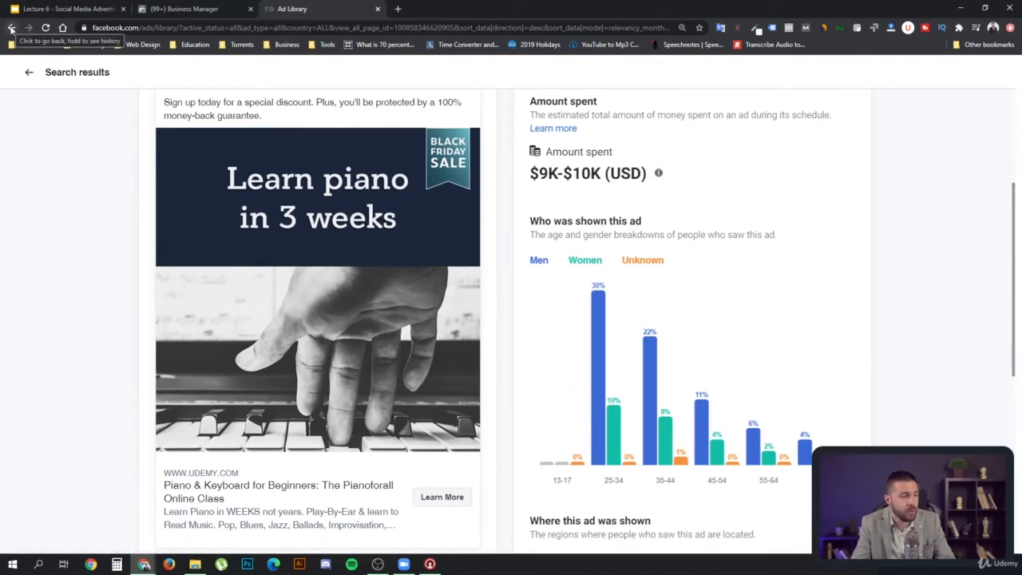
Step: Go back to Udemy's ad list and scroll to the November 2020 portrait drawing and AI ads
left_click(12, 27)
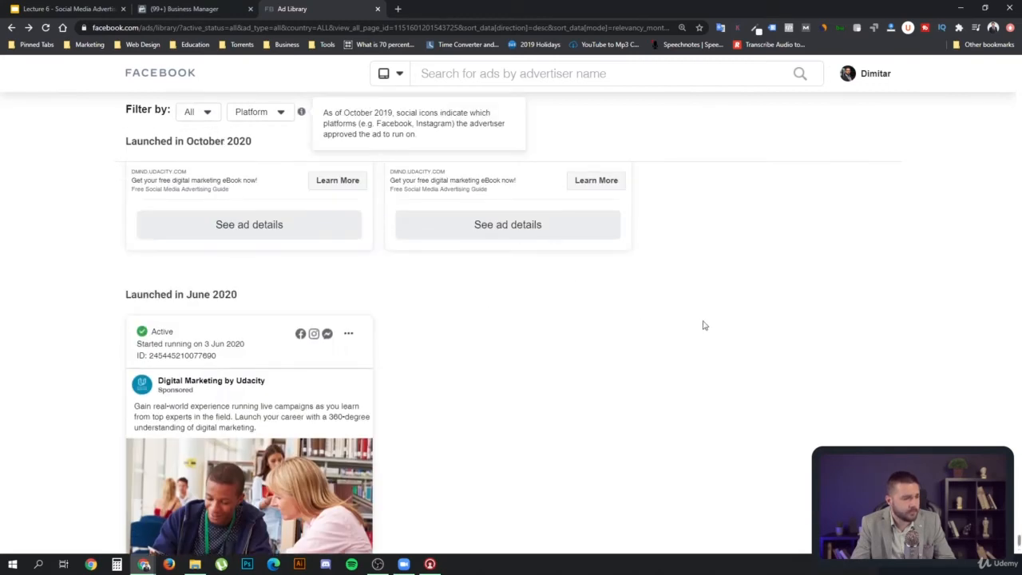
scroll("down", 3)
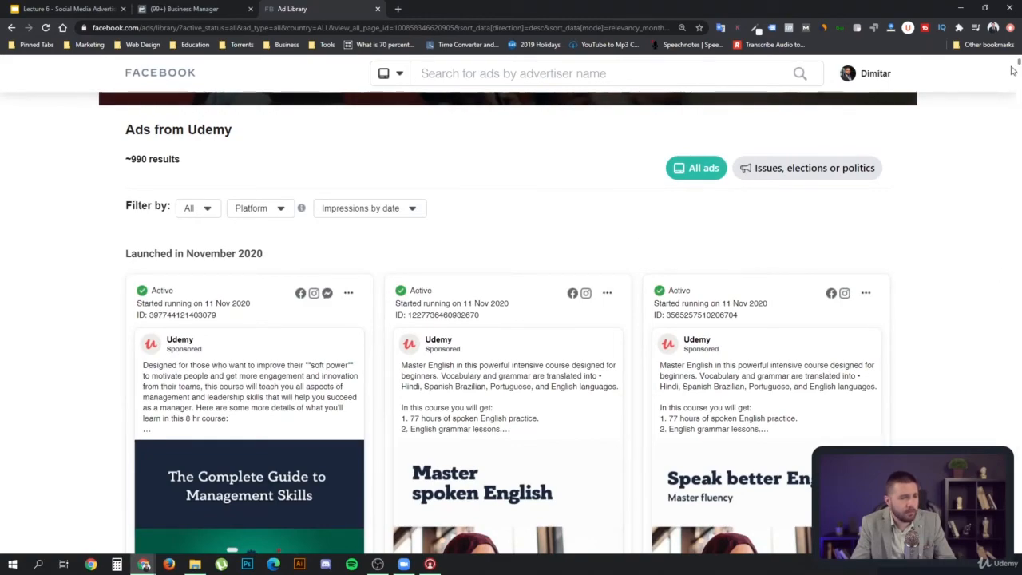
scroll("down", 3)
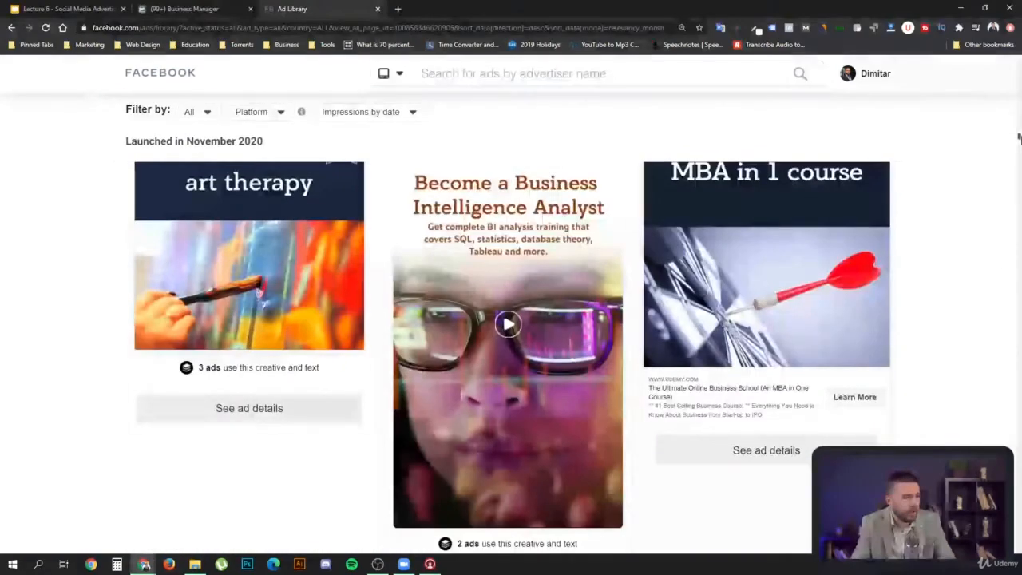
scroll("down", 3)
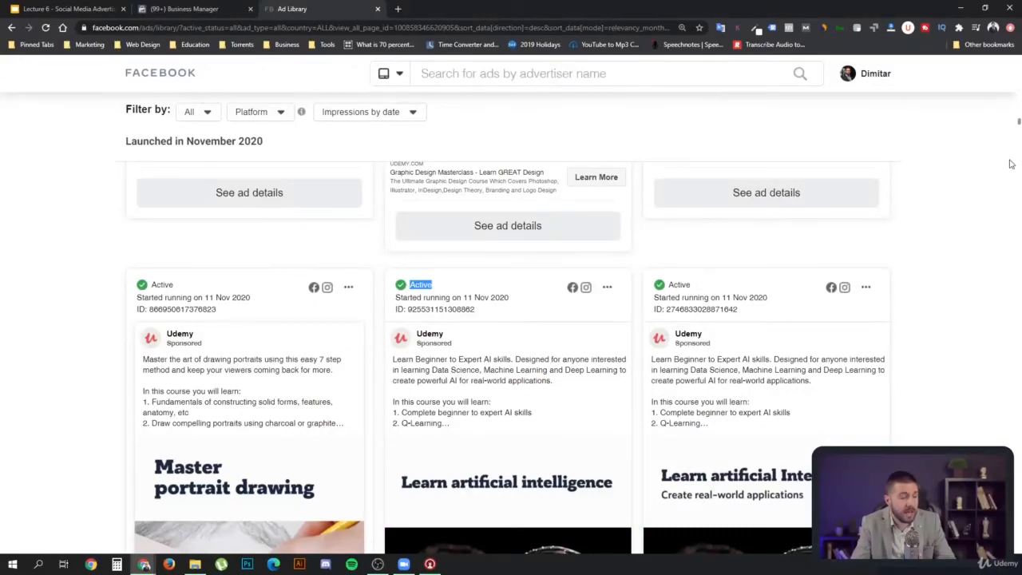
Step: Scroll down to the February 2020 ads, such as Japanese web design and After Effects
scroll("down", 3)
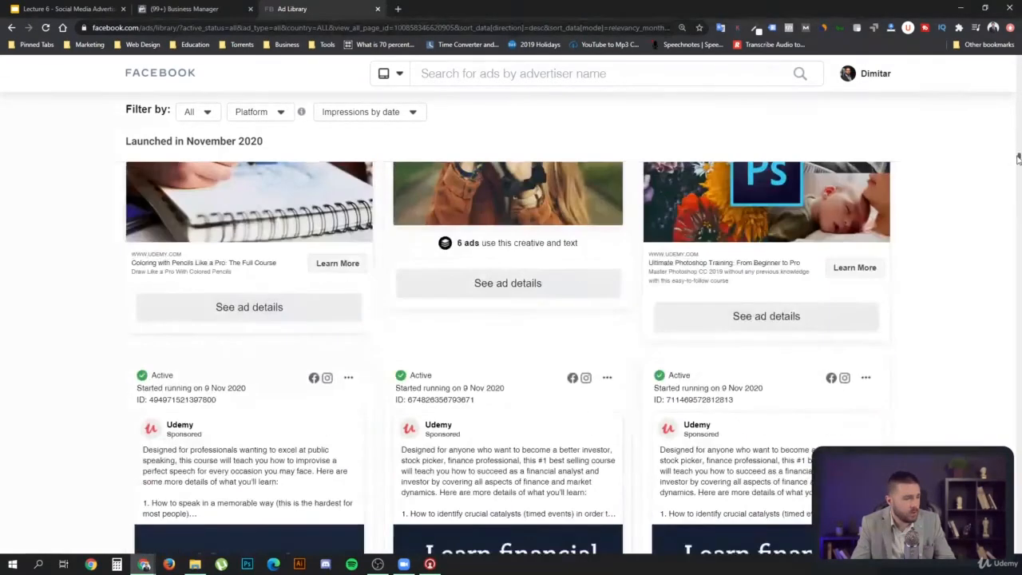
scroll("down", 3)
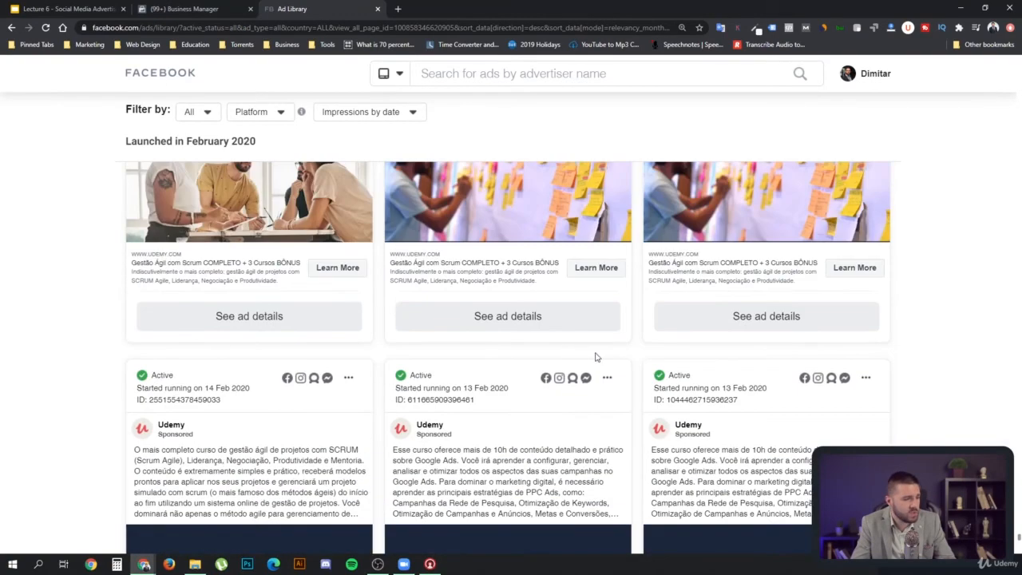
scroll("down", 3)
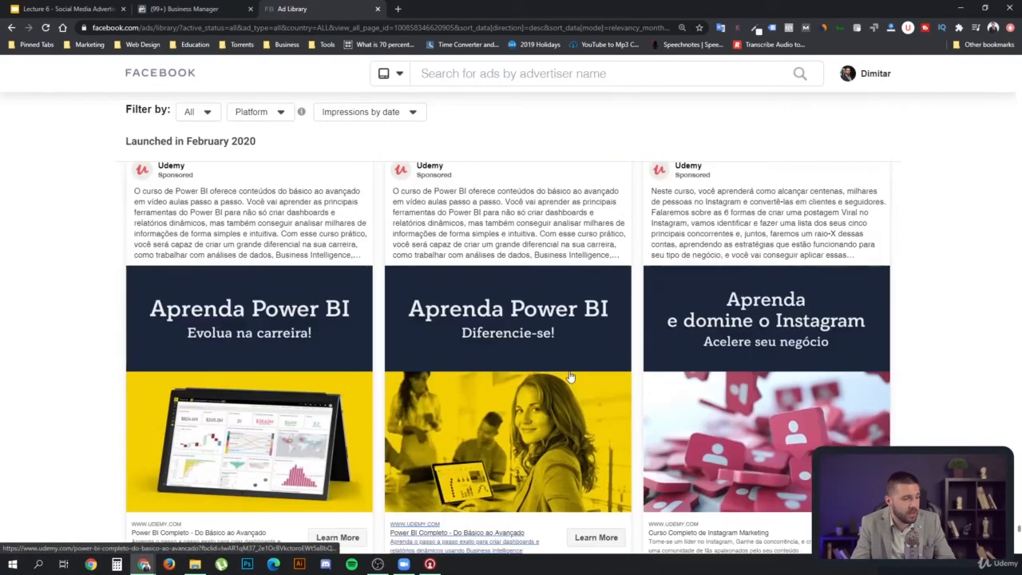
scroll("down", 3)
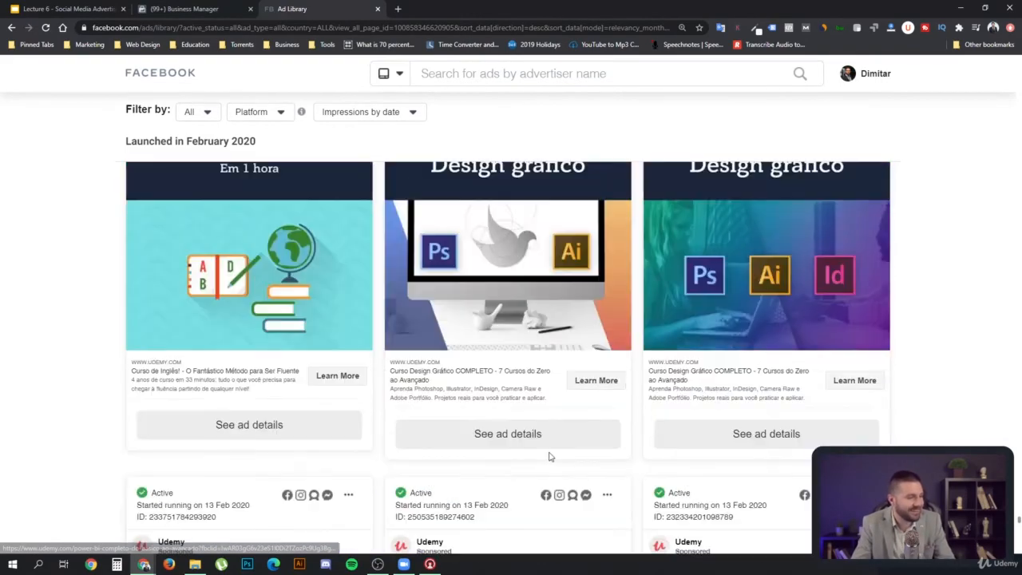
scroll("down", 3)
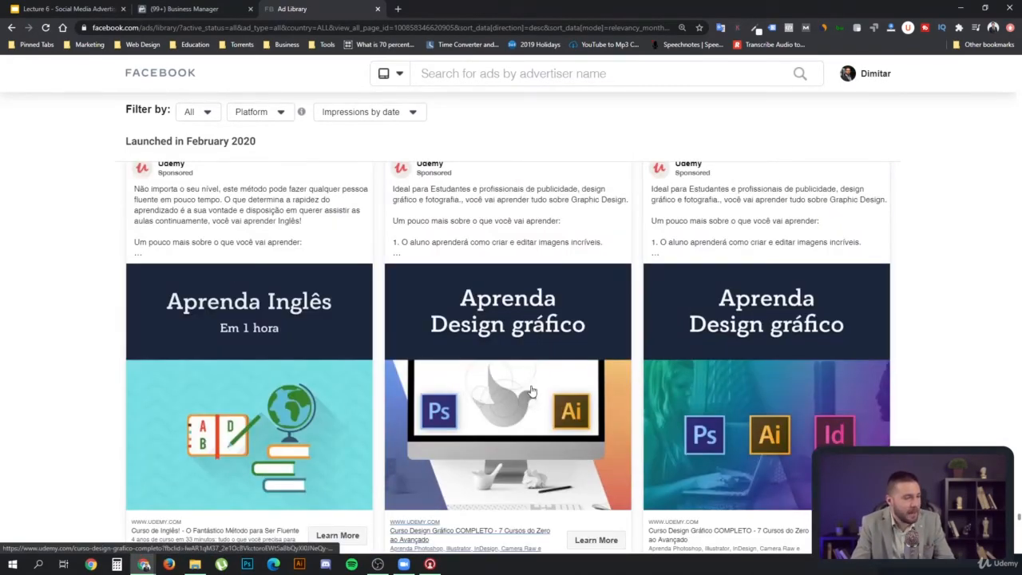
scroll("down", 3)
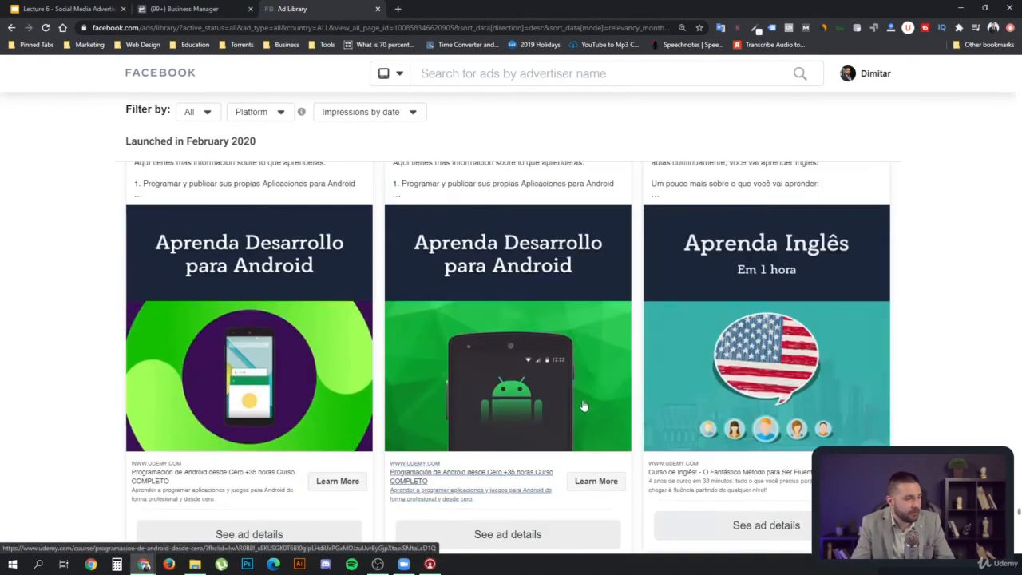
scroll("down", 3)
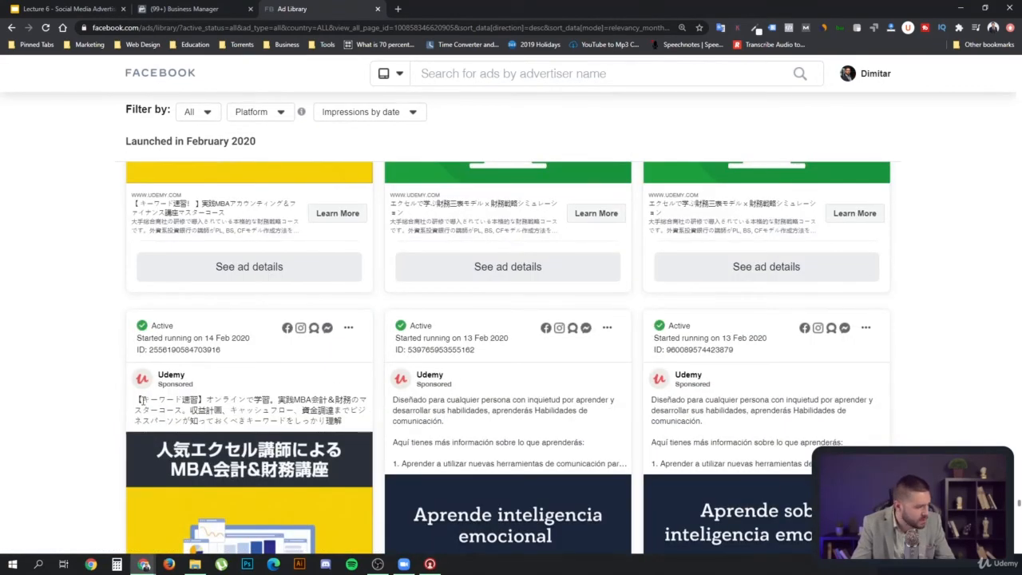
mouse_move(391, 413)
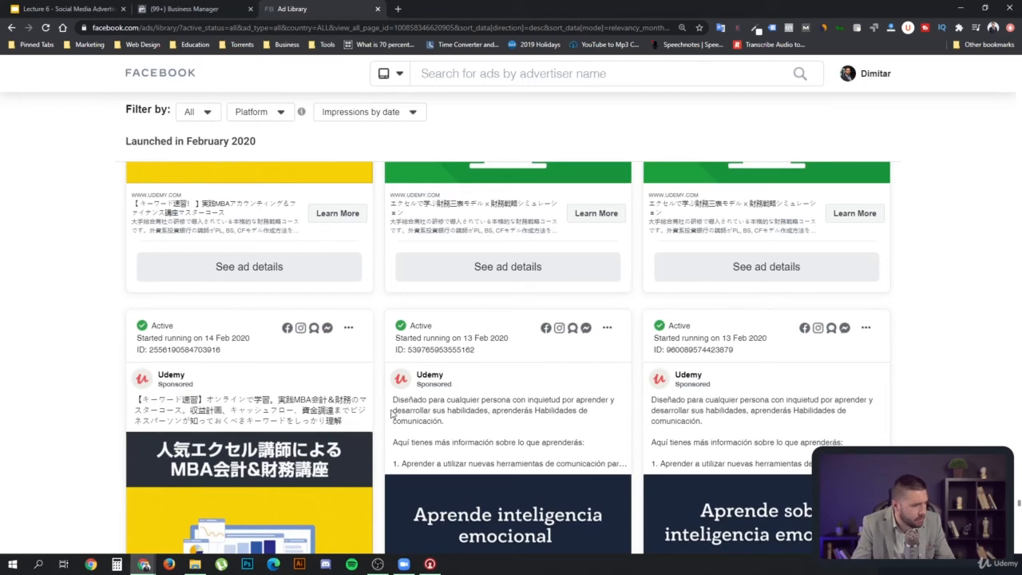
scroll("down", 3)
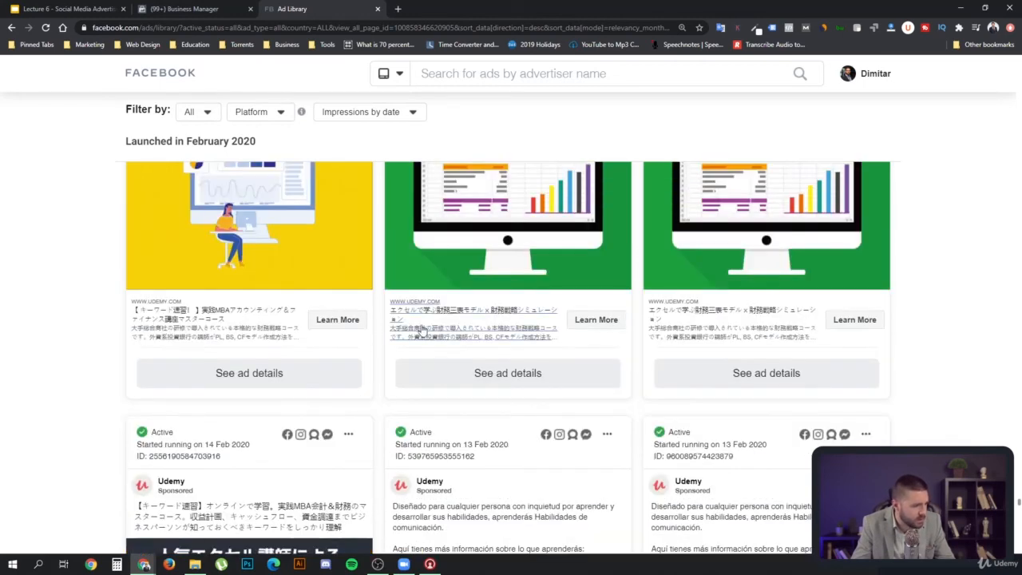
mouse_move(423, 330)
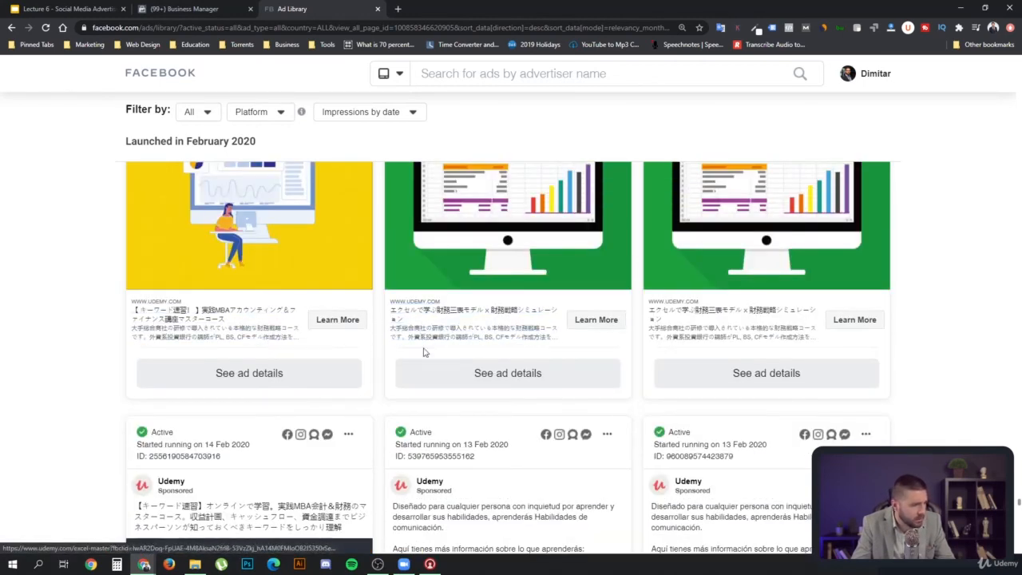
scroll("down", 3)
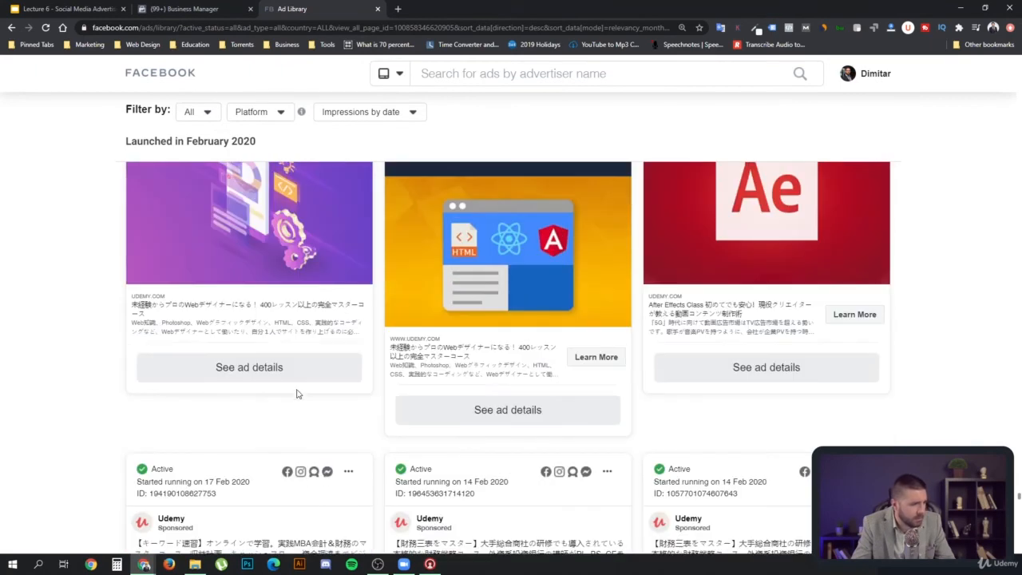
Step: Scroll to the August 2020 yoga certification and Learn Excel ads with their full copy
scroll("down", 3)
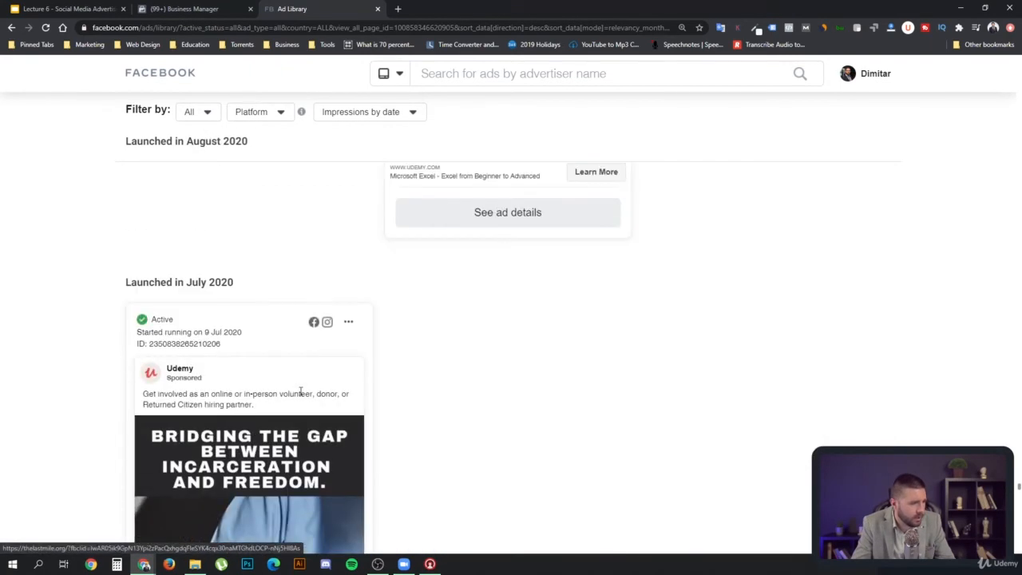
scroll("down", 3)
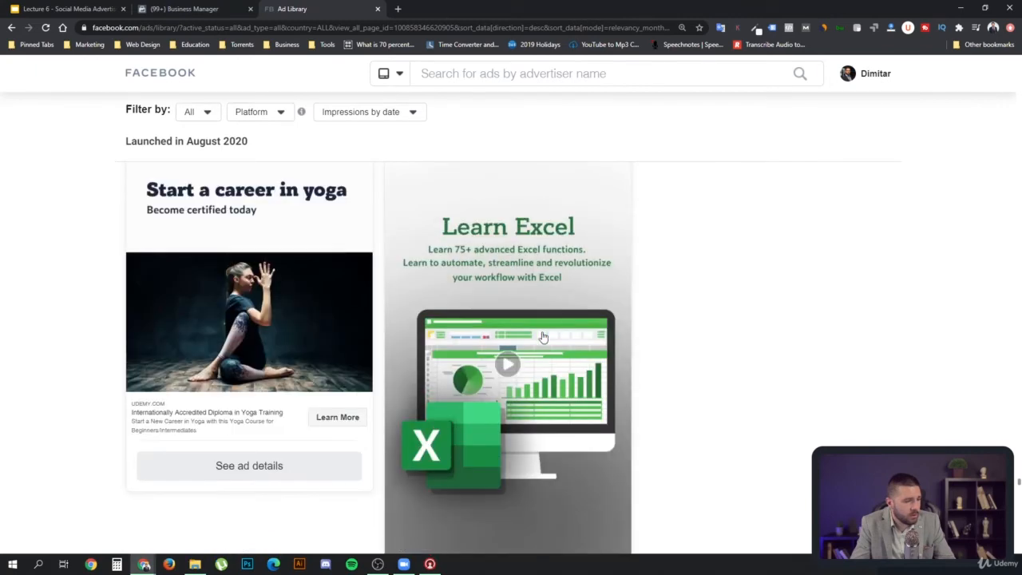
mouse_move(529, 326)
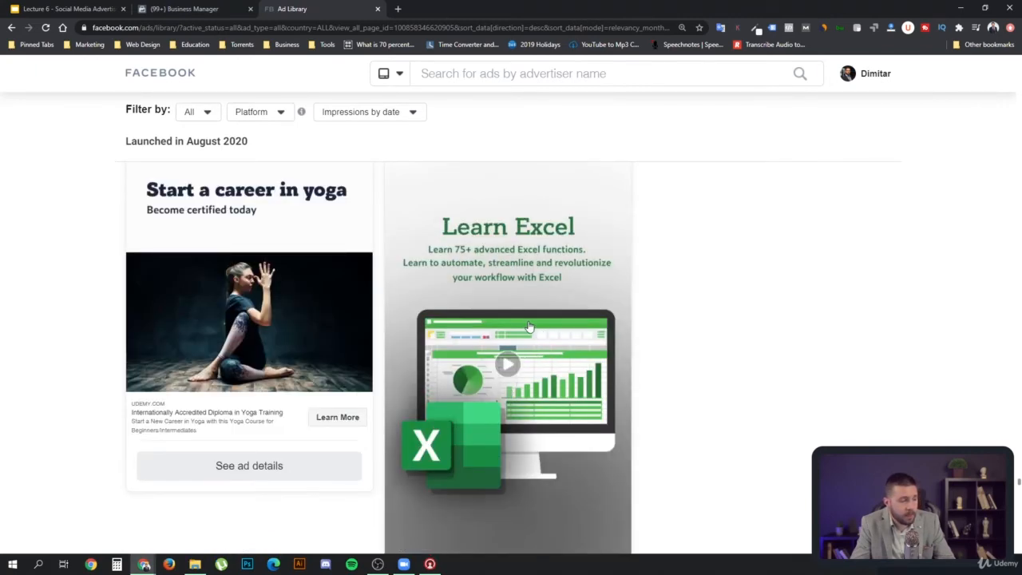
scroll("down", 3)
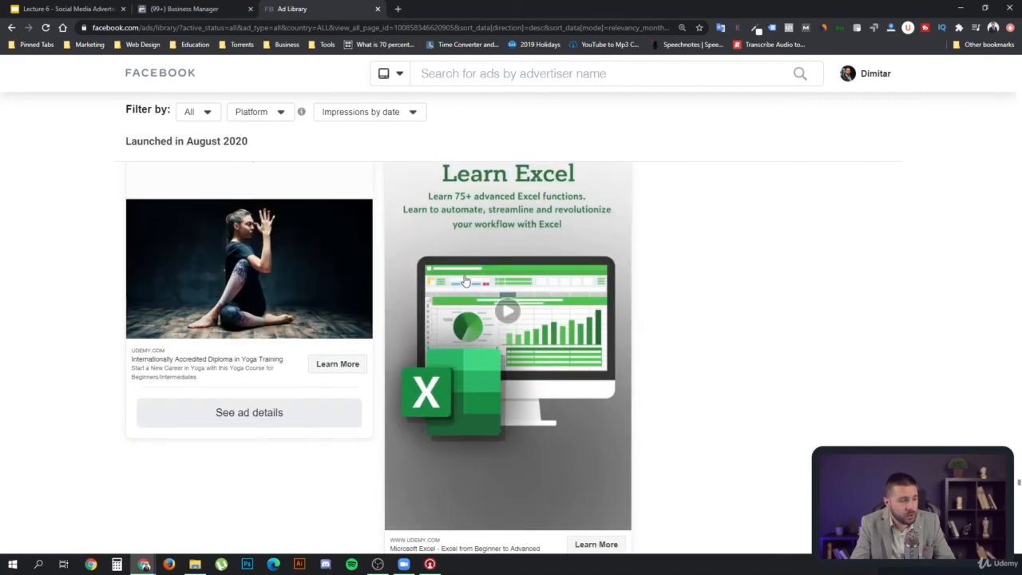
scroll("down", 3)
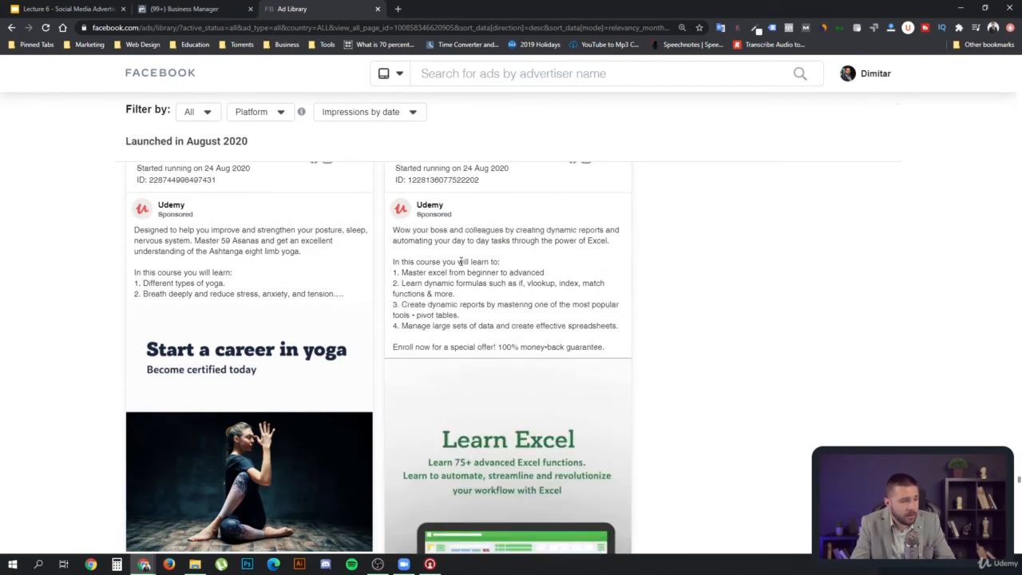
left_click_drag(427, 240, 551, 240)
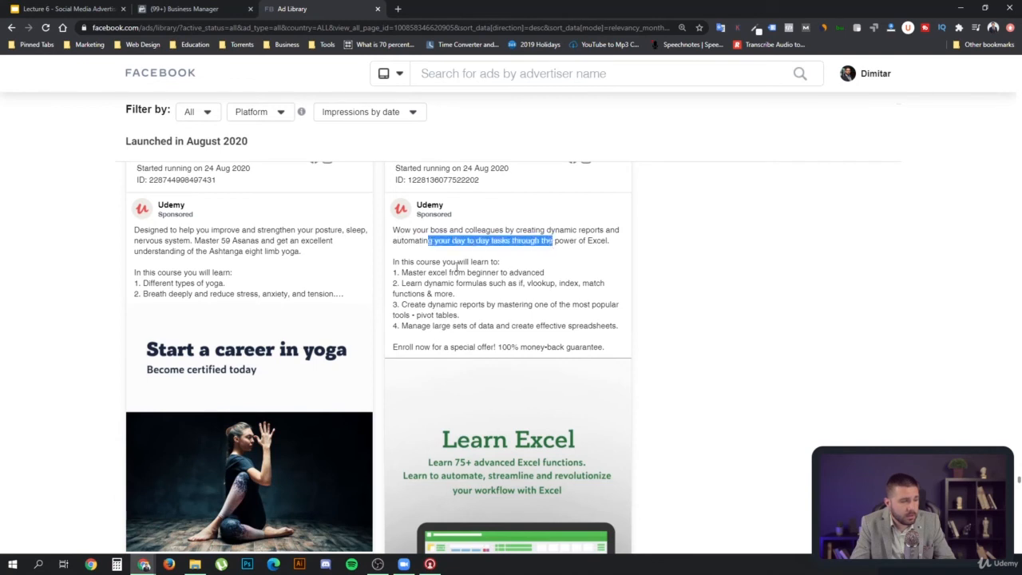
left_click_drag(553, 240, 539, 304)
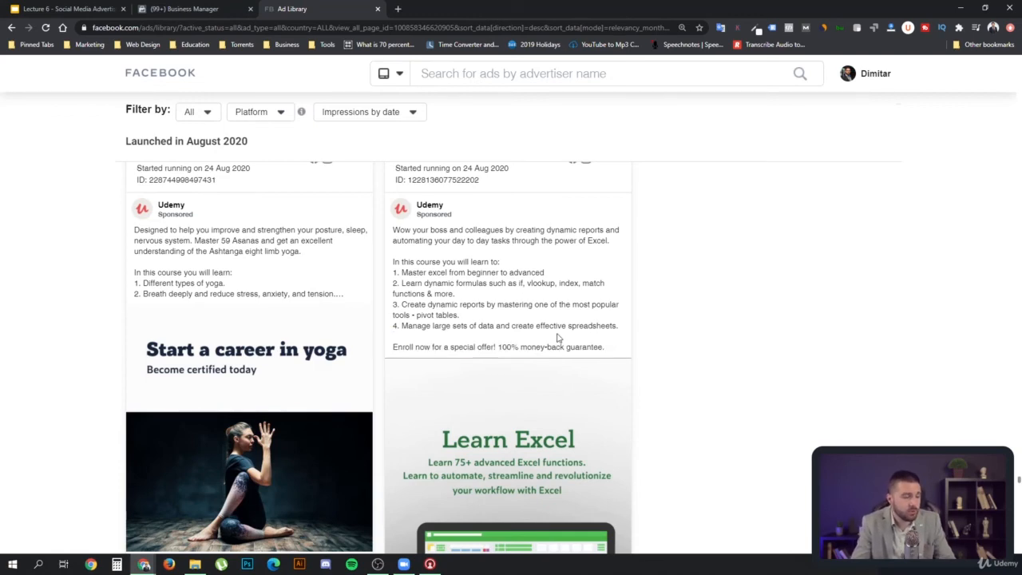
mouse_move(576, 325)
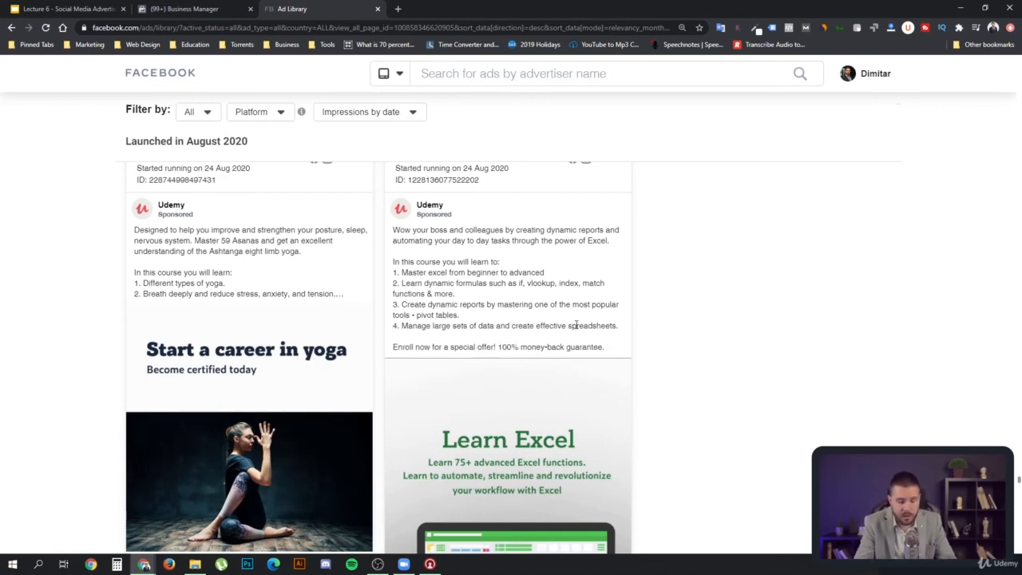